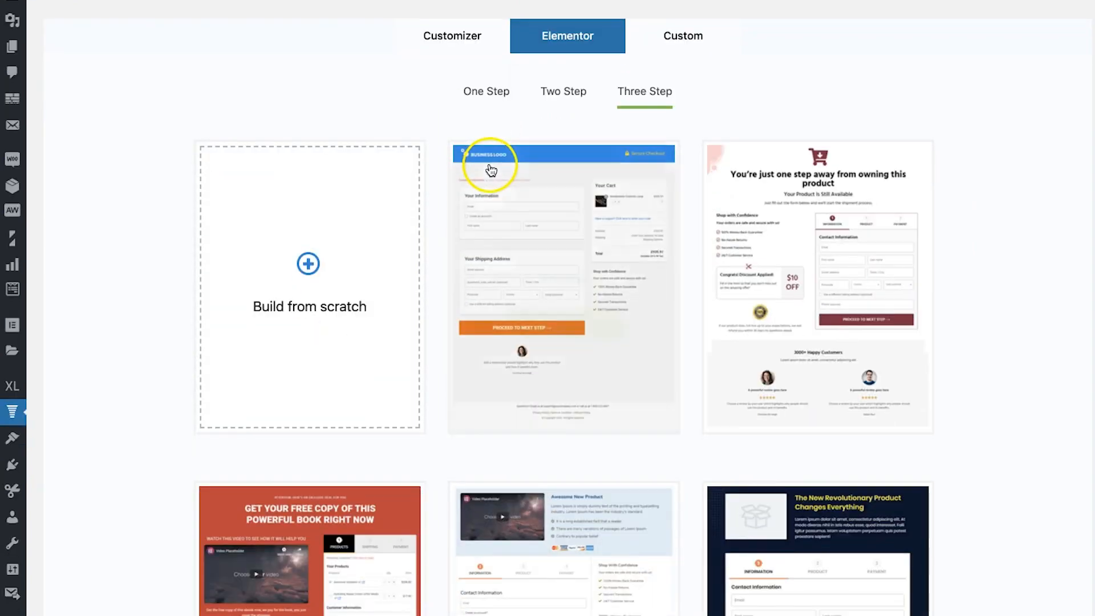
- Raise the hair supplement quantity to 2 ($66.00 total), then remove it from the cart
scroll(down, 3)
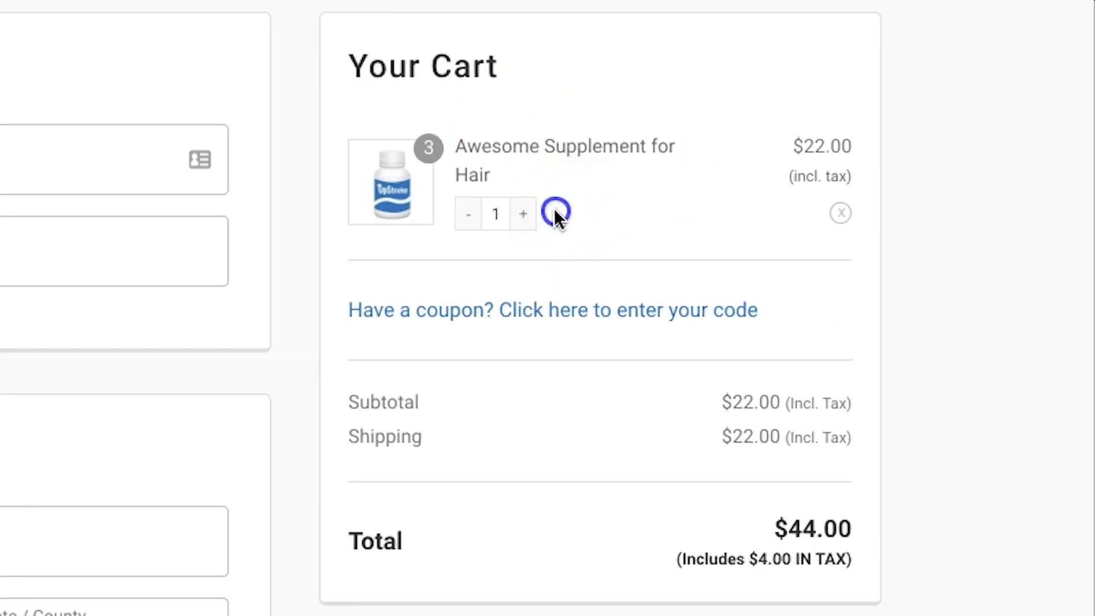
click(522, 213)
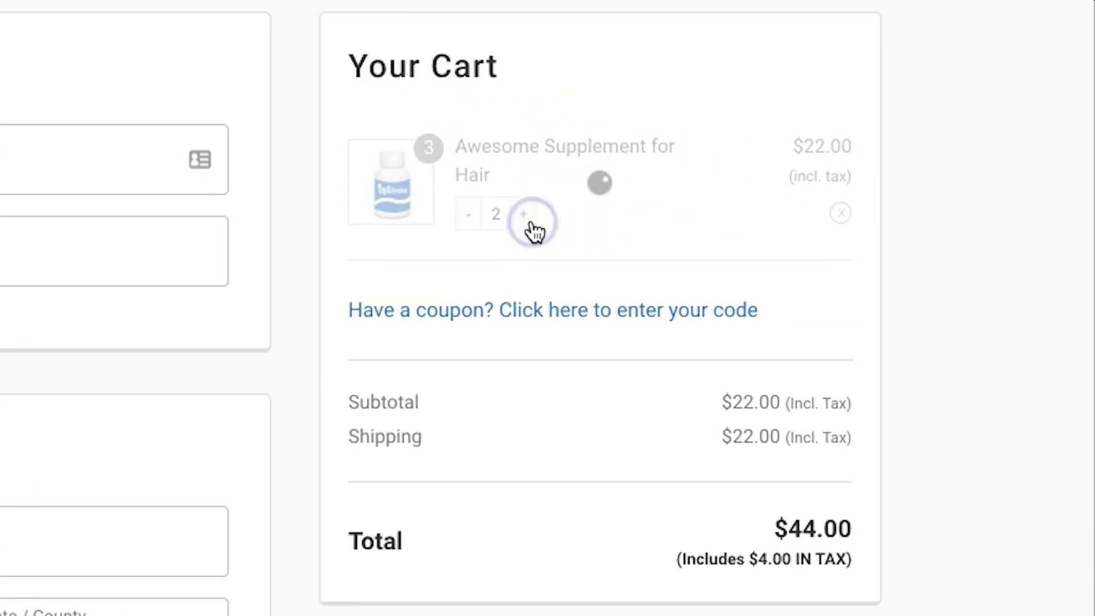
click(523, 213)
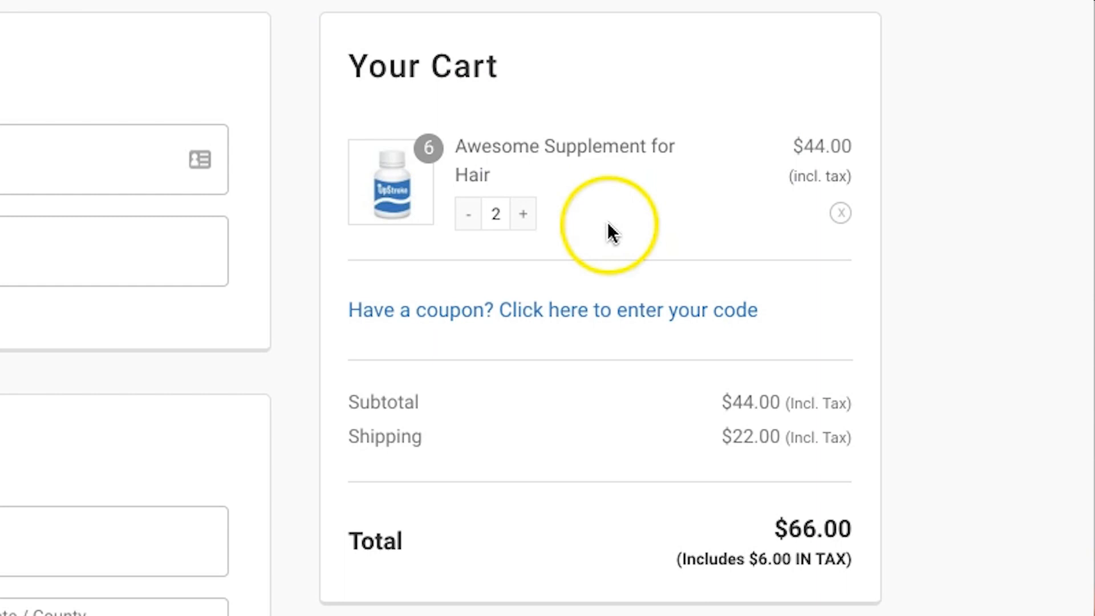
click(840, 213)
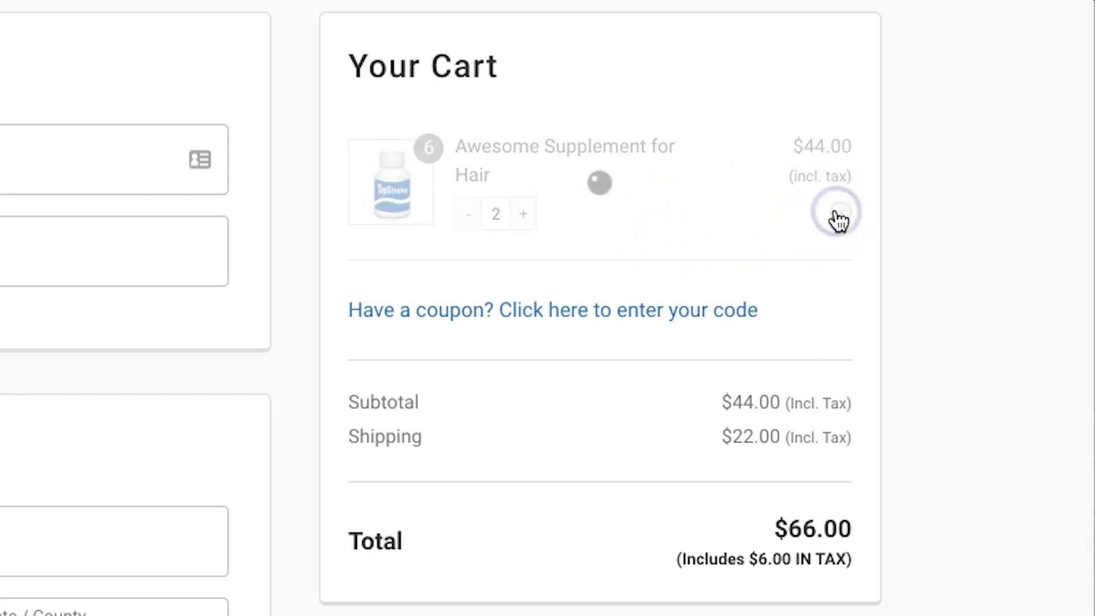
click(834, 212)
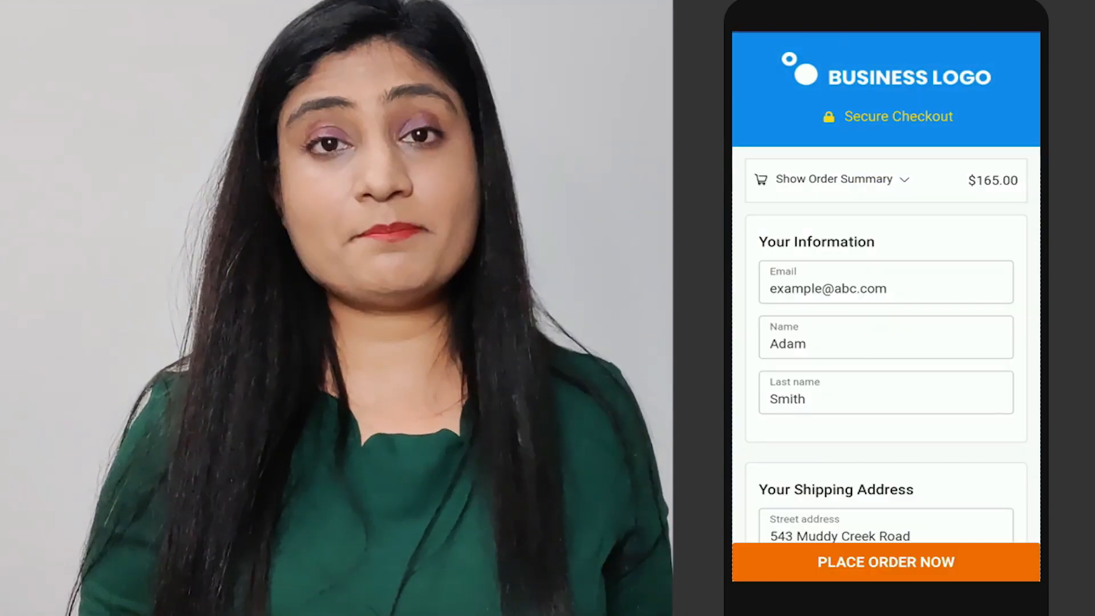
scroll(down, 3)
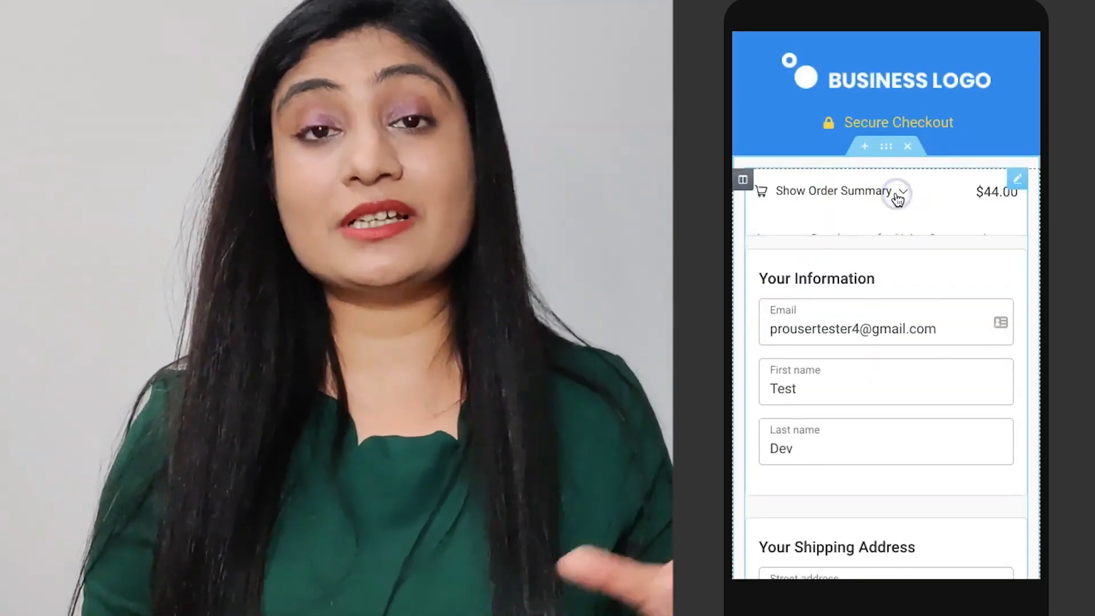
scroll(down, 3)
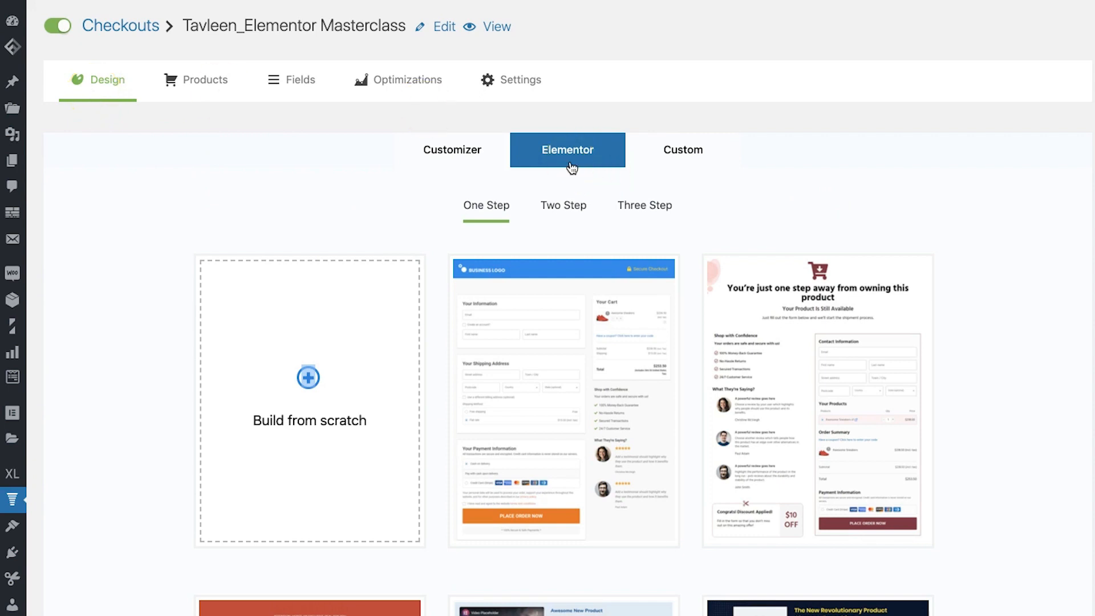
click(568, 149)
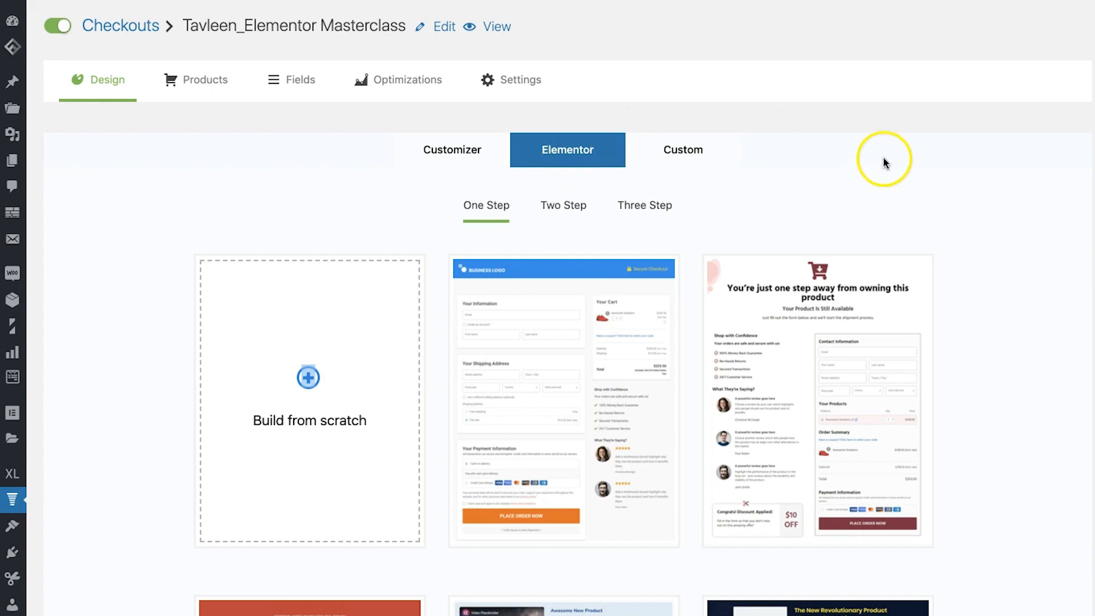
scroll(down, 3)
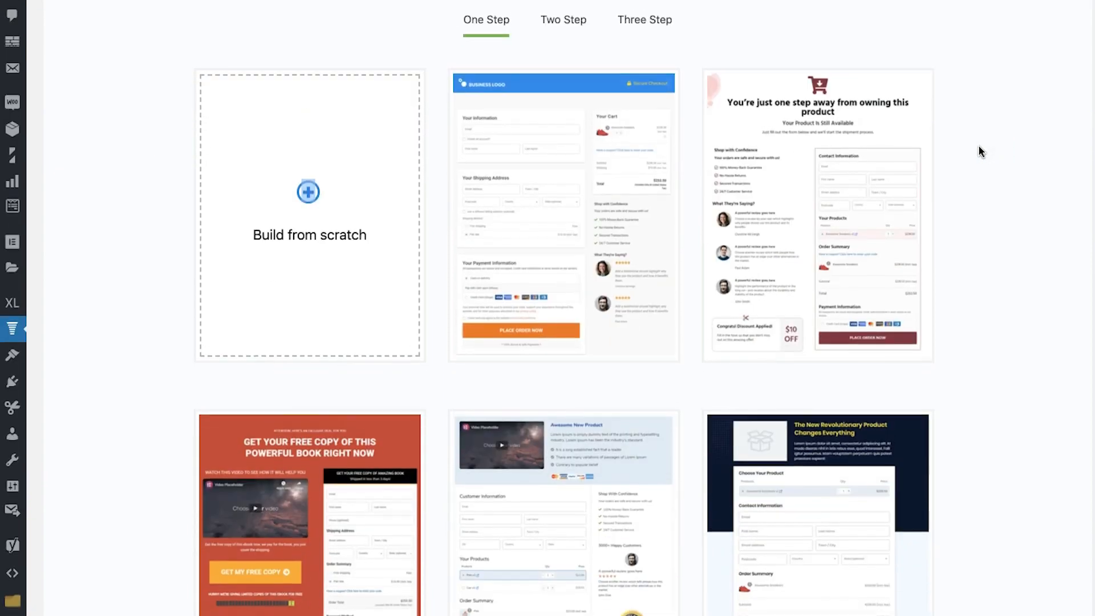
scroll(down, 3)
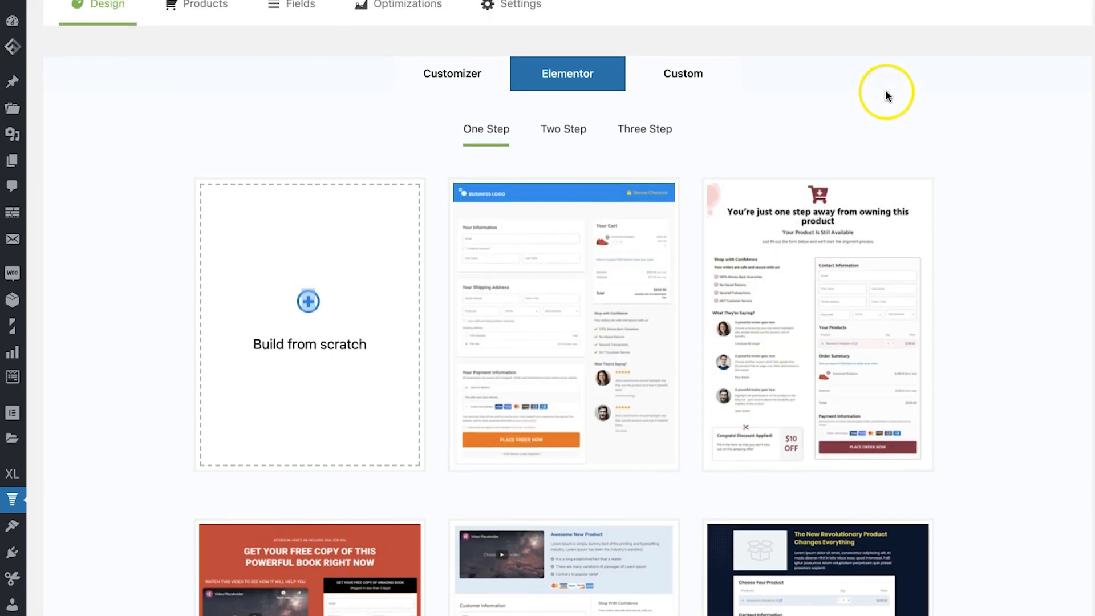
mouse_move(865, 119)
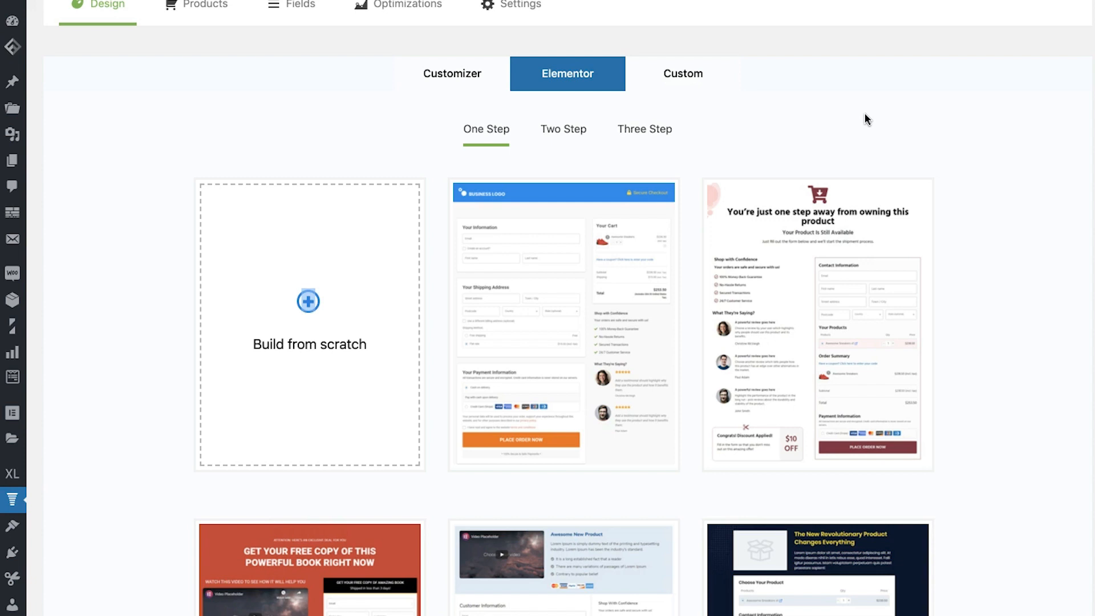
scroll(down, 3)
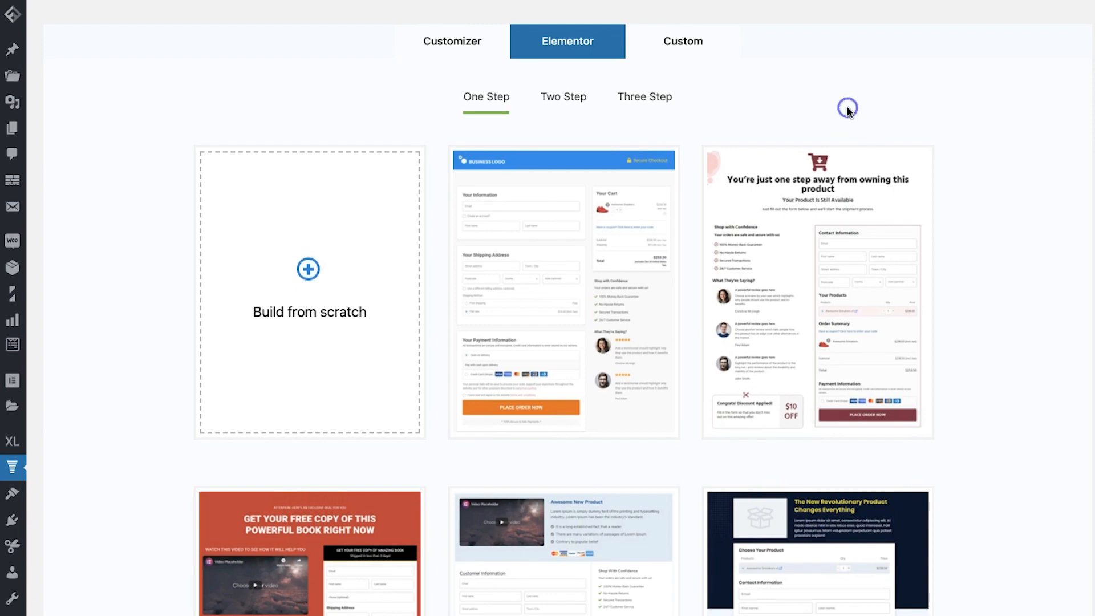
mouse_move(563, 291)
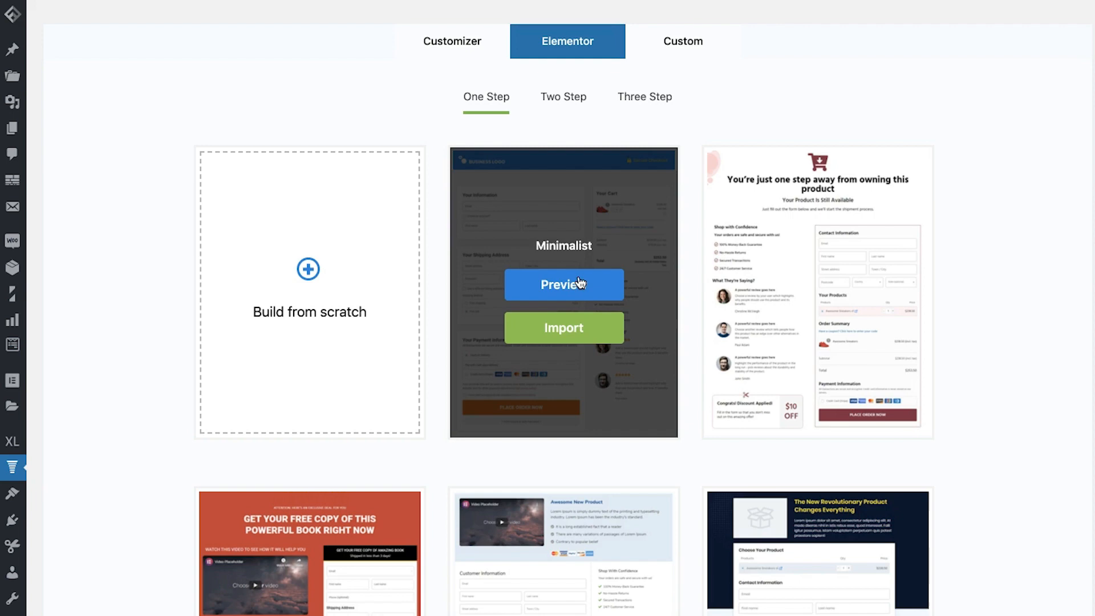
mouse_move(808, 106)
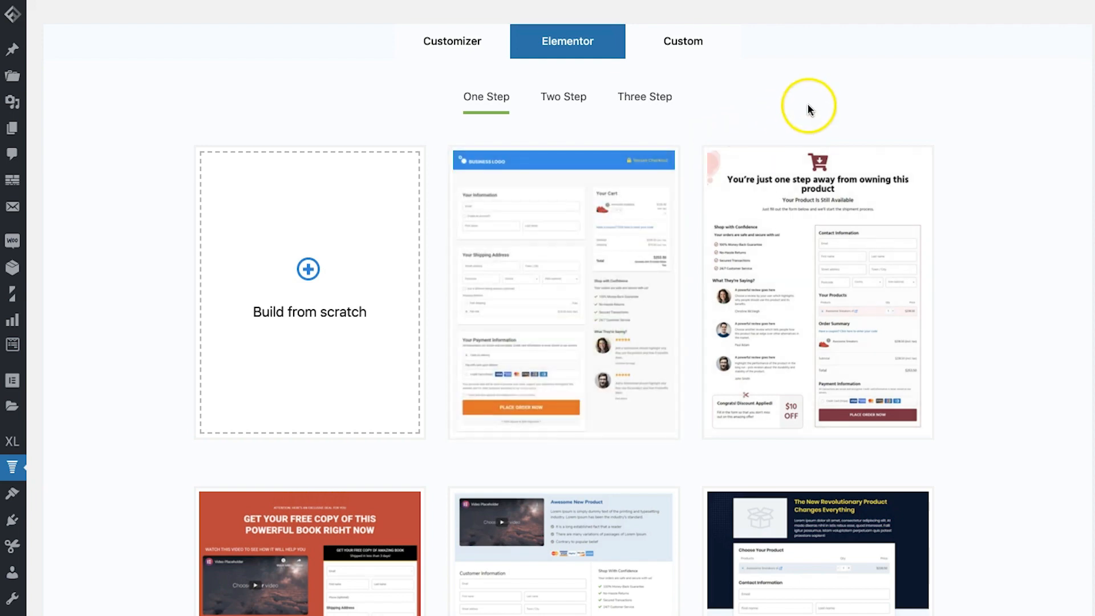
scroll(down, 3)
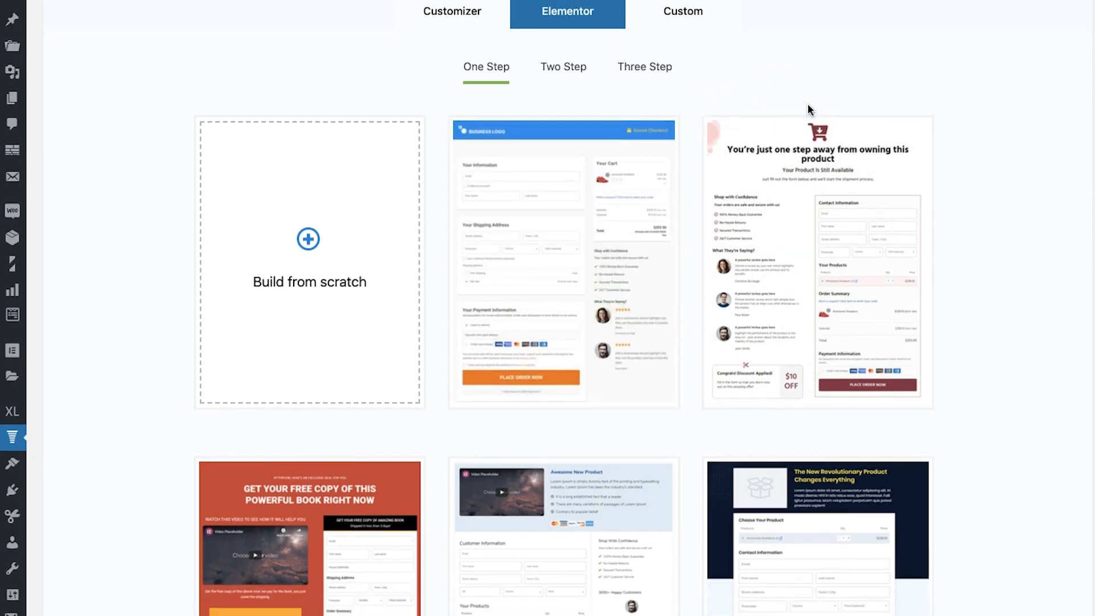
scroll(down, 3)
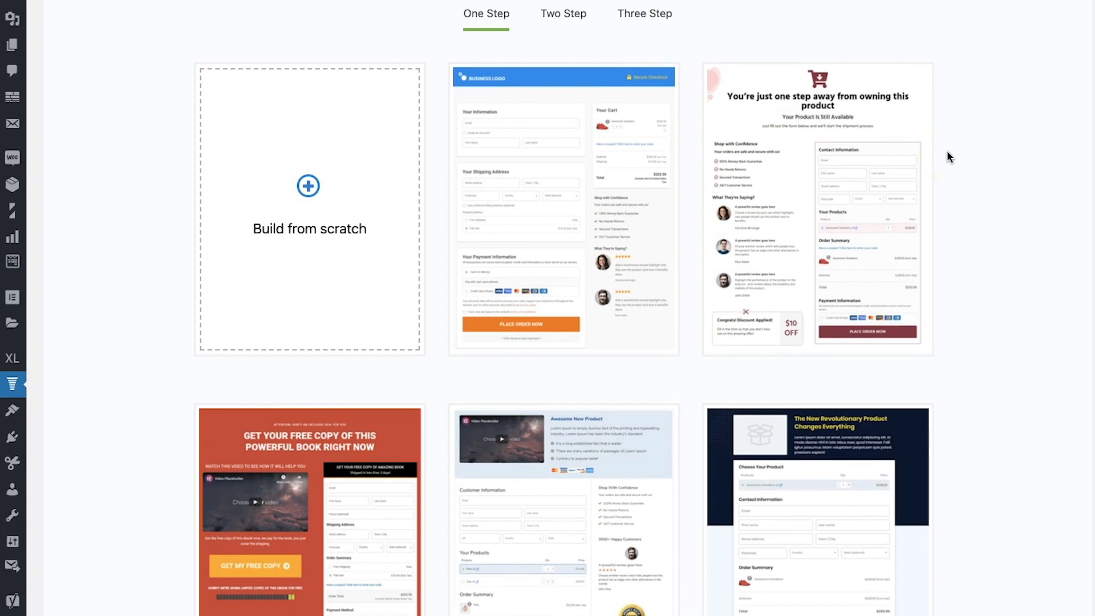
scroll(down, 3)
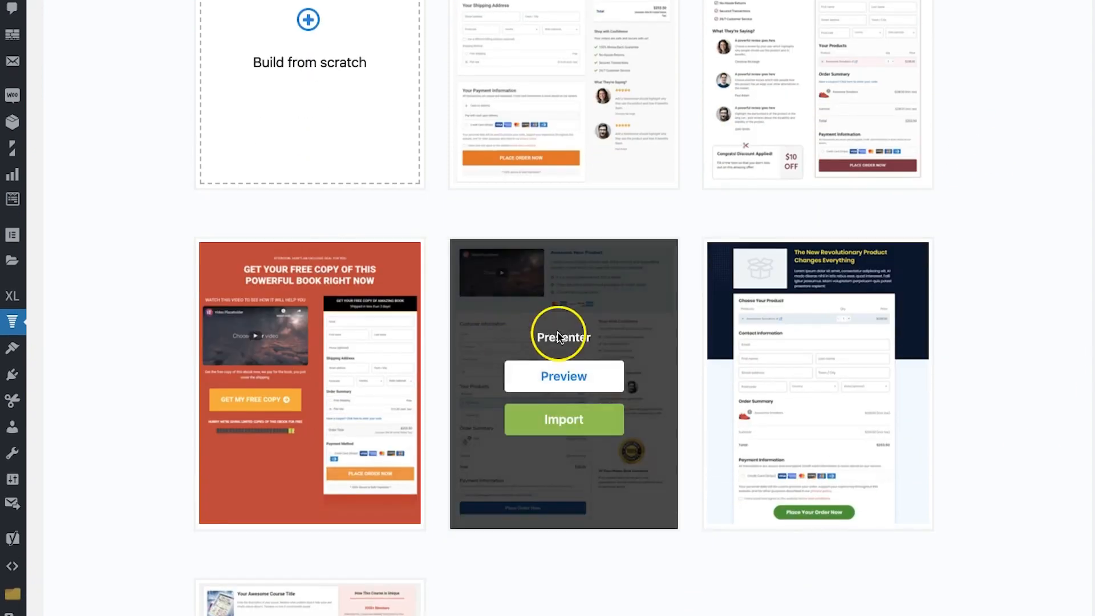
scroll(down, 3)
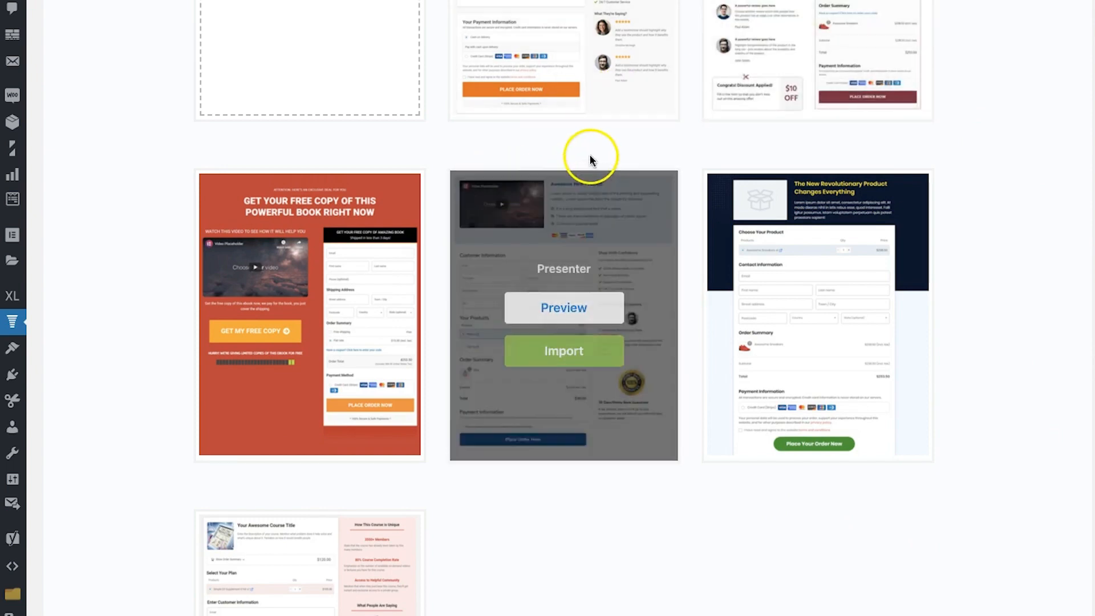
mouse_move(590, 158)
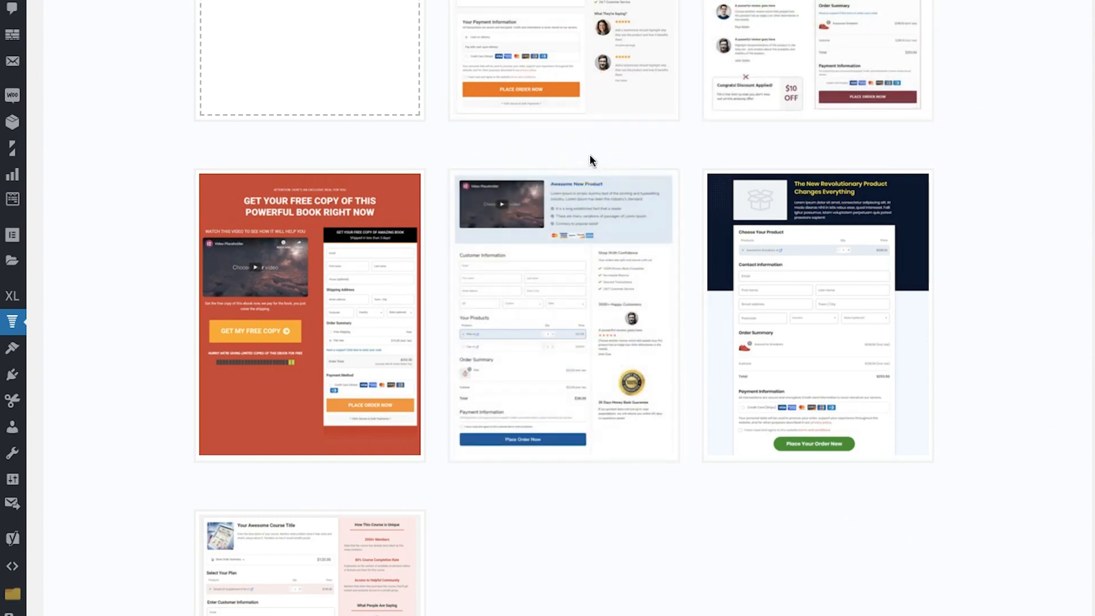
mouse_move(612, 142)
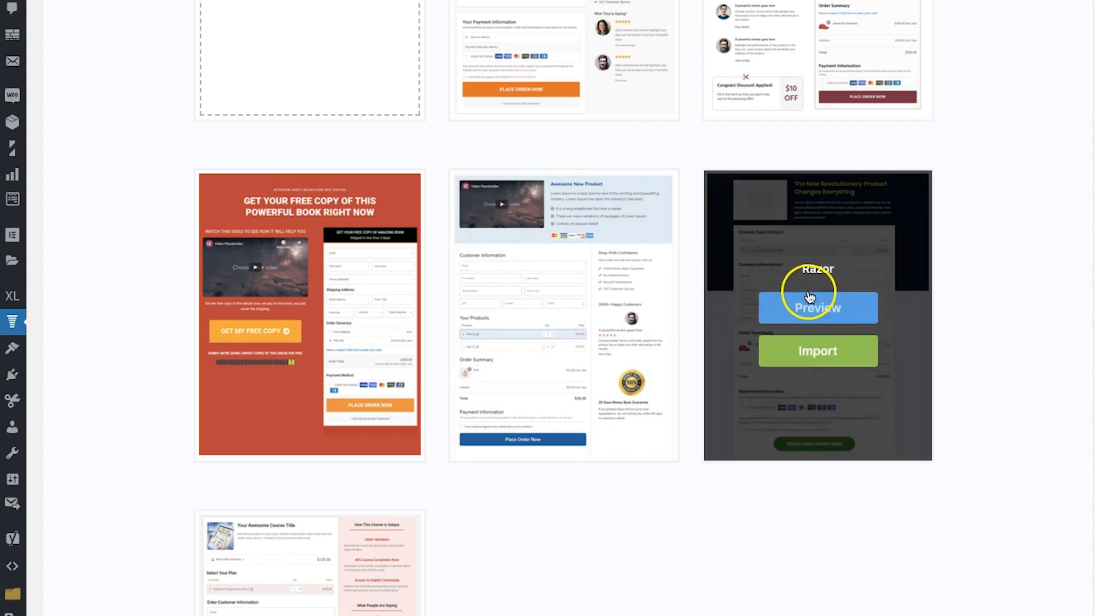
mouse_move(1015, 243)
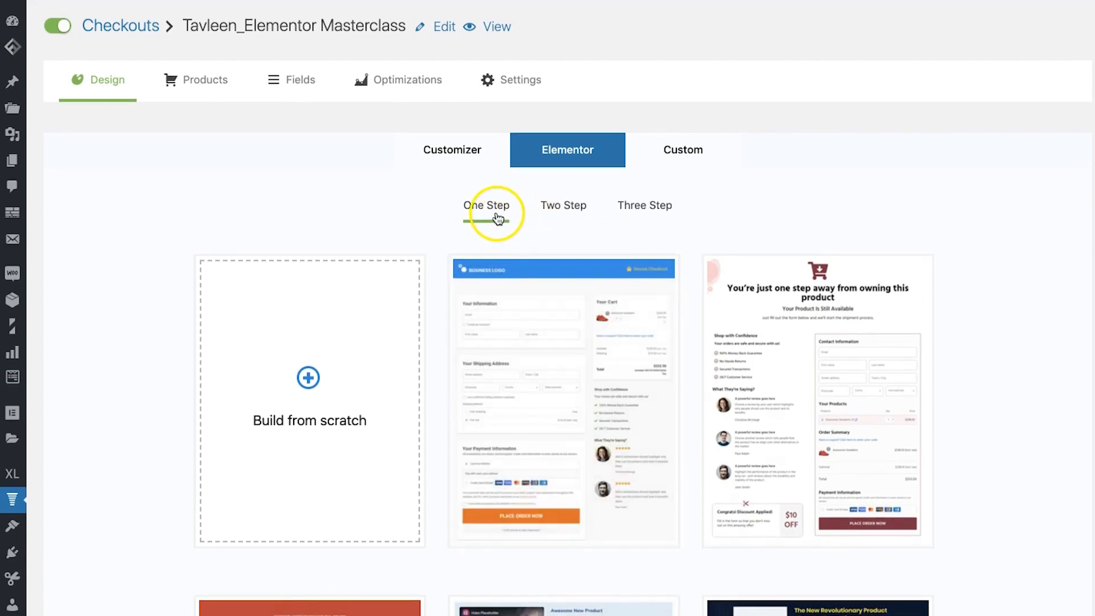
- Browse One Step, Three Step and Two Step templates, then preview Presenter
click(644, 205)
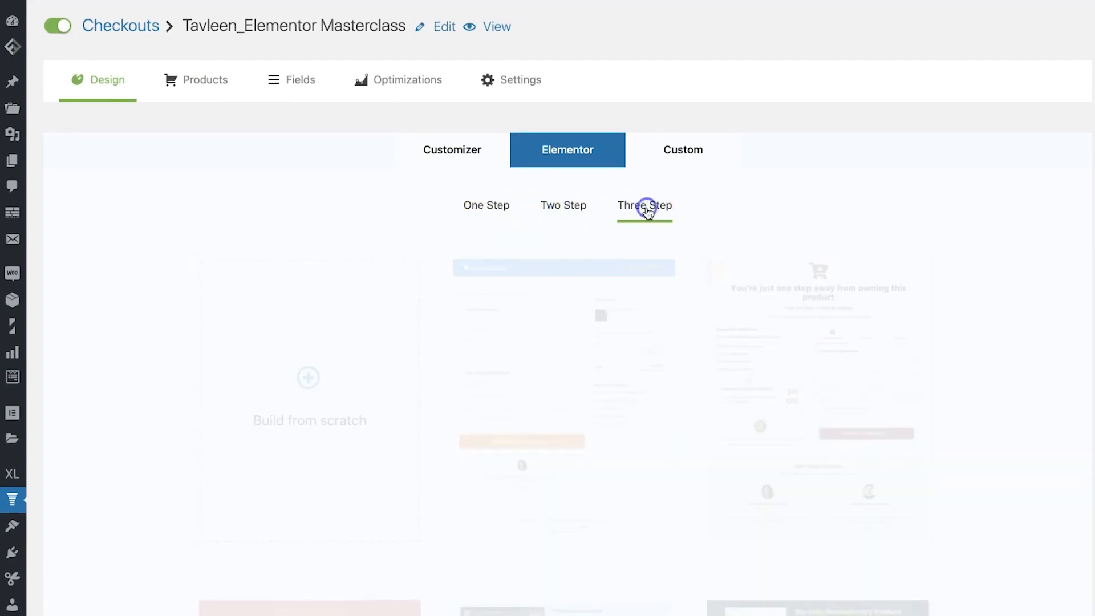
click(643, 205)
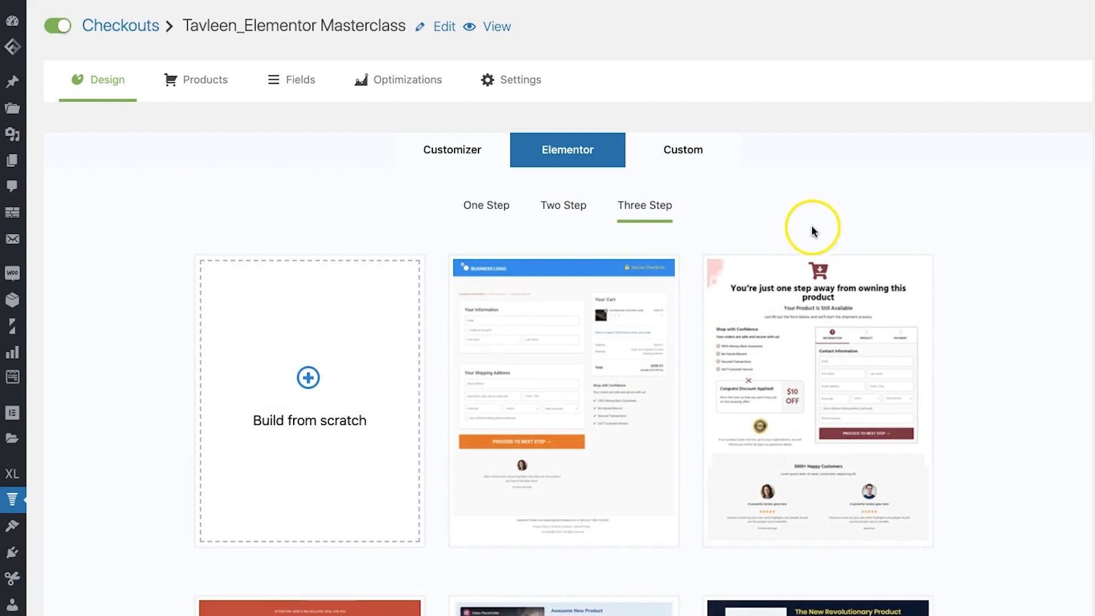
scroll(down, 3)
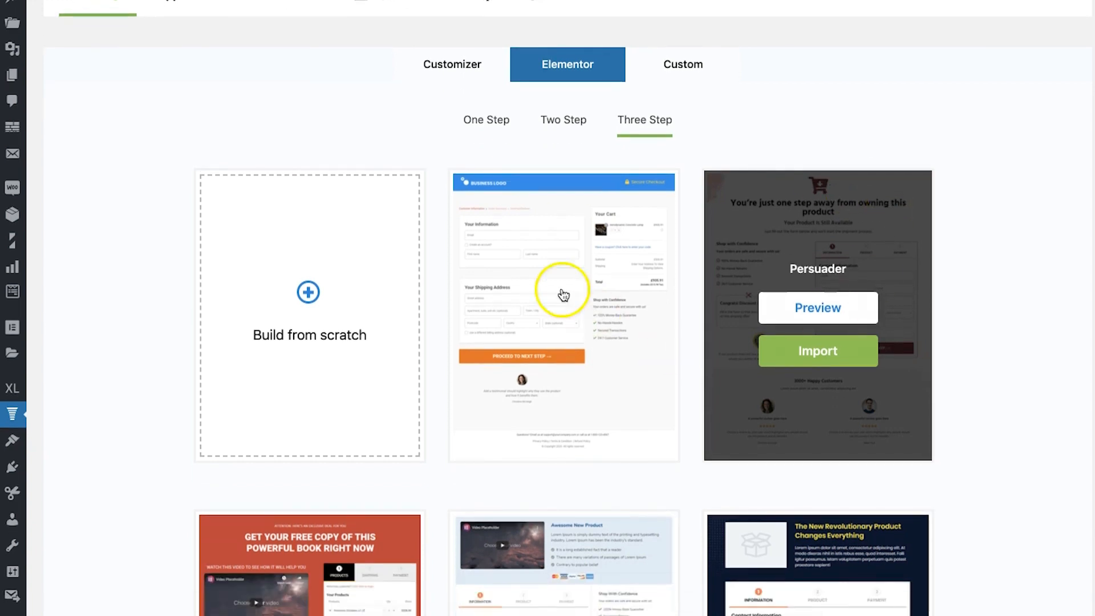
click(563, 120)
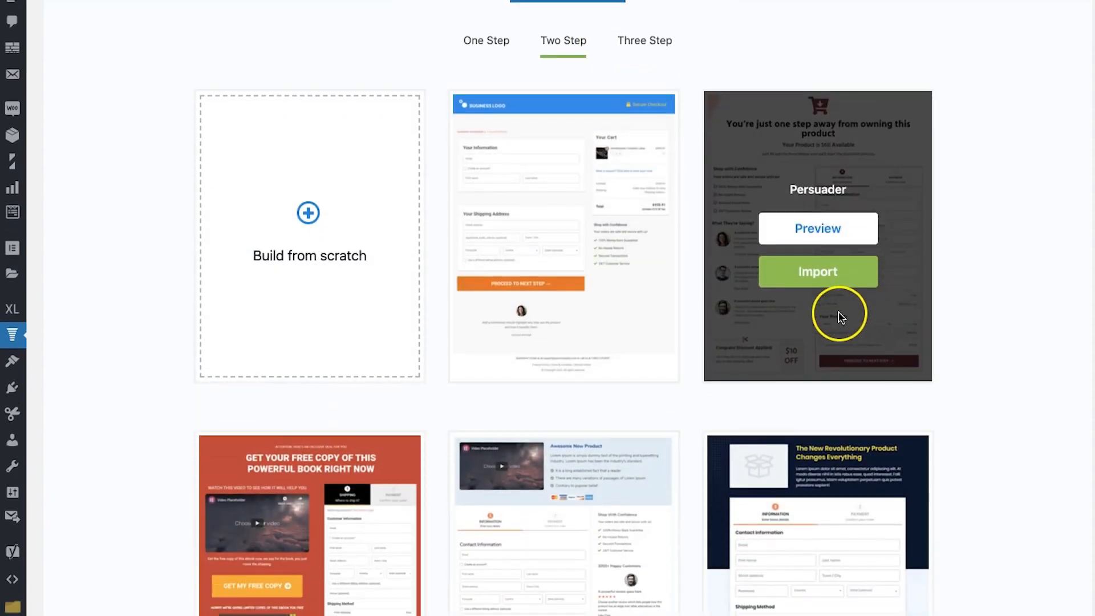
scroll(down, 3)
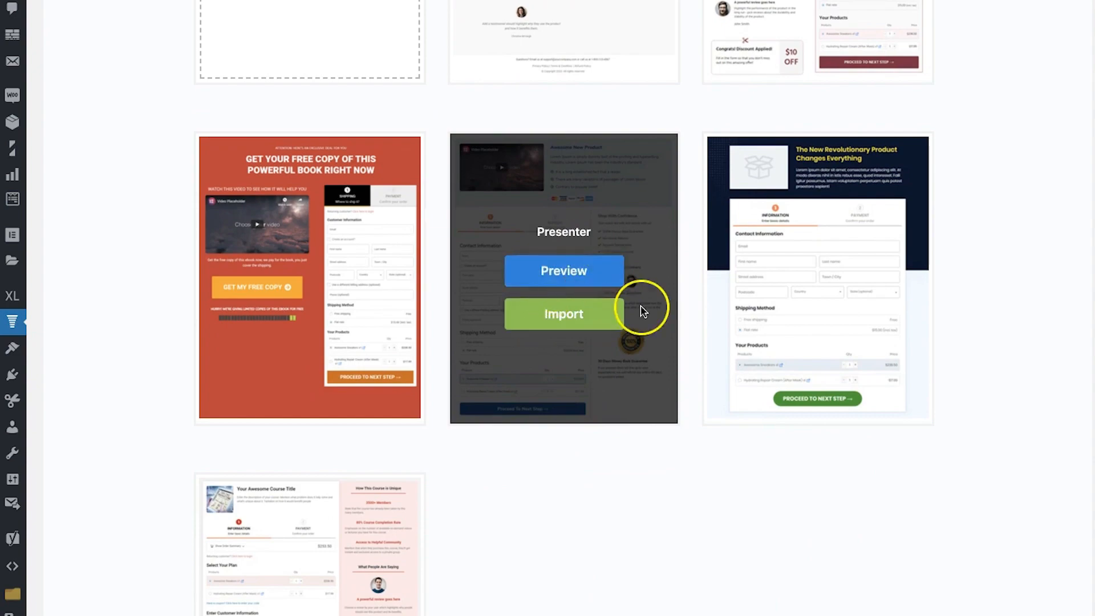
click(563, 271)
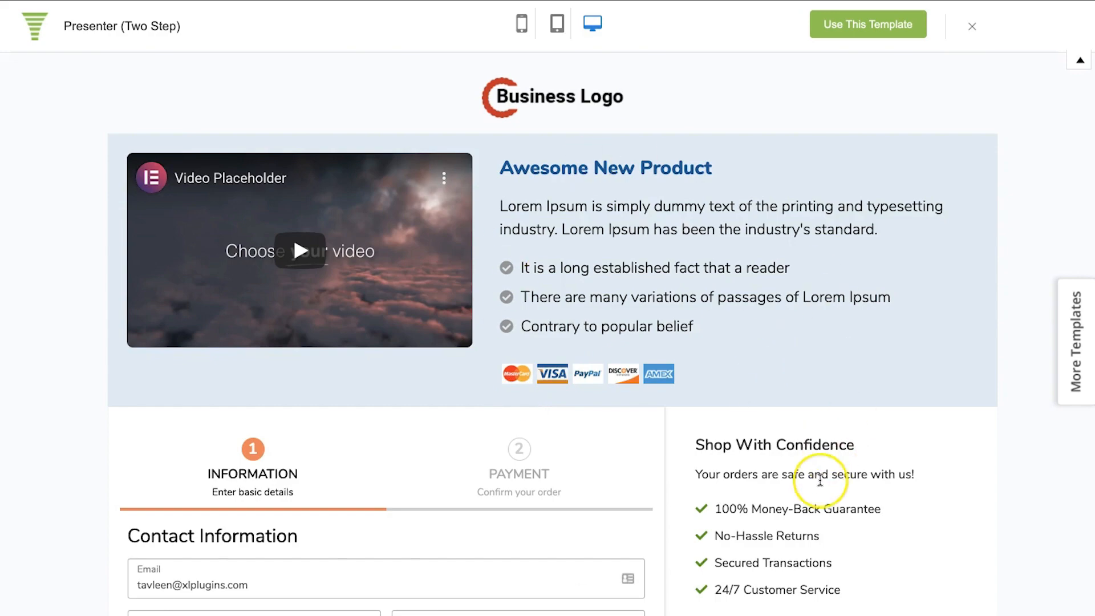
- Switch the Presenter preview to tablet and toggle the order summary open, closed and open
scroll(down, 3)
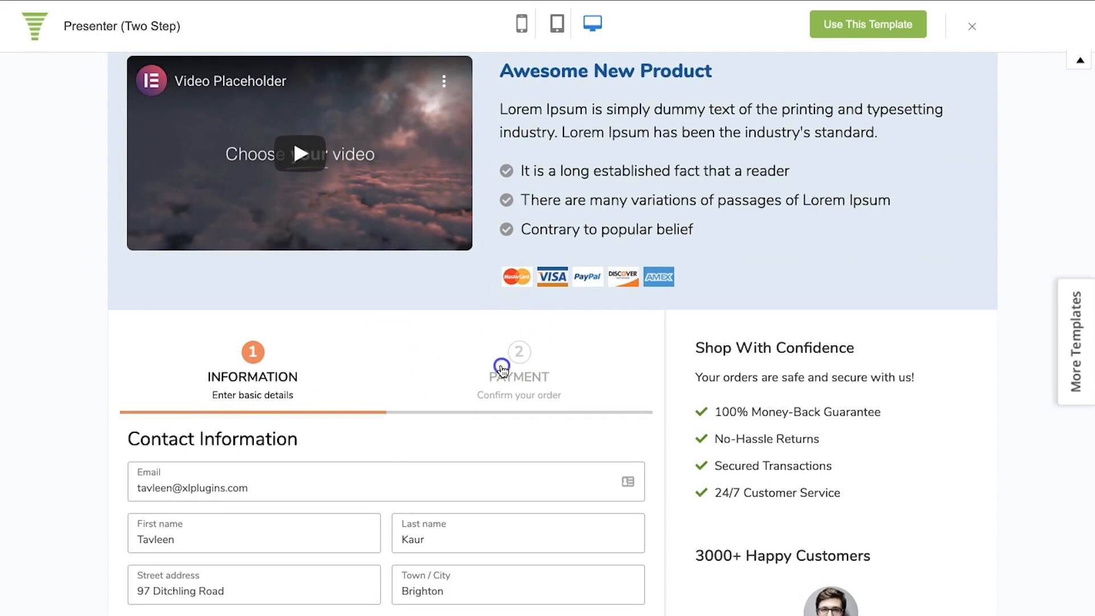
scroll(down, 3)
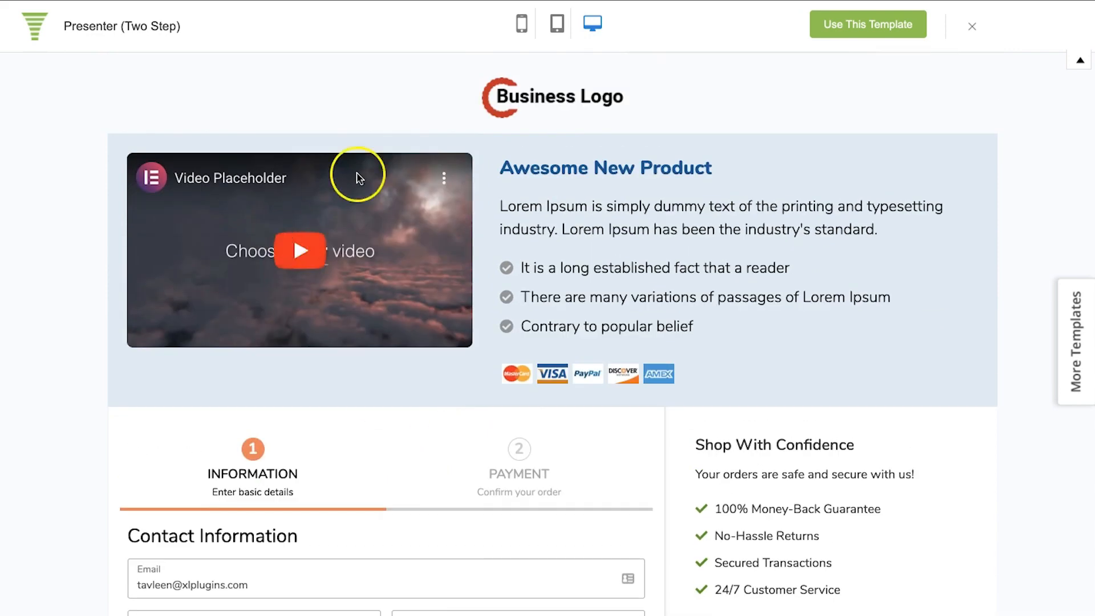
mouse_move(334, 257)
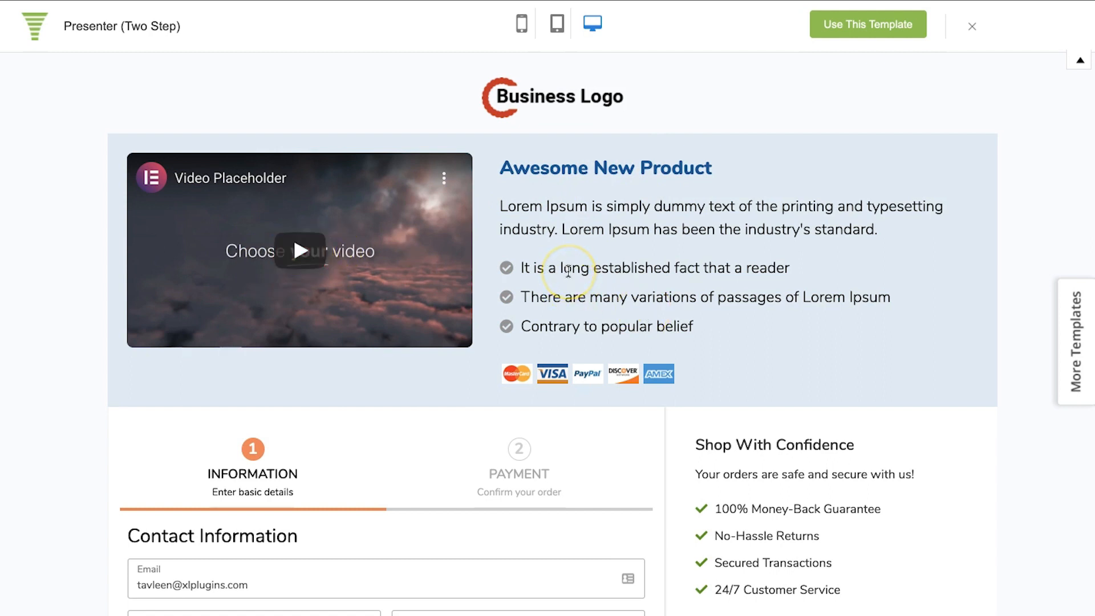
mouse_move(556, 24)
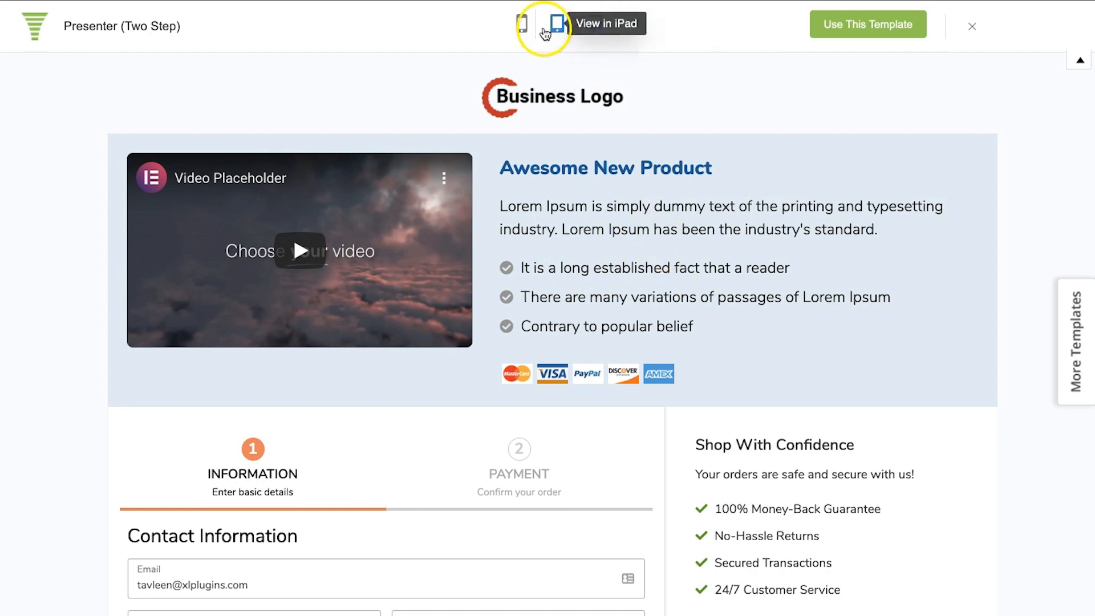
click(556, 24)
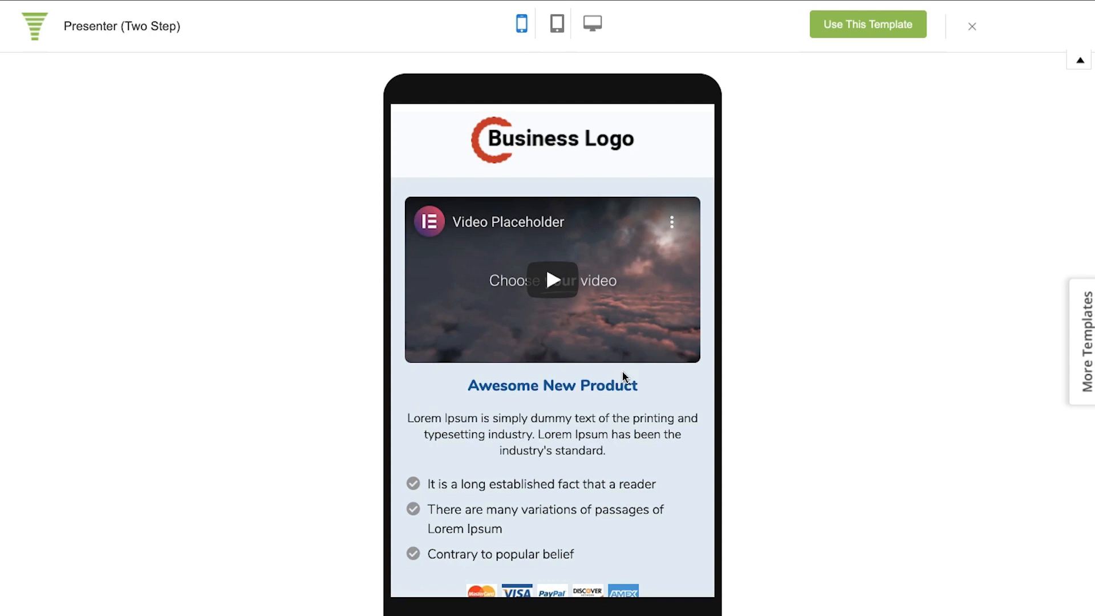
scroll(down, 3)
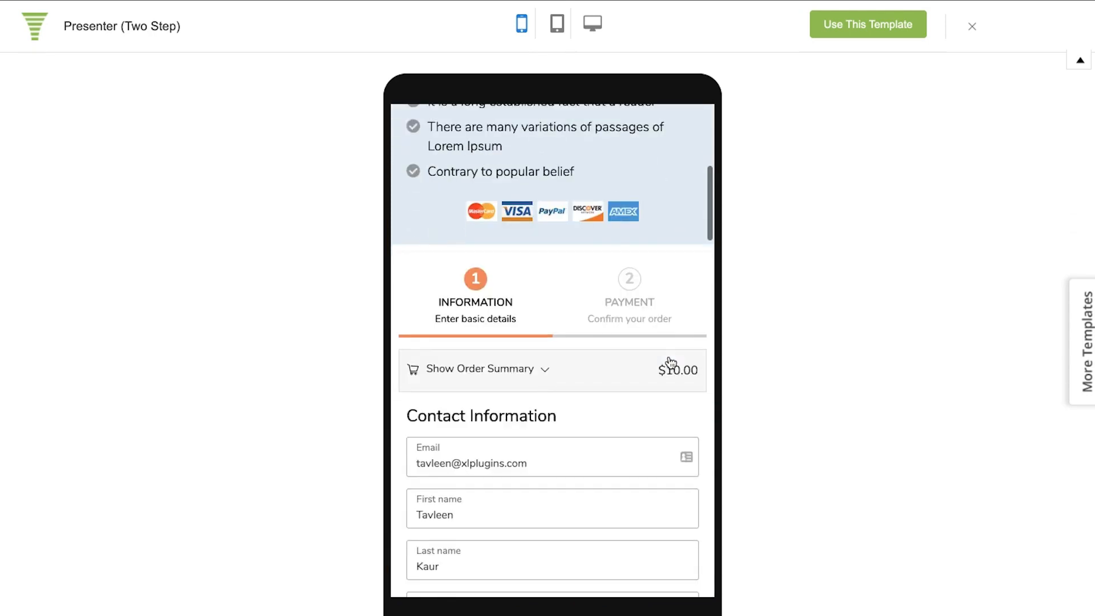
click(480, 368)
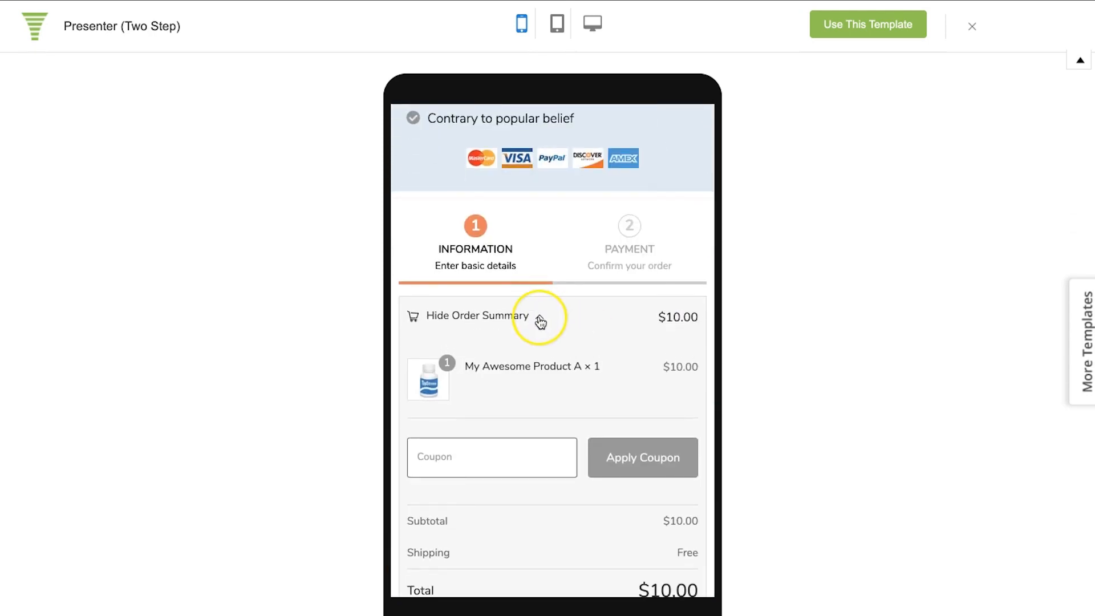
click(476, 315)
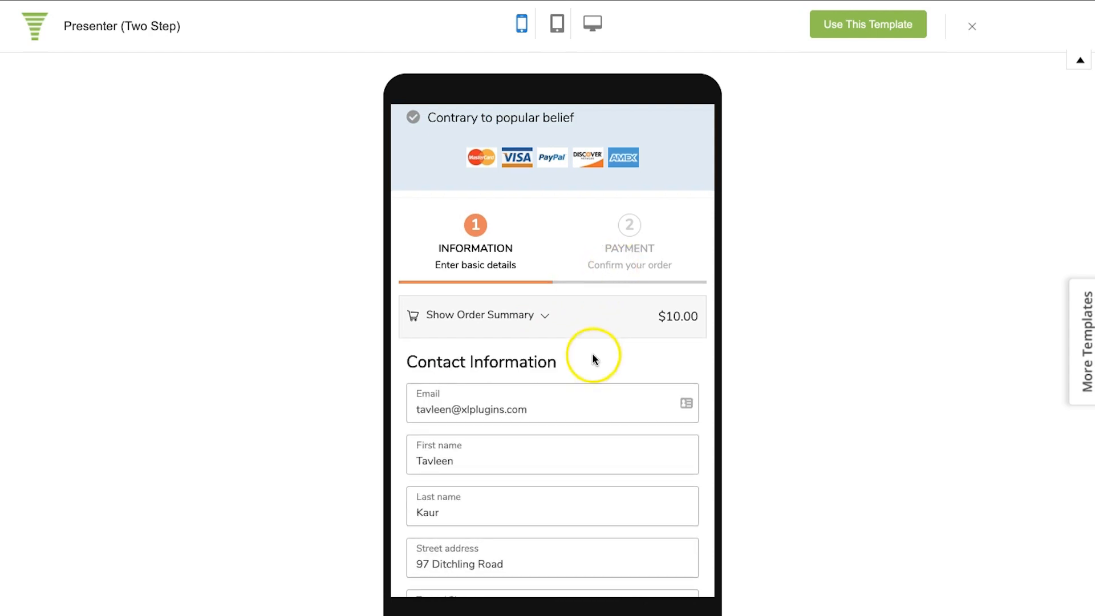
click(479, 314)
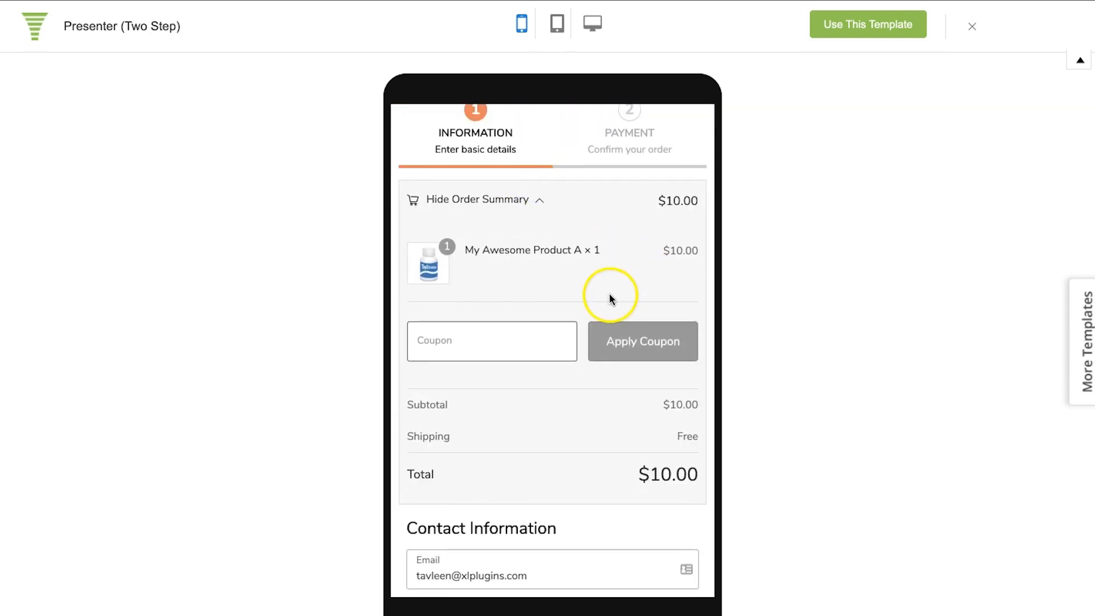
- Select Product B, set Product A quantity to 2, and proceed to the $20.00 payment step
scroll(down, 3)
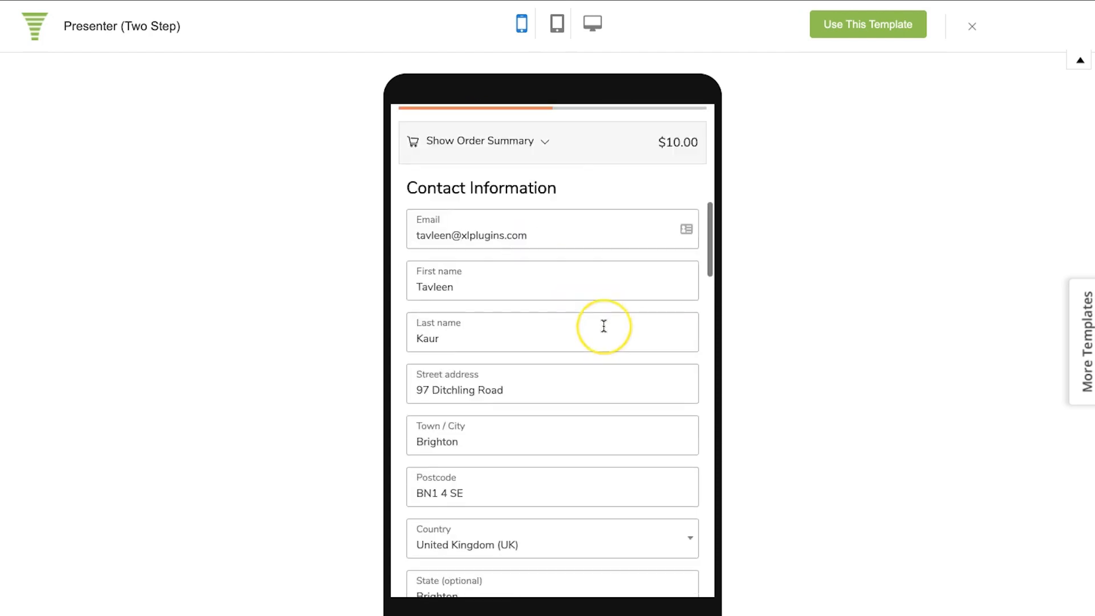
scroll(down, 3)
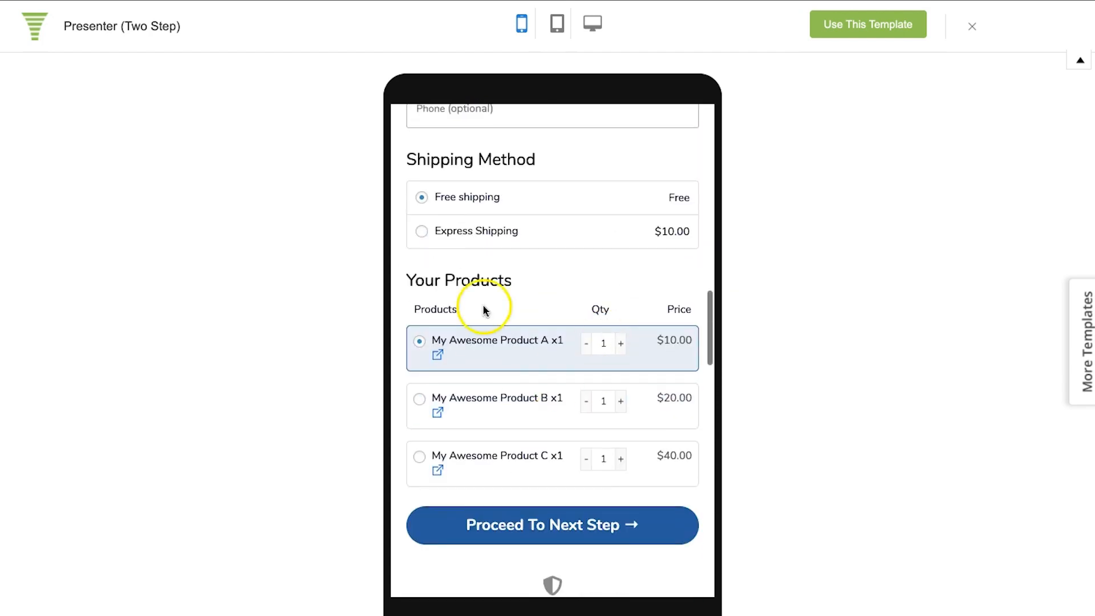
click(421, 389)
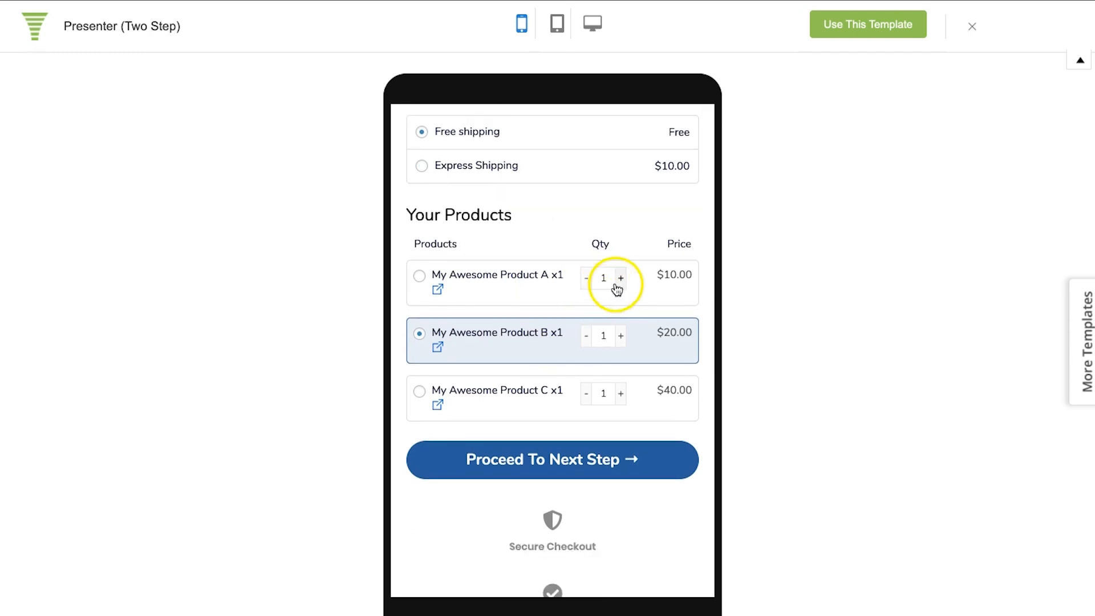
click(620, 278)
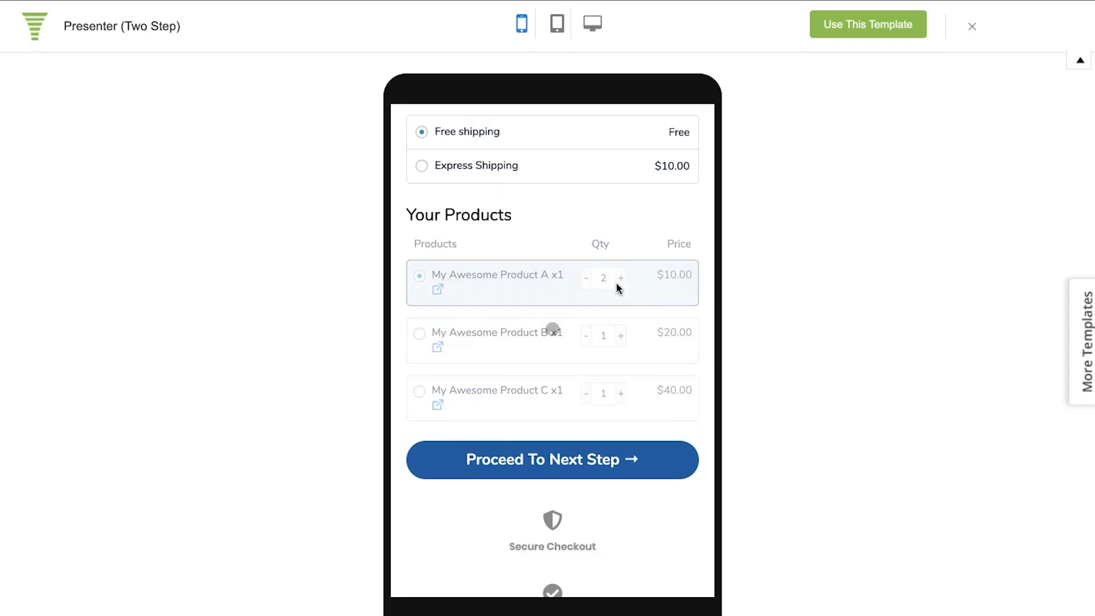
click(619, 278)
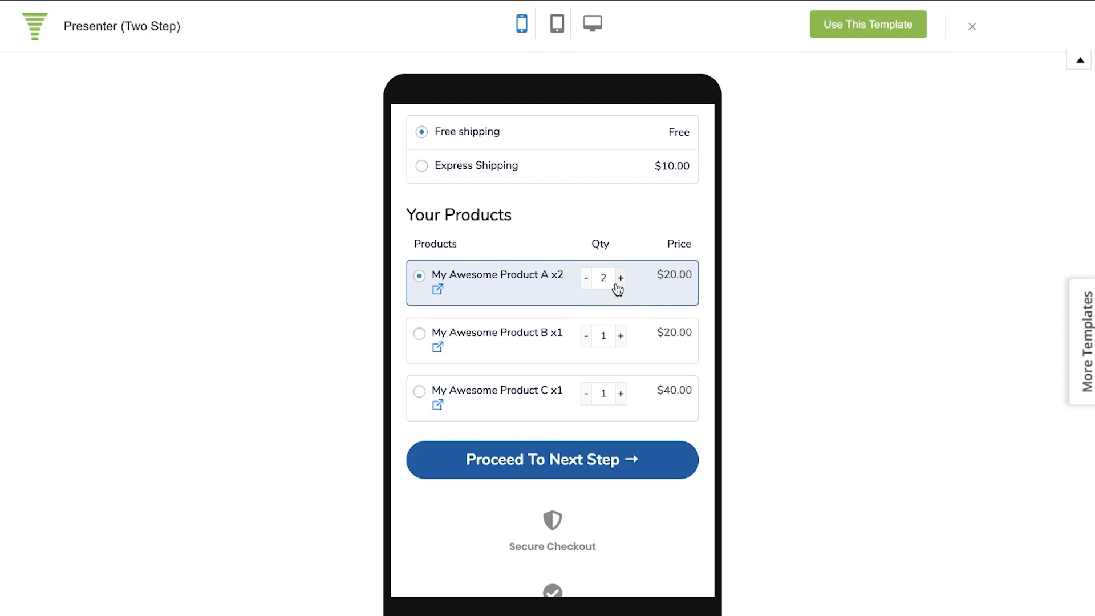
scroll(down, 3)
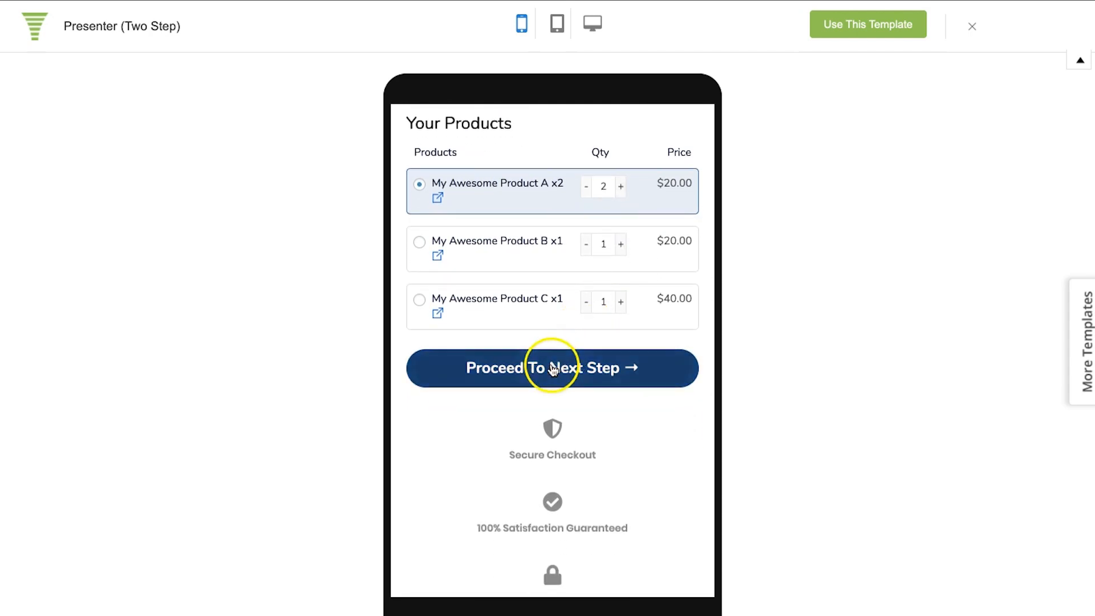
click(551, 368)
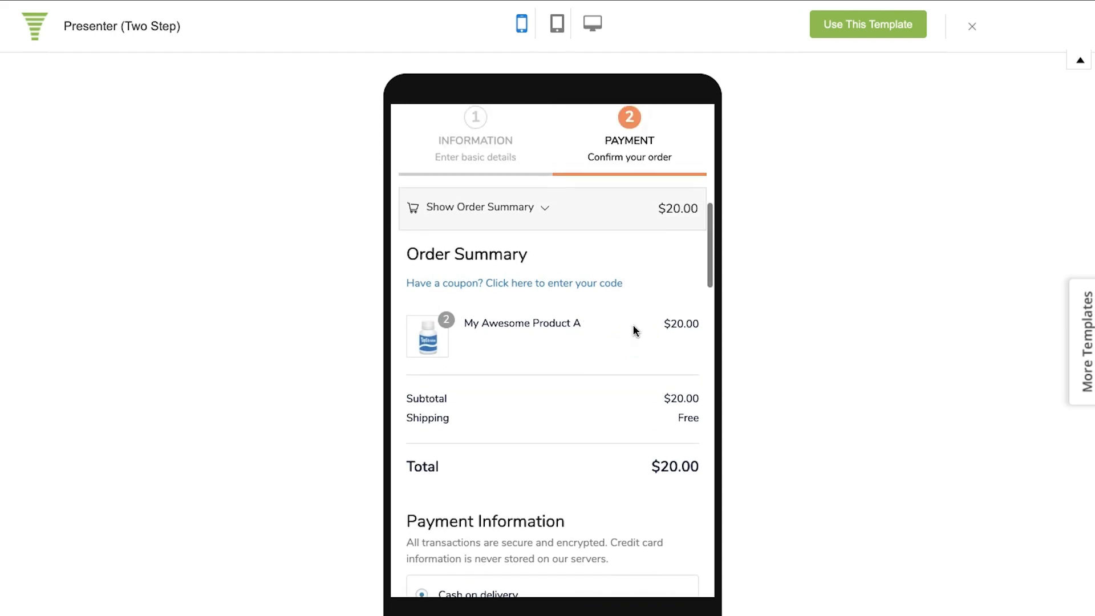
scroll(down, 3)
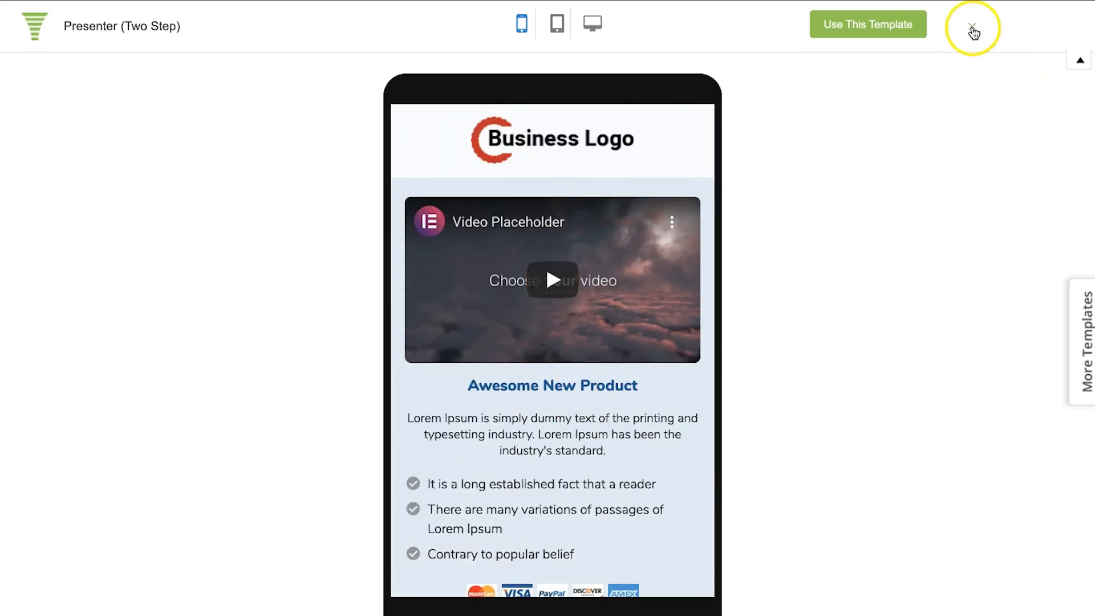
- Close the preview, import the Minimalist Two Step template and edit it in Elementor
click(971, 24)
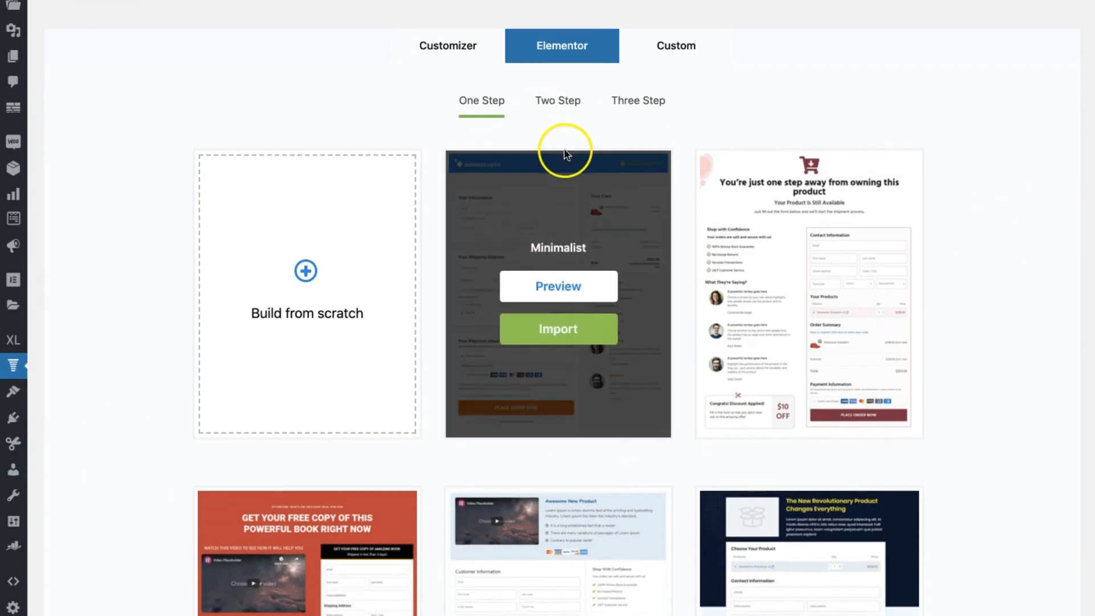
click(557, 99)
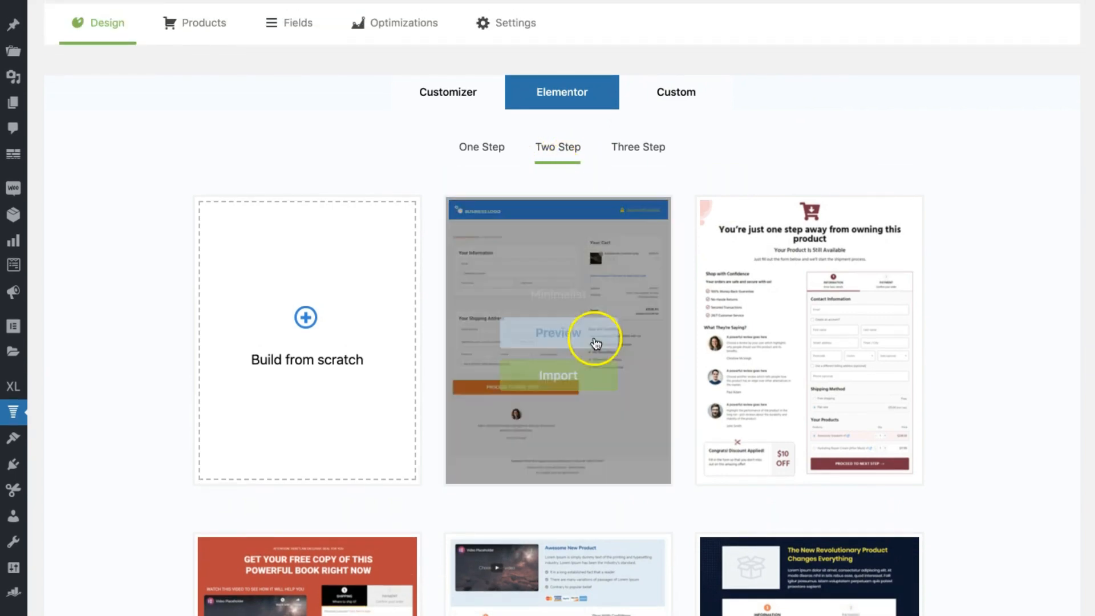
click(557, 375)
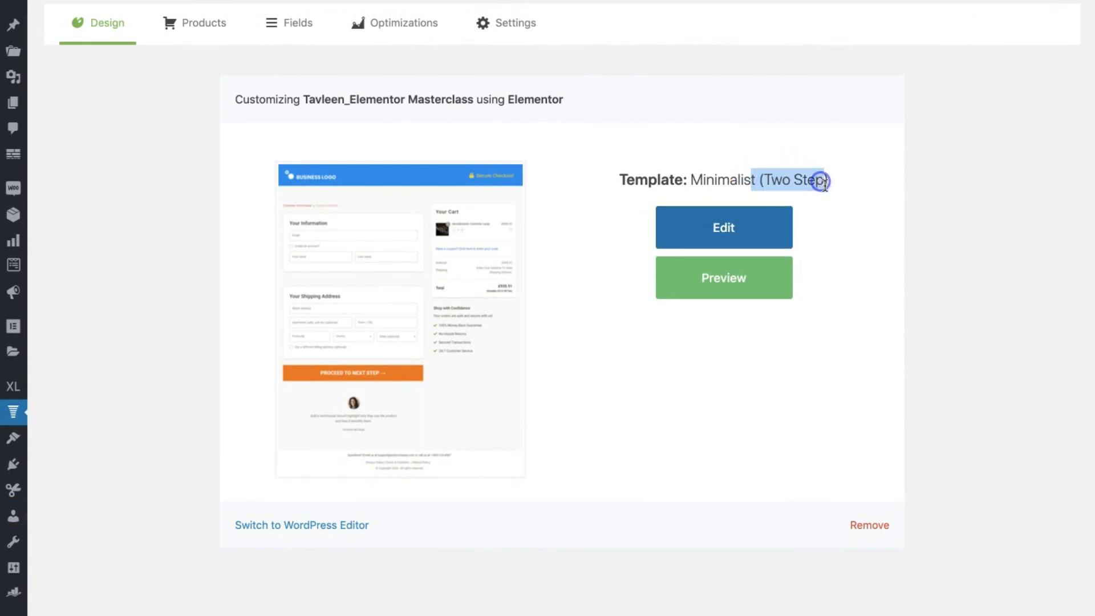
click(724, 227)
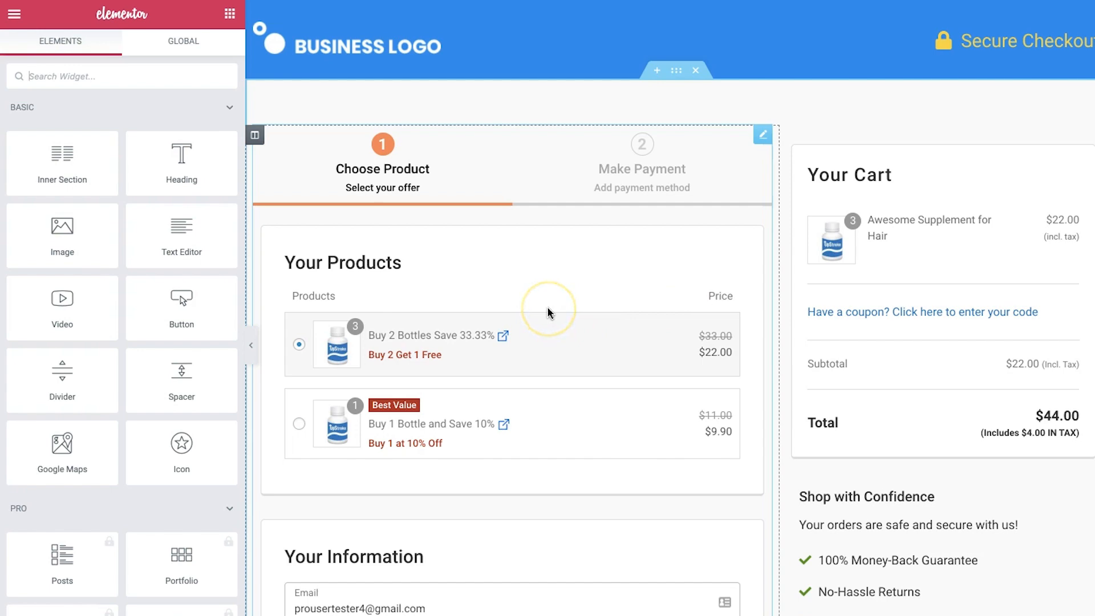
scroll(down, 3)
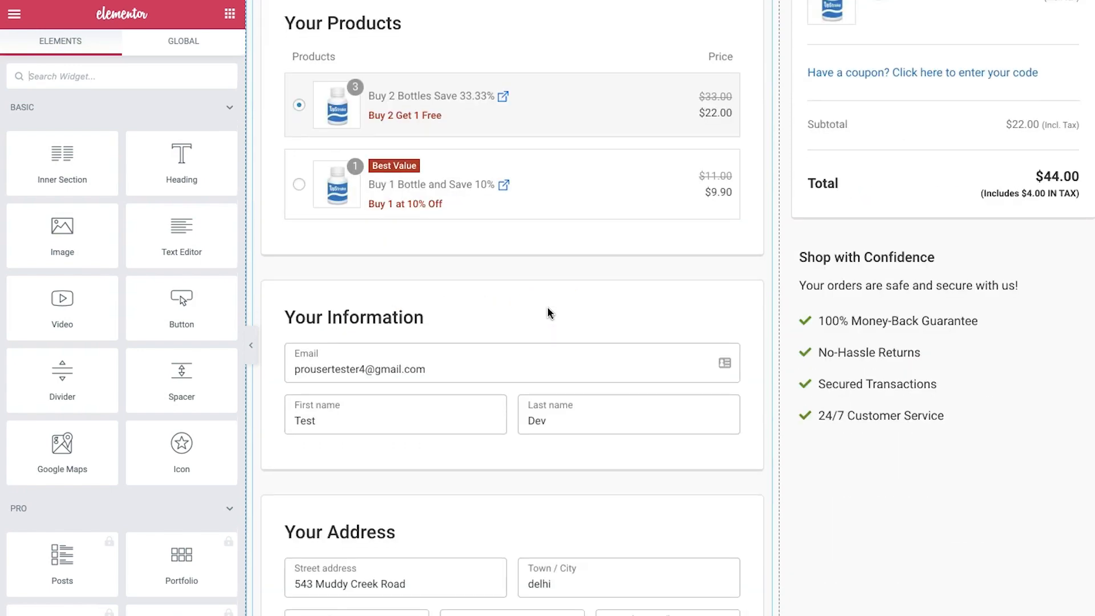
scroll(up, 3)
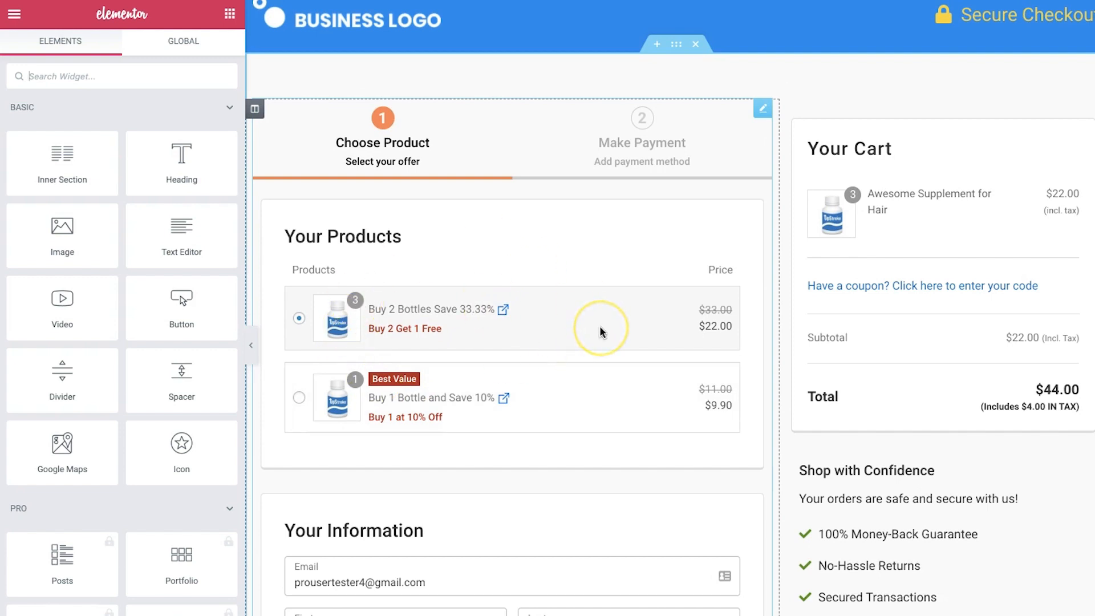
mouse_move(555, 323)
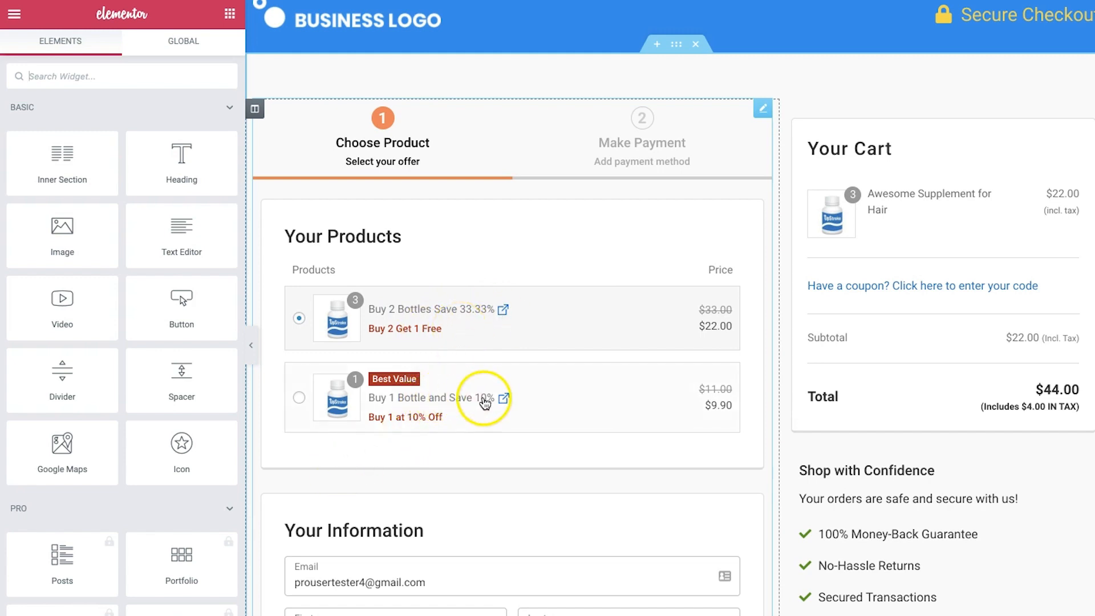
mouse_move(564, 334)
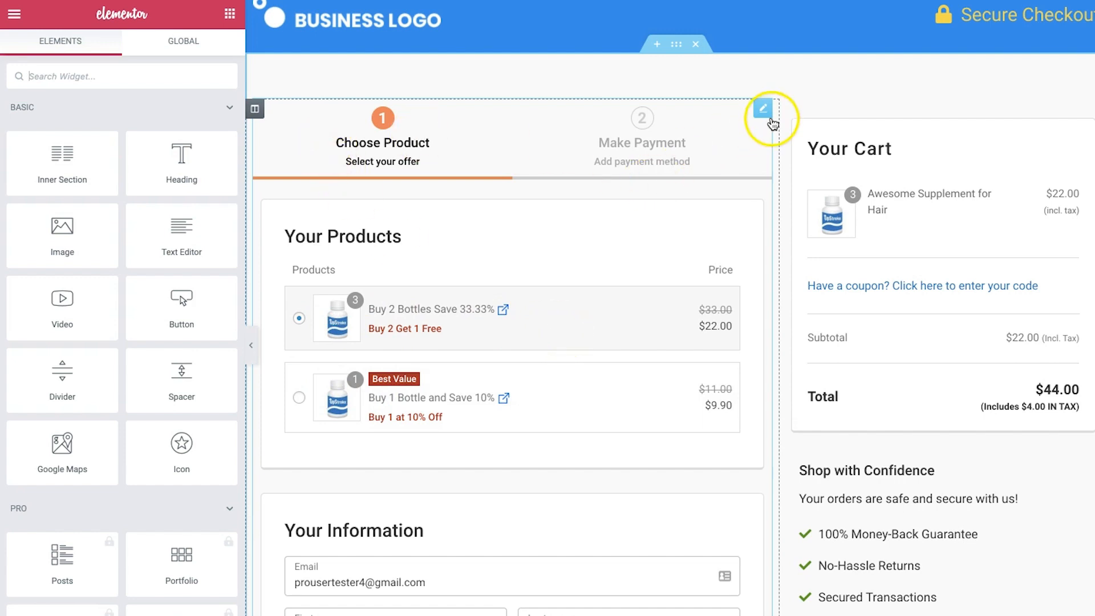
mouse_move(763, 108)
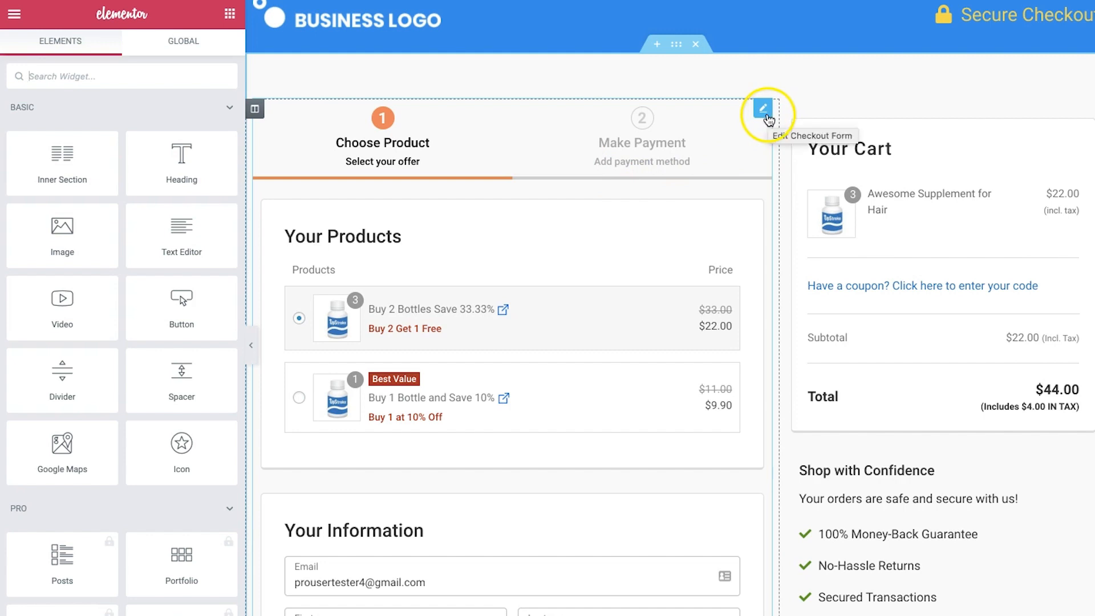
- Review the Your Cart mini cart widget settings, then reopen Edit Checkout Form
click(766, 109)
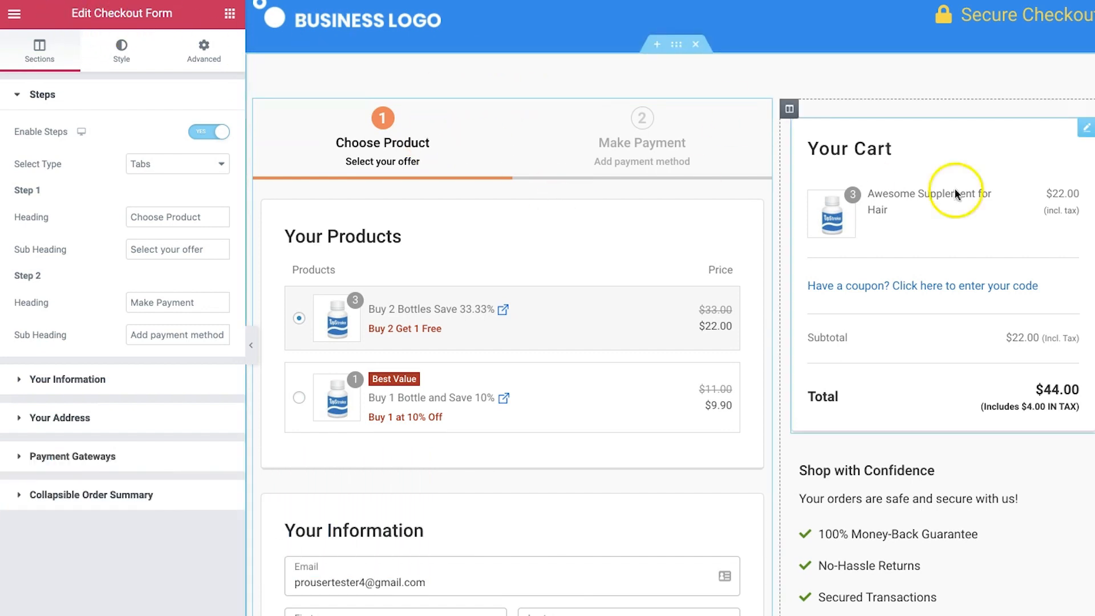
click(941, 210)
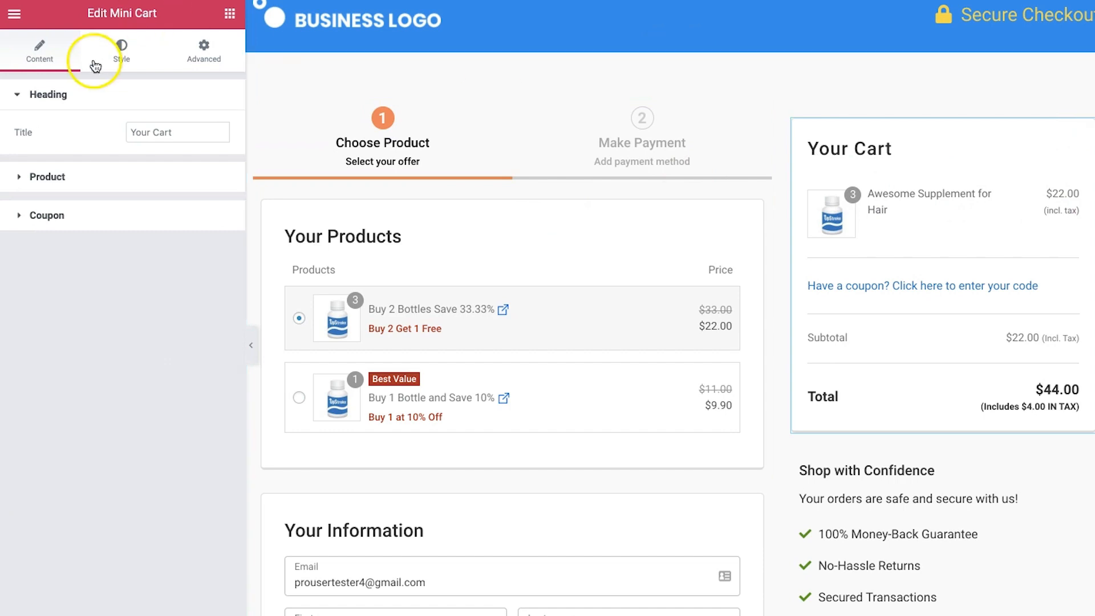
click(489, 184)
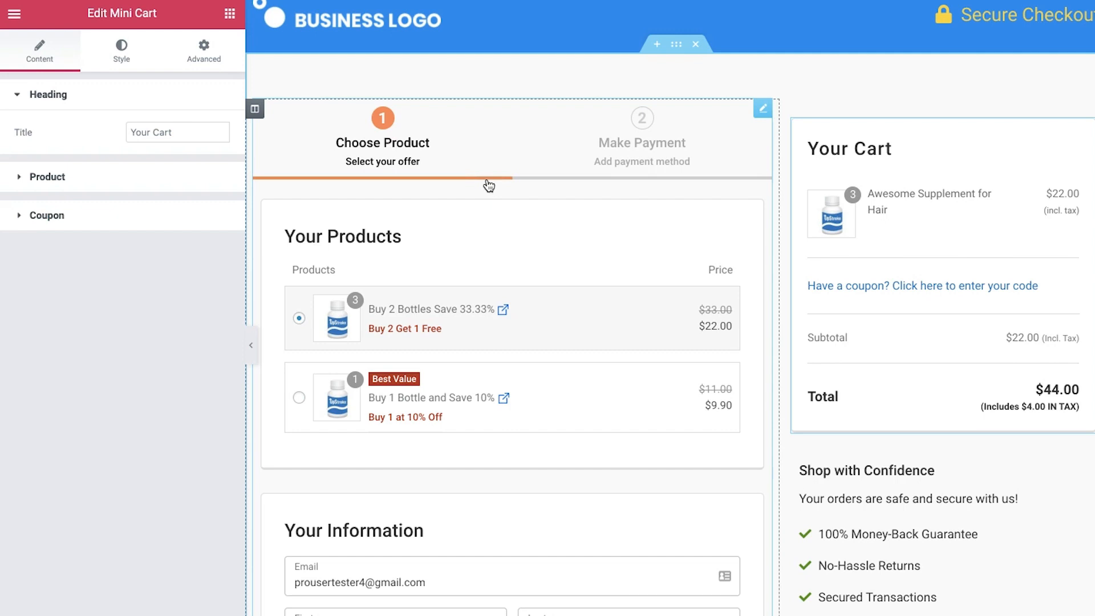
click(762, 109)
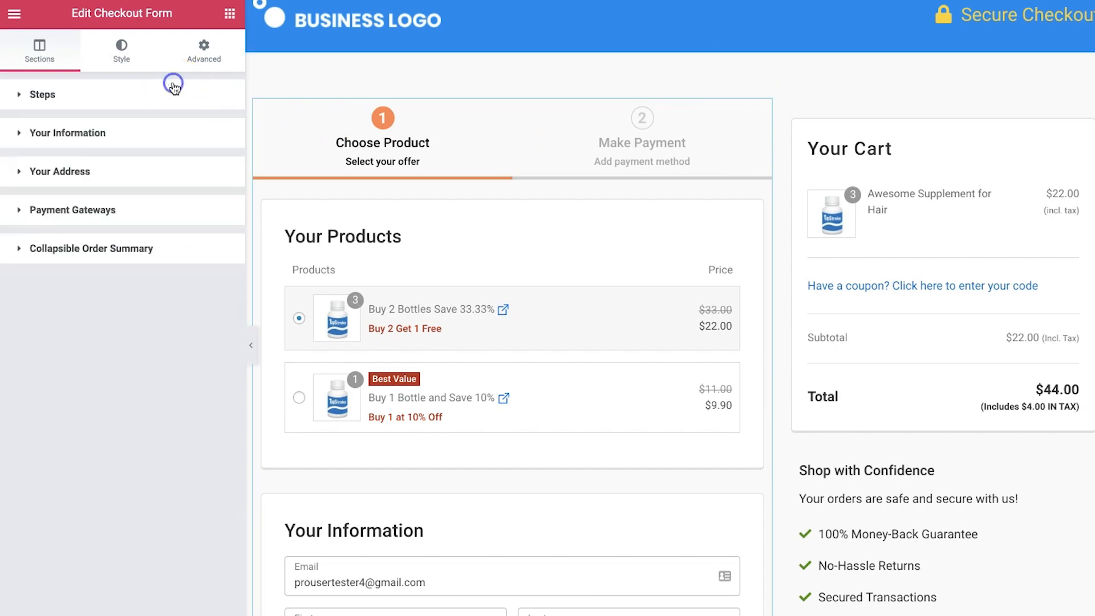
mouse_move(104, 159)
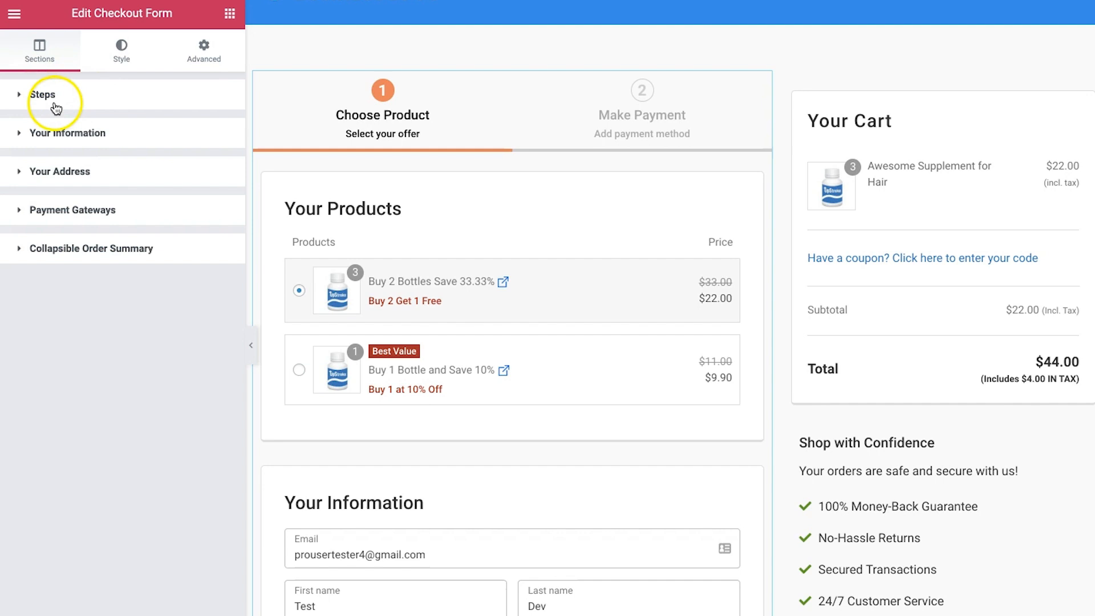
mouse_move(84, 103)
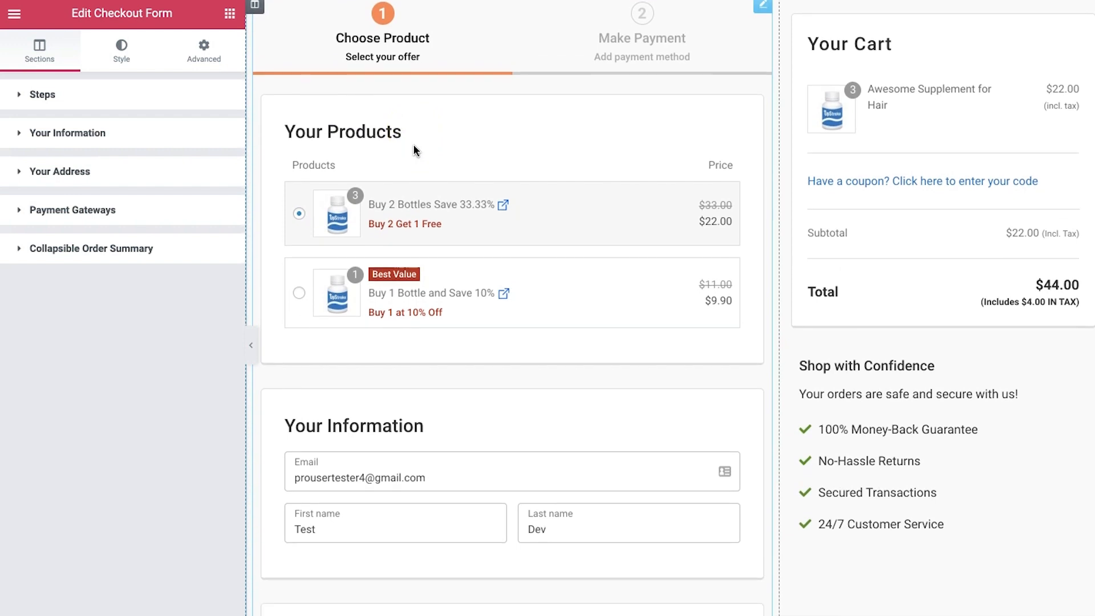
- Head the steps 'Choose Product' / 'Select your offer' and 'Make Payment' / 'Add payment method'
scroll(down, 3)
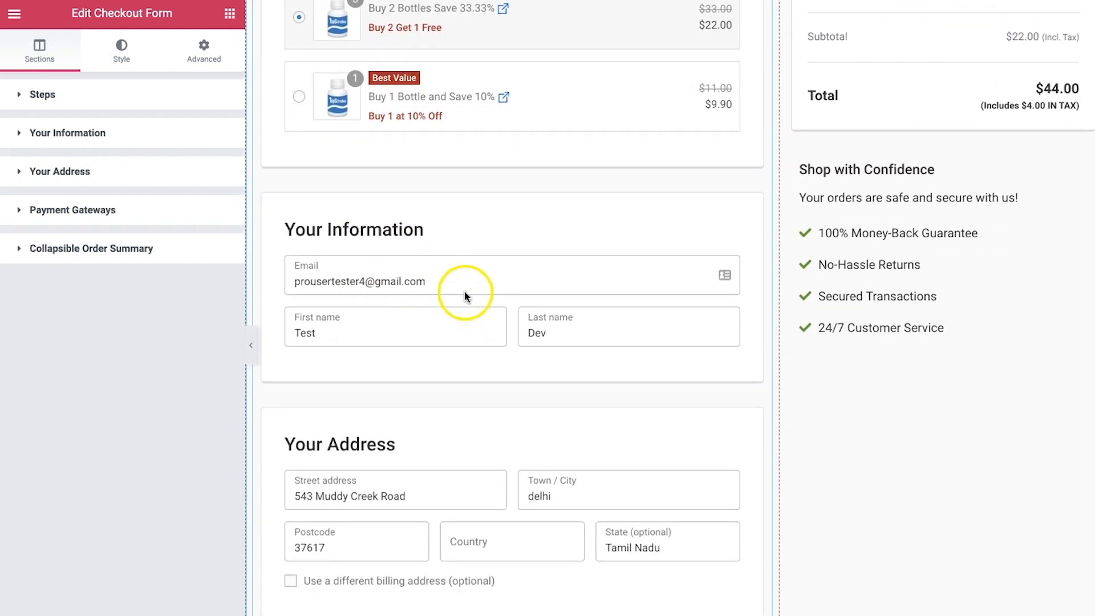
scroll(down, 3)
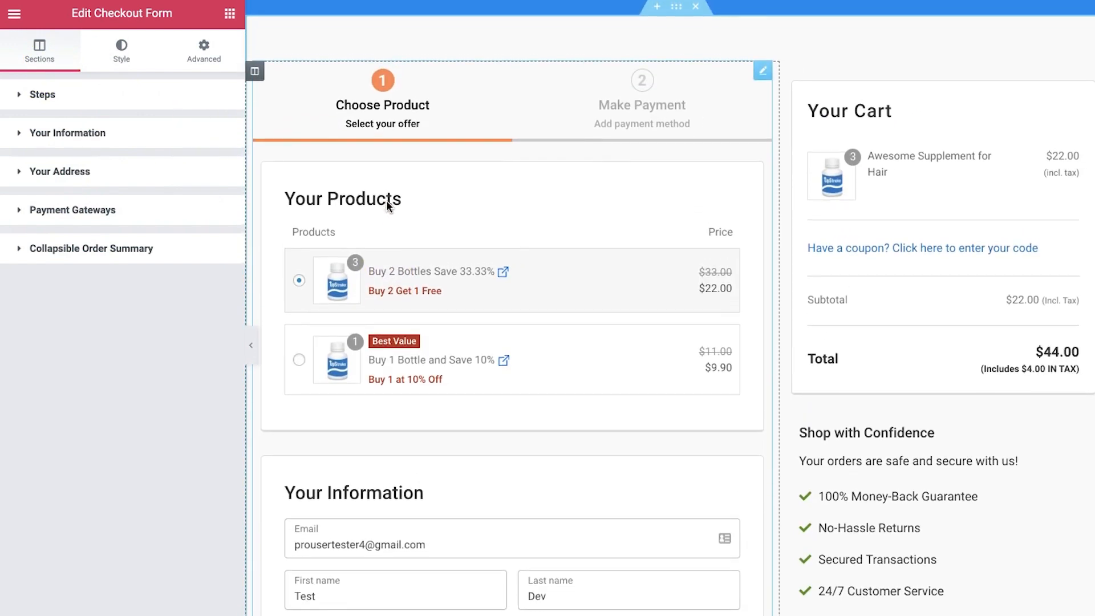
mouse_move(636, 187)
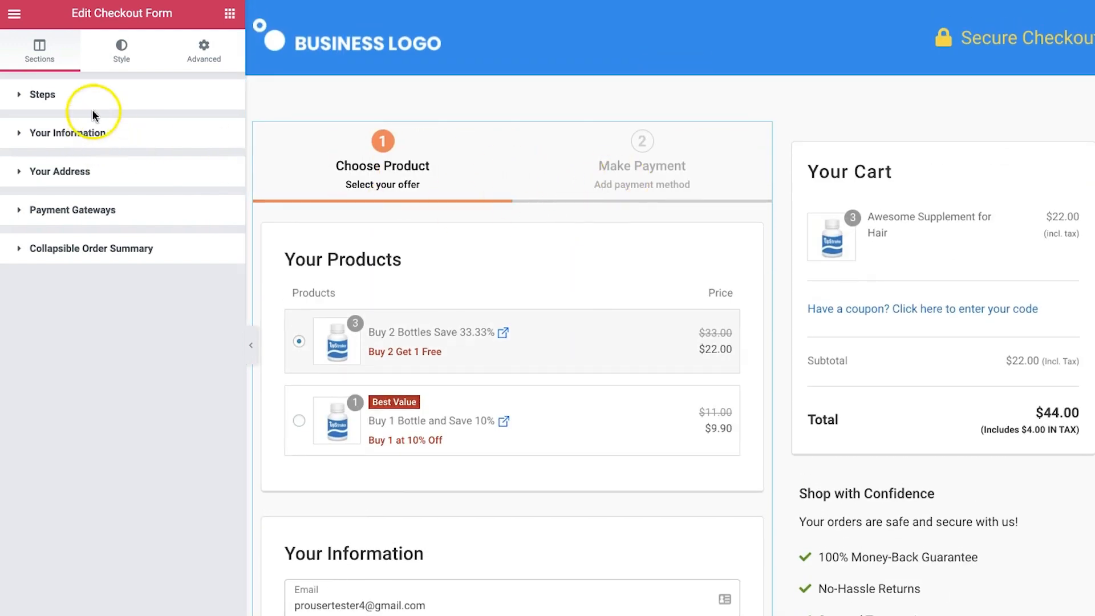
click(42, 94)
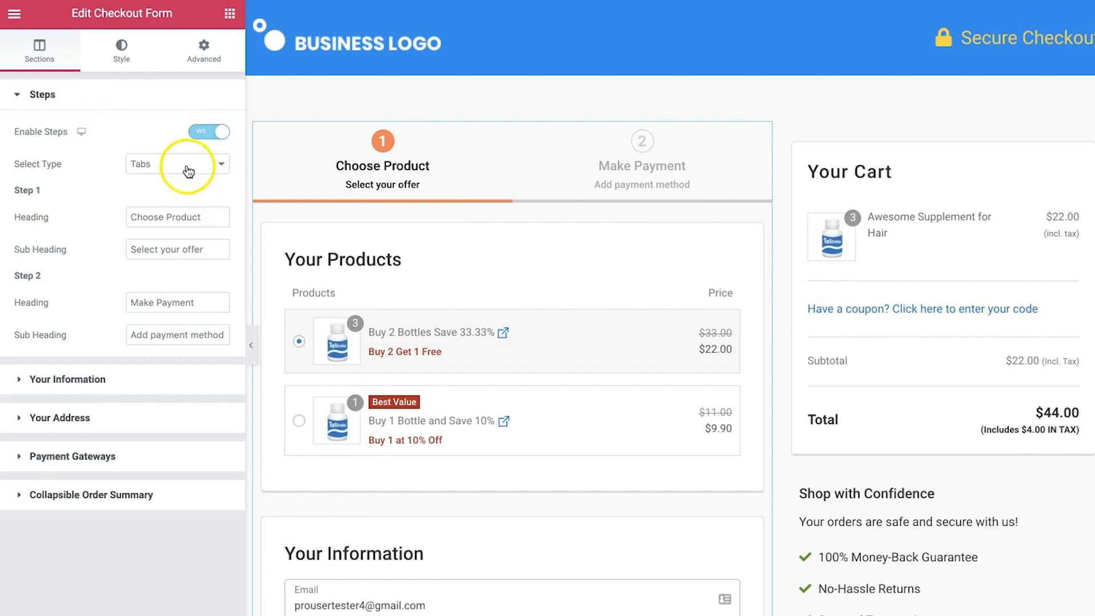
click(177, 164)
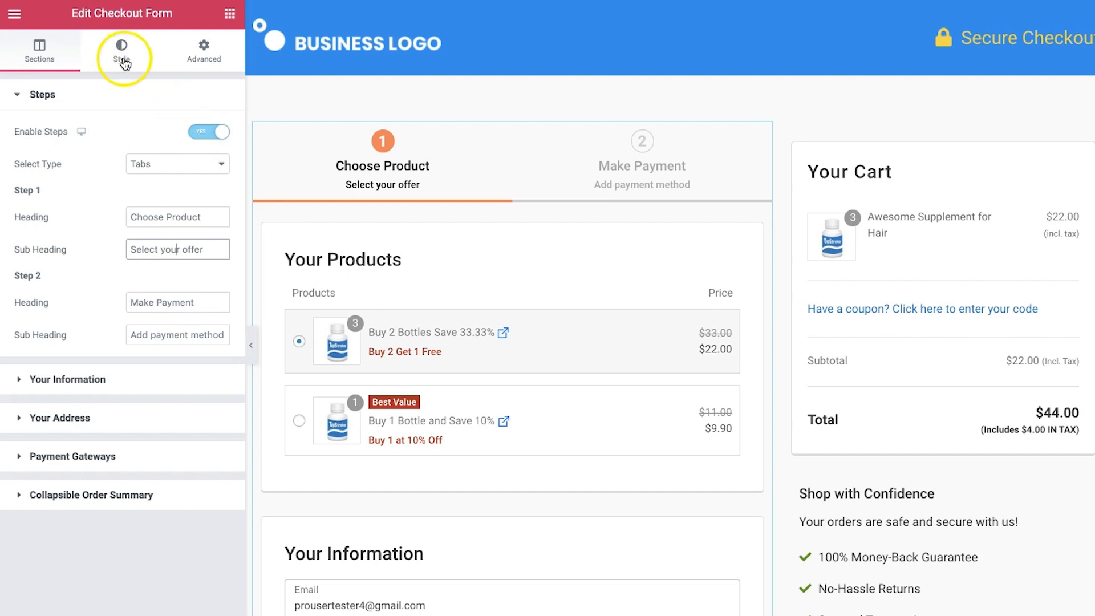
- In Style > Colors, set the active step's text colour and count background colour
click(121, 50)
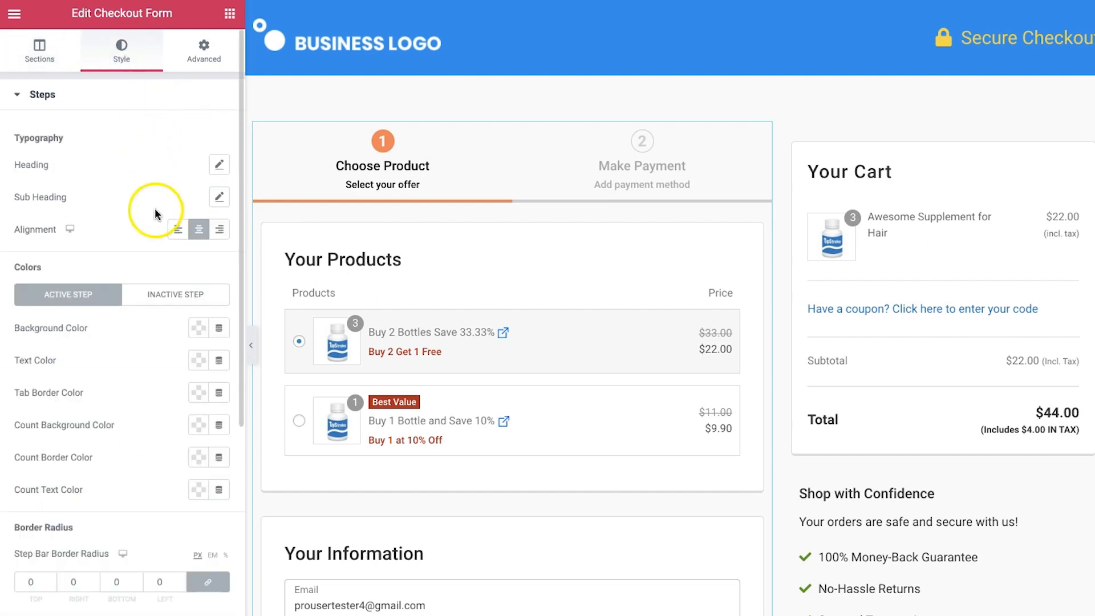
scroll(down, 3)
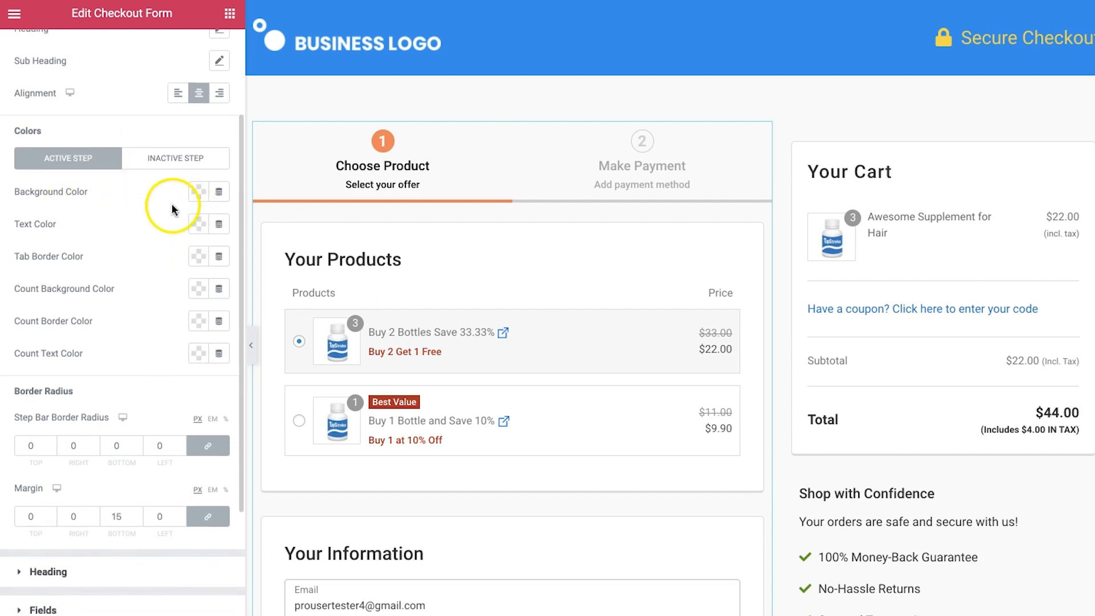
click(198, 192)
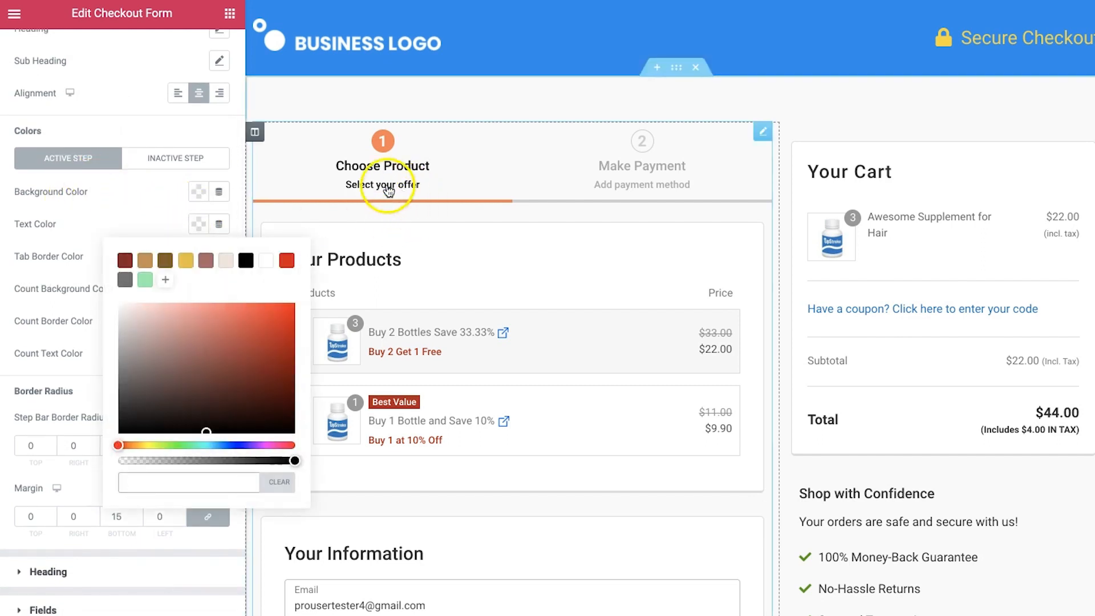
click(144, 314)
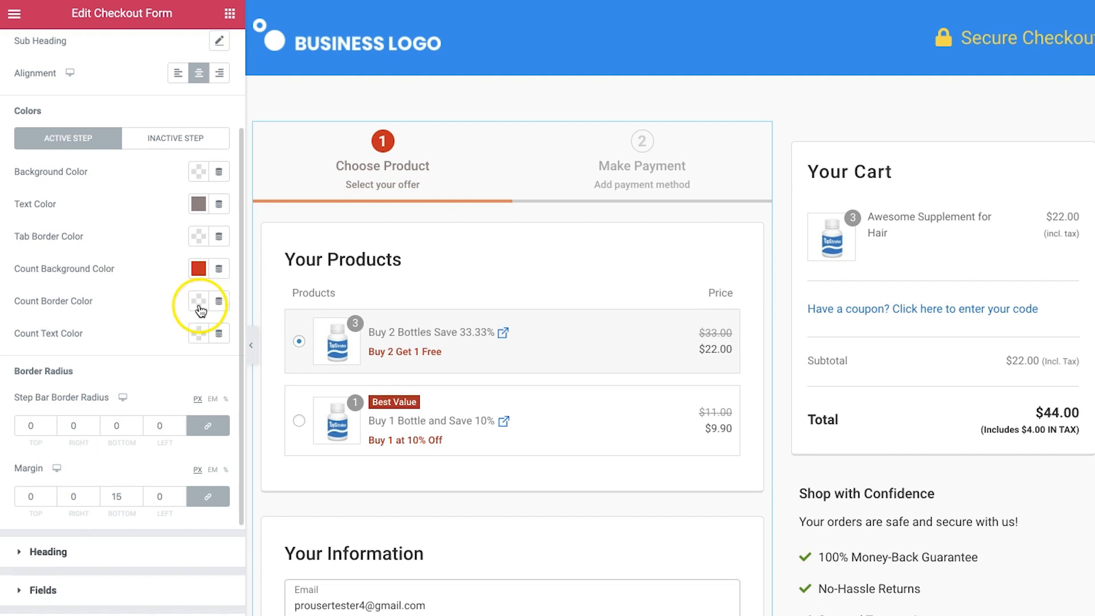
- Check inactive step colours on the Make Payment step, then return to the Sections tab
click(175, 138)
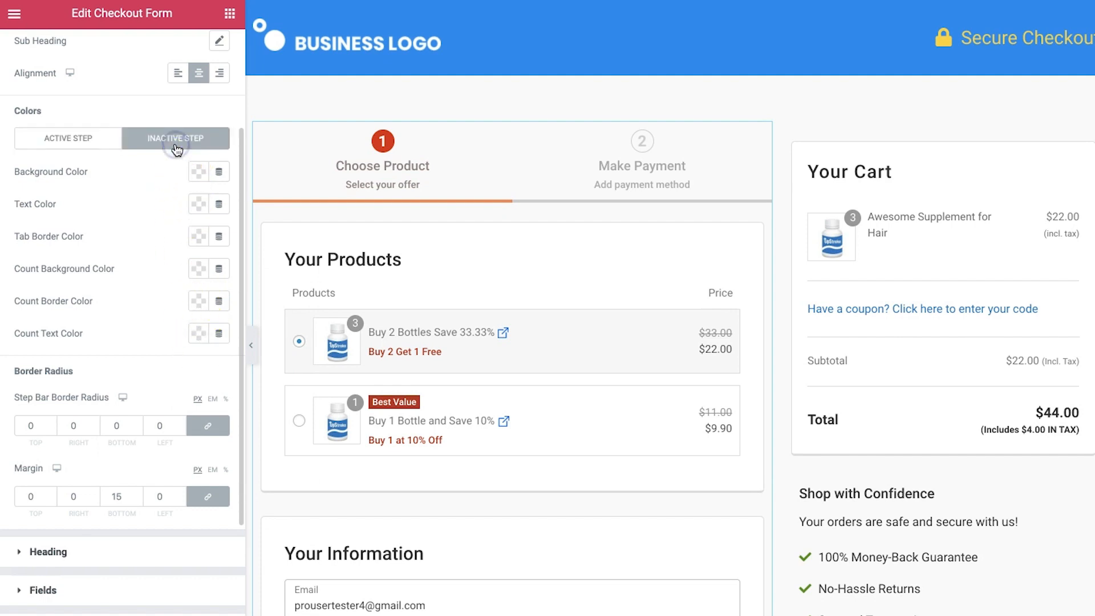
click(606, 171)
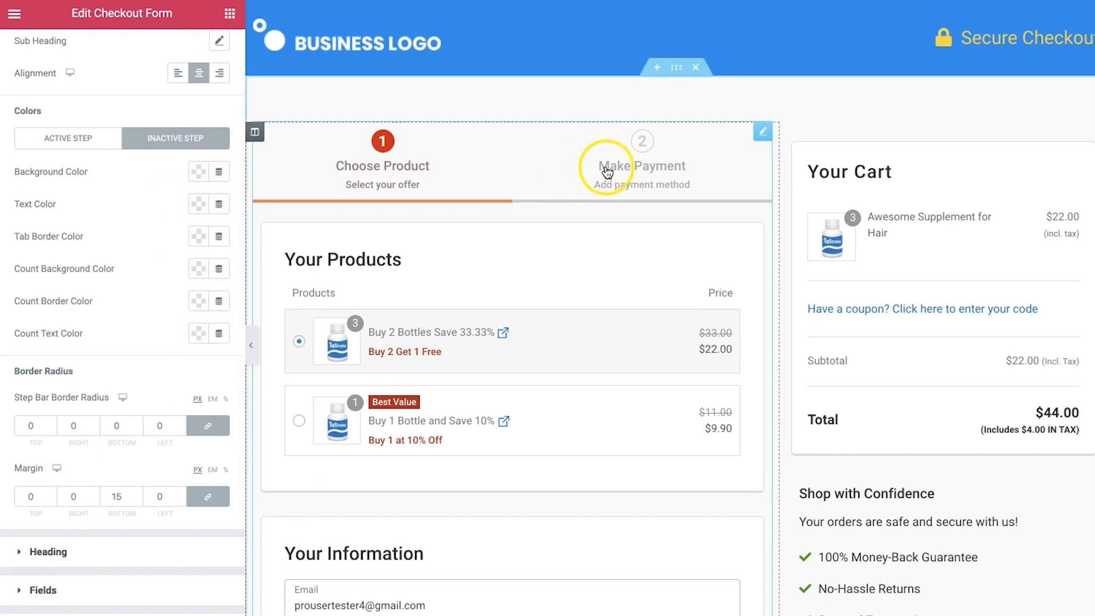
mouse_move(43, 221)
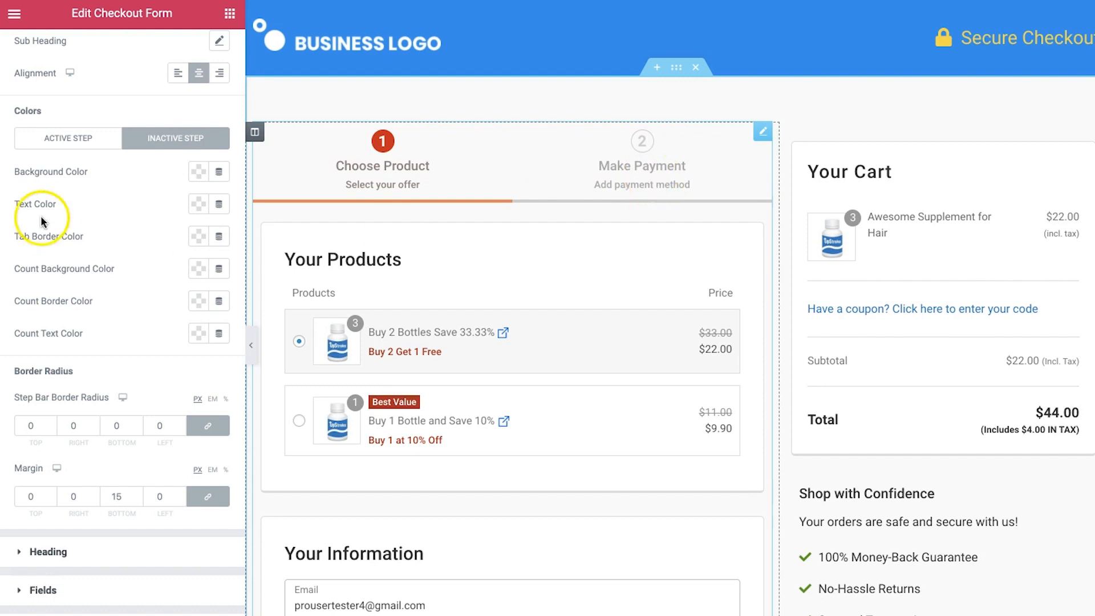
scroll(down, 3)
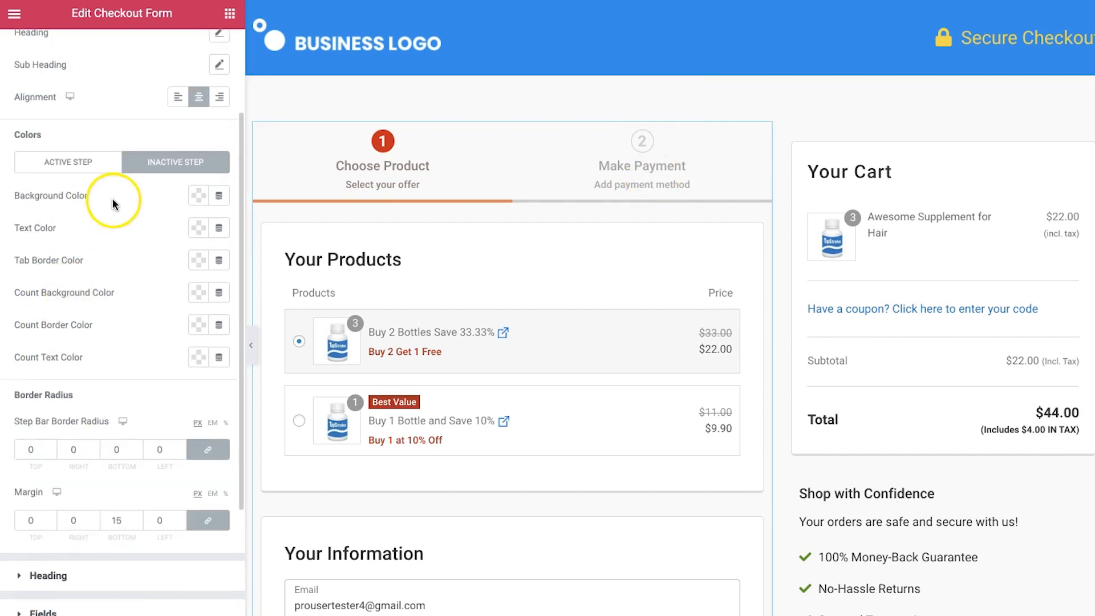
click(68, 162)
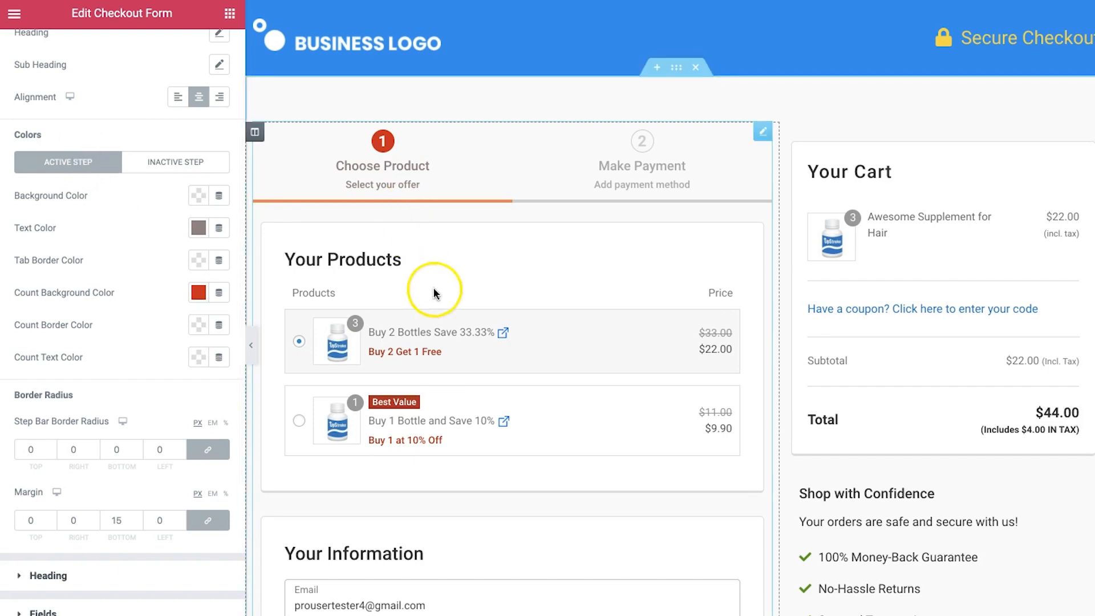
scroll(down, 3)
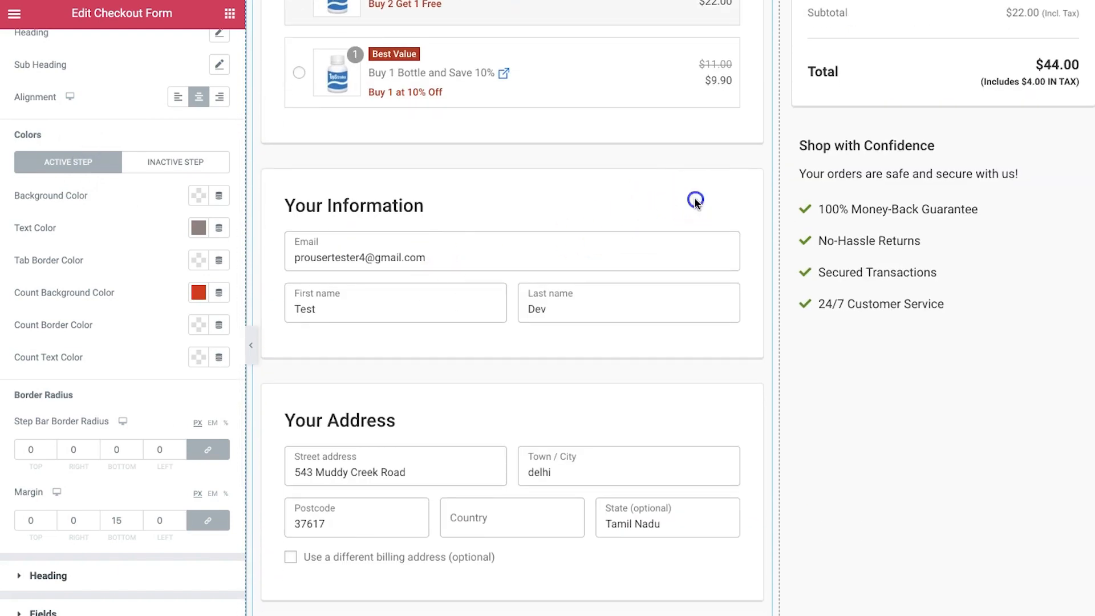
click(39, 50)
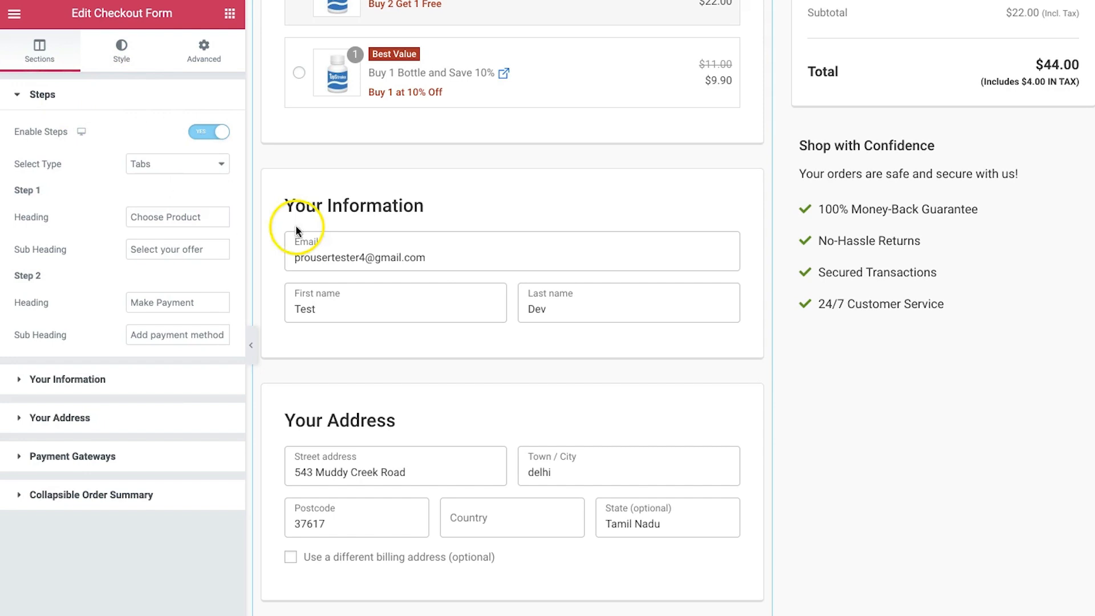
- Try One Half and One Third Email widths, restore Full width, and expand Payment Gateways
scroll(down, 3)
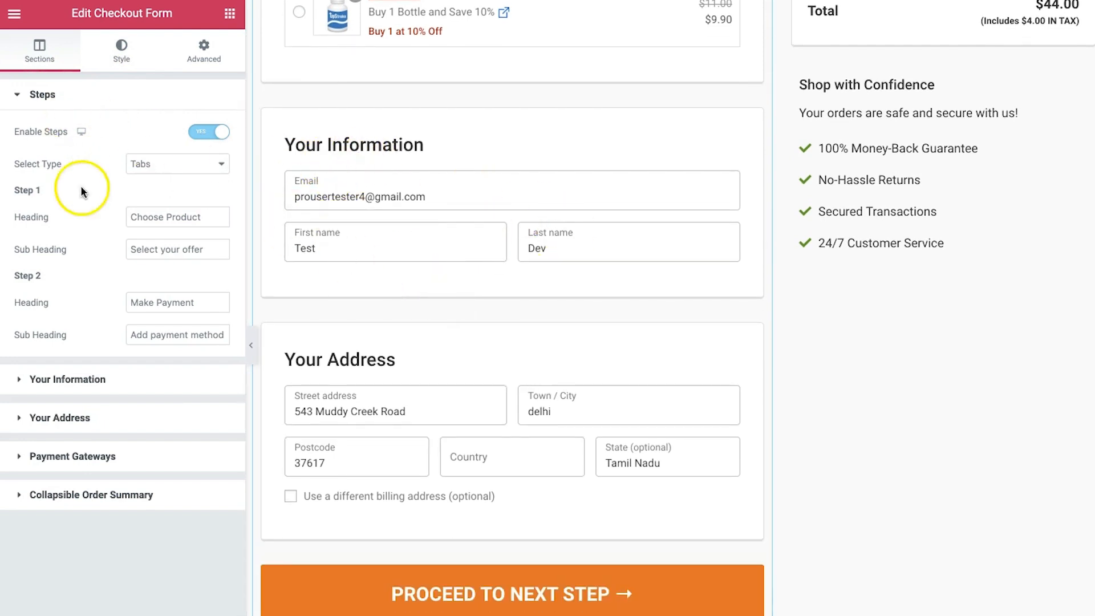
click(41, 94)
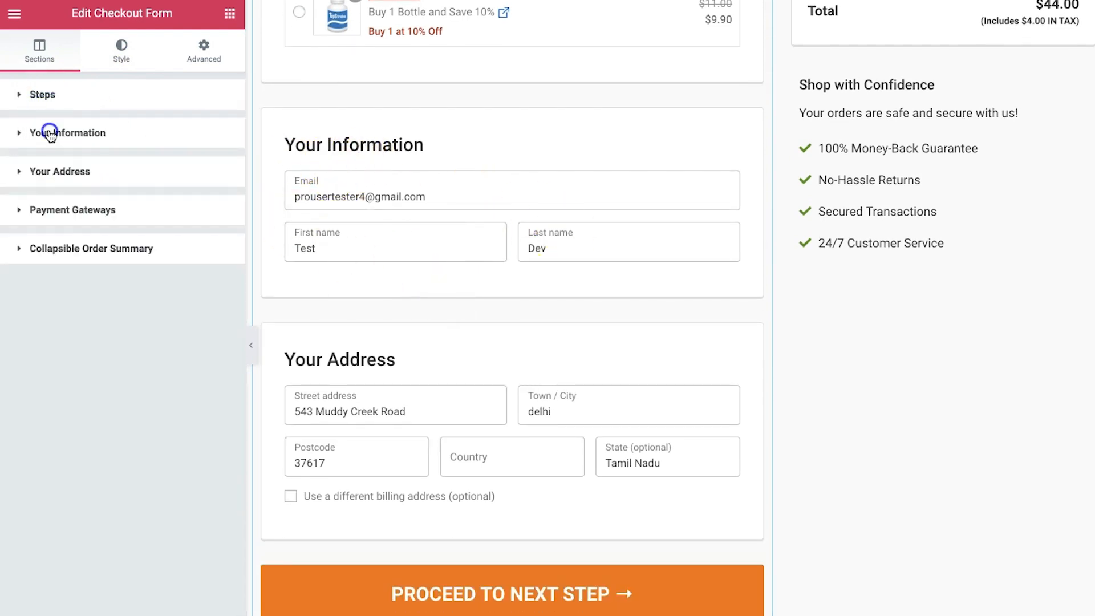
click(69, 133)
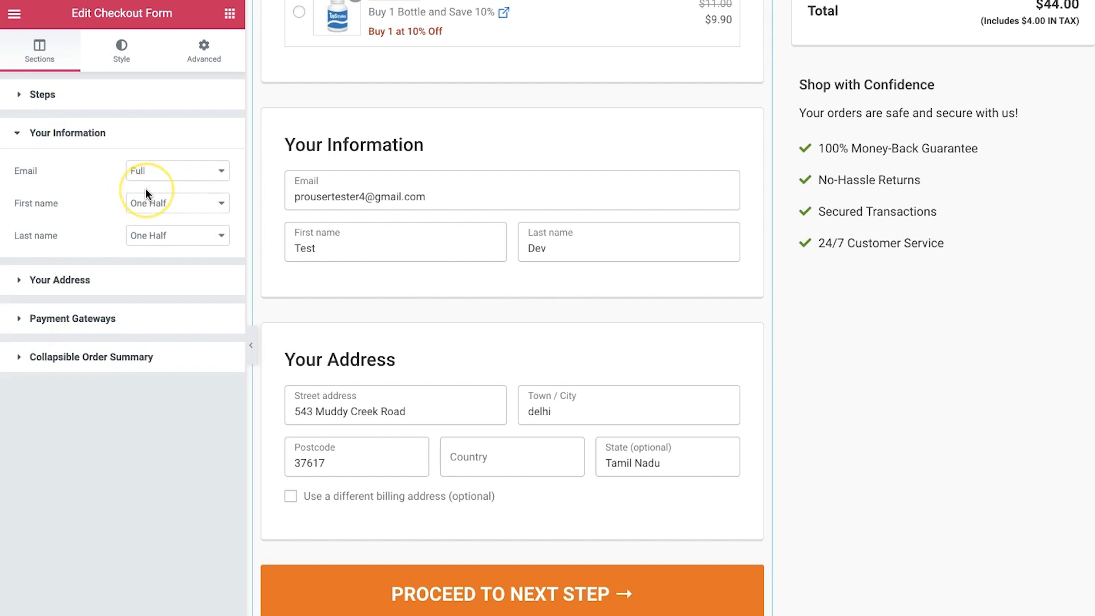
click(176, 170)
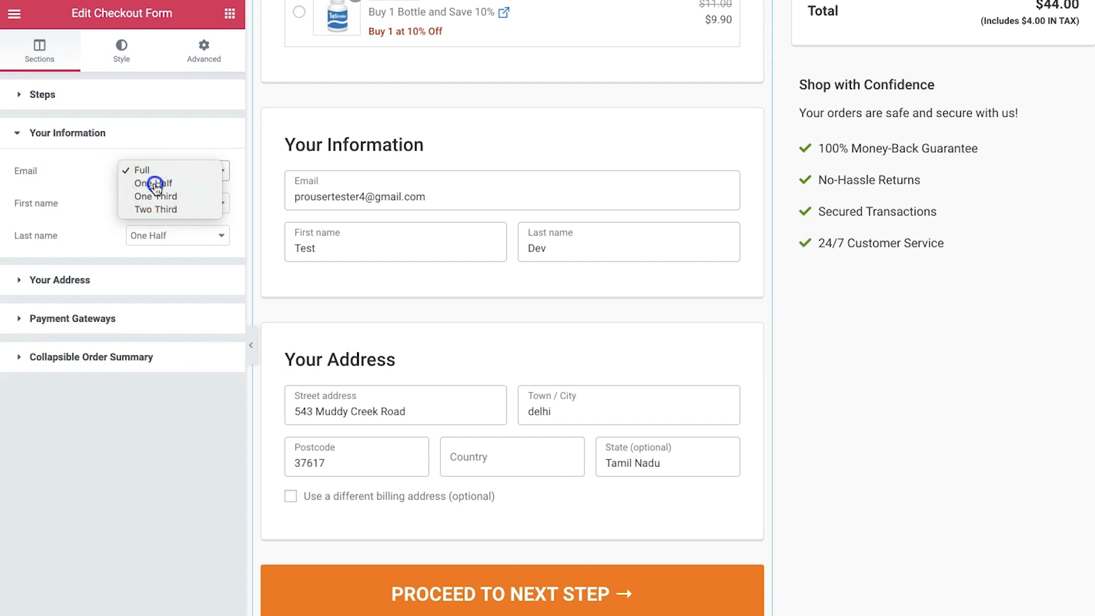
click(153, 183)
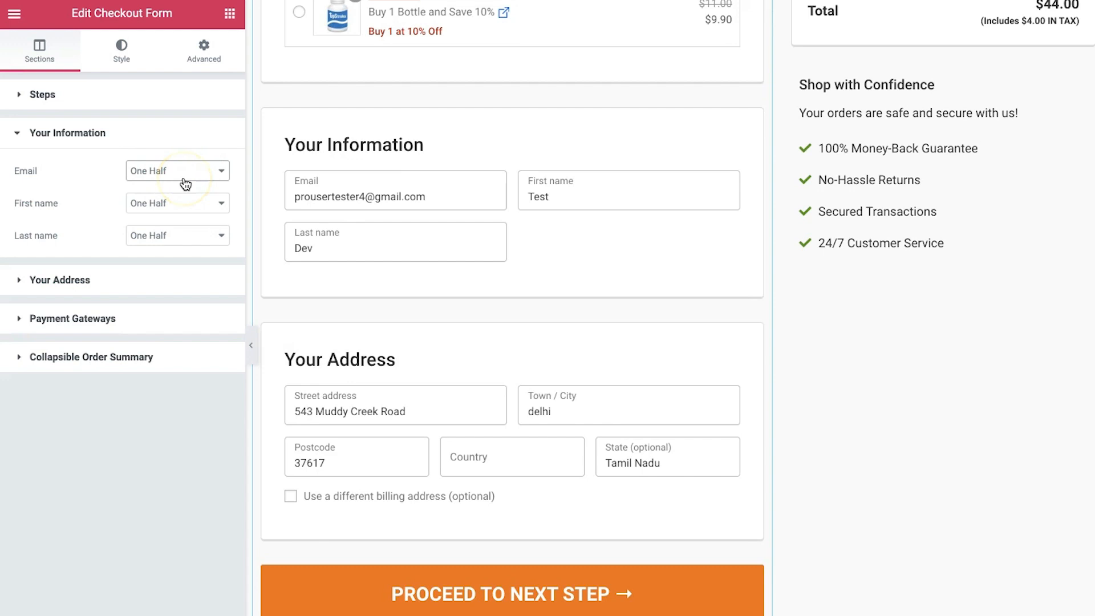
click(177, 171)
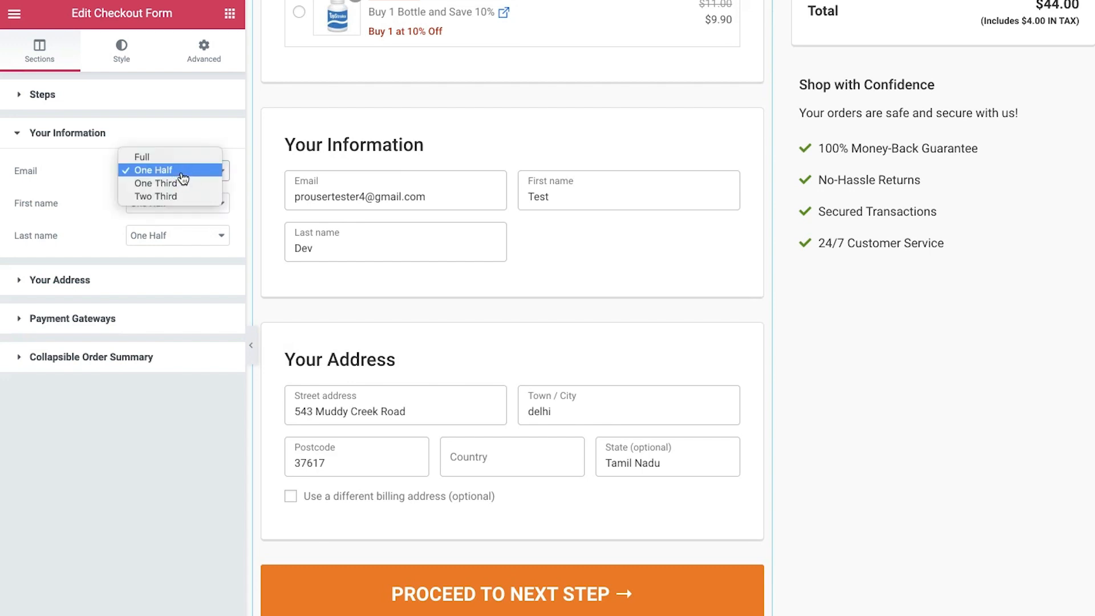
mouse_move(181, 177)
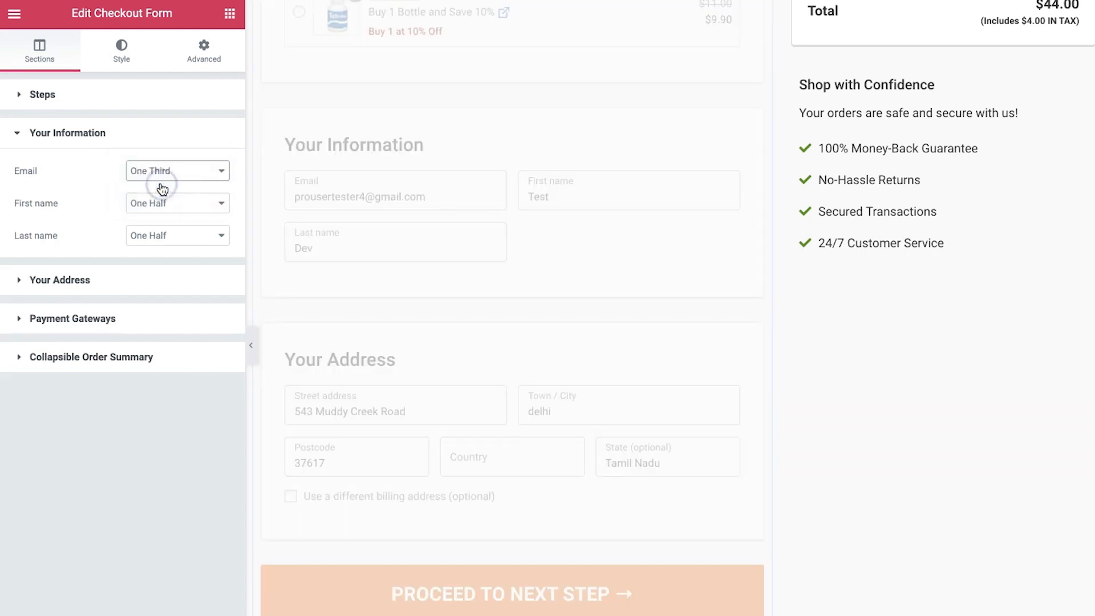
click(177, 171)
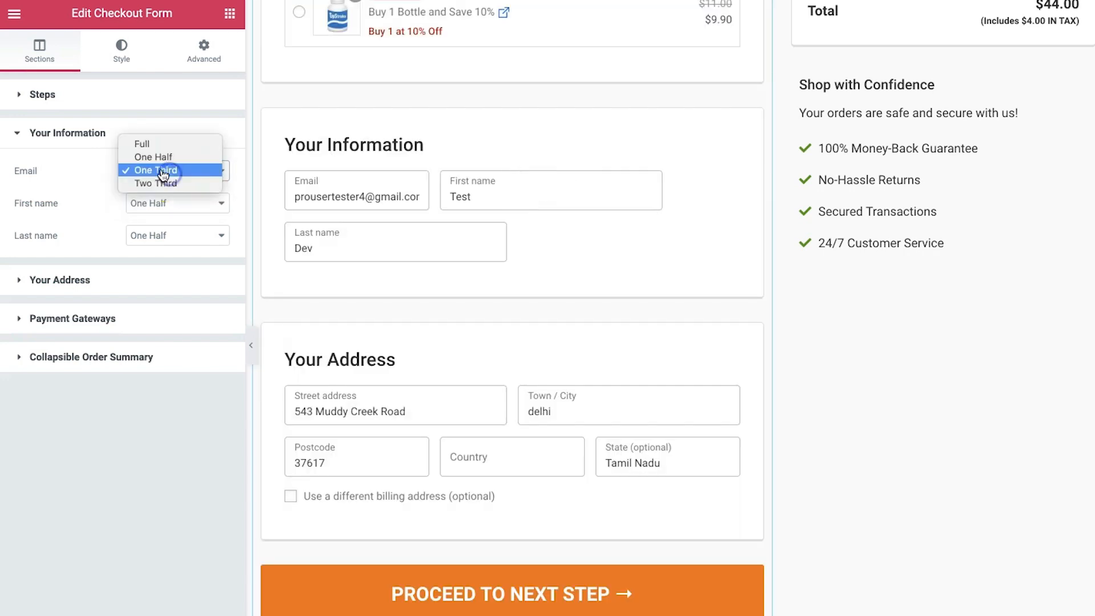
click(142, 144)
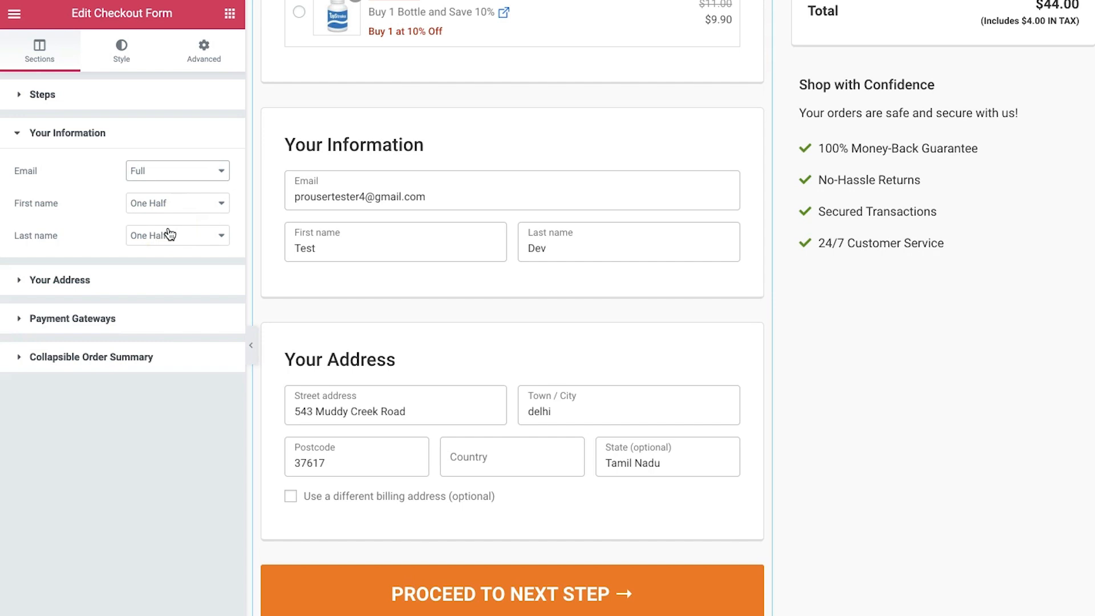
click(296, 252)
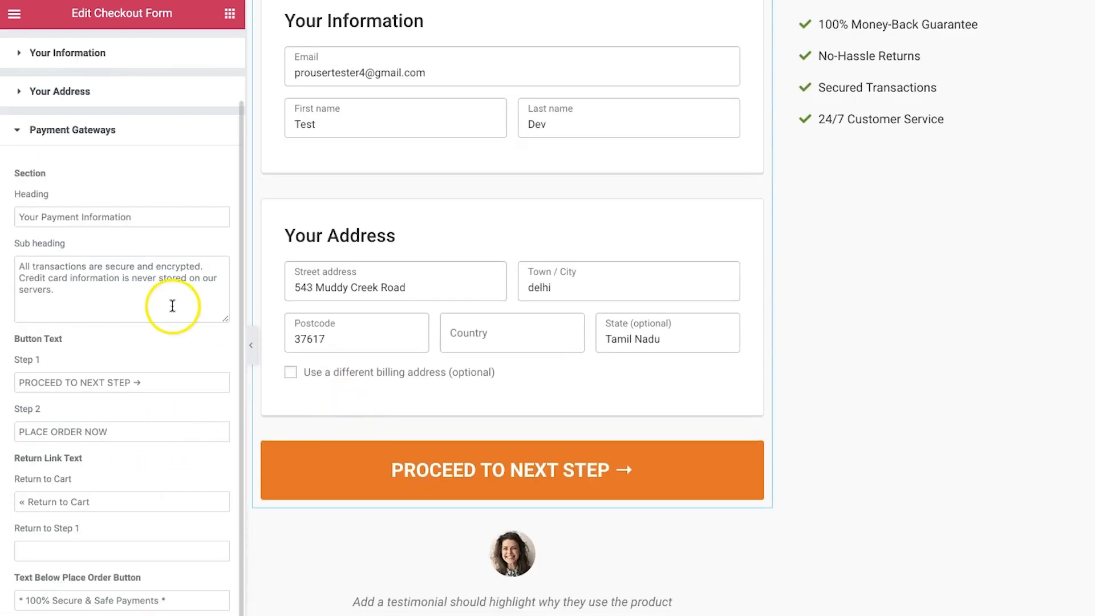
mouse_move(360, 398)
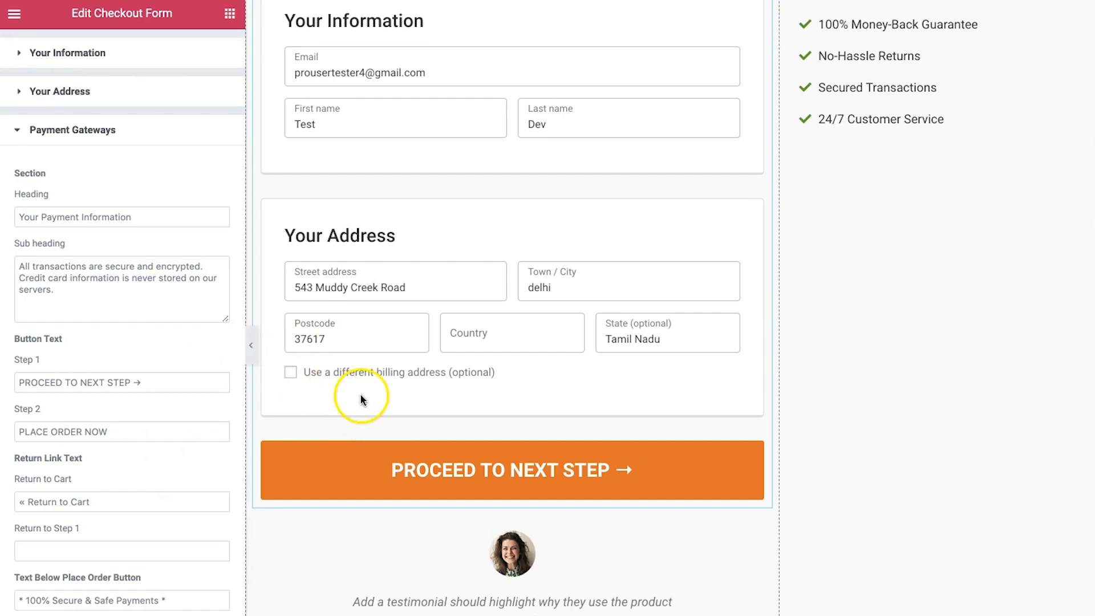
- Remove the arrow from the Step 1 button text and enter 'Return to Step 1' link text
scroll(down, 3)
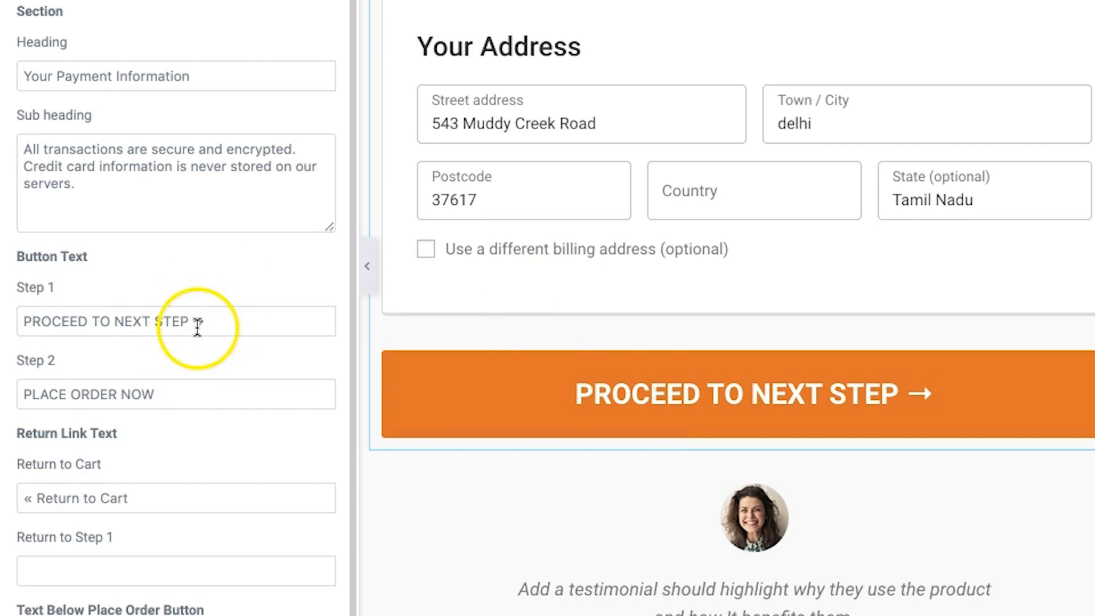
click(184, 321)
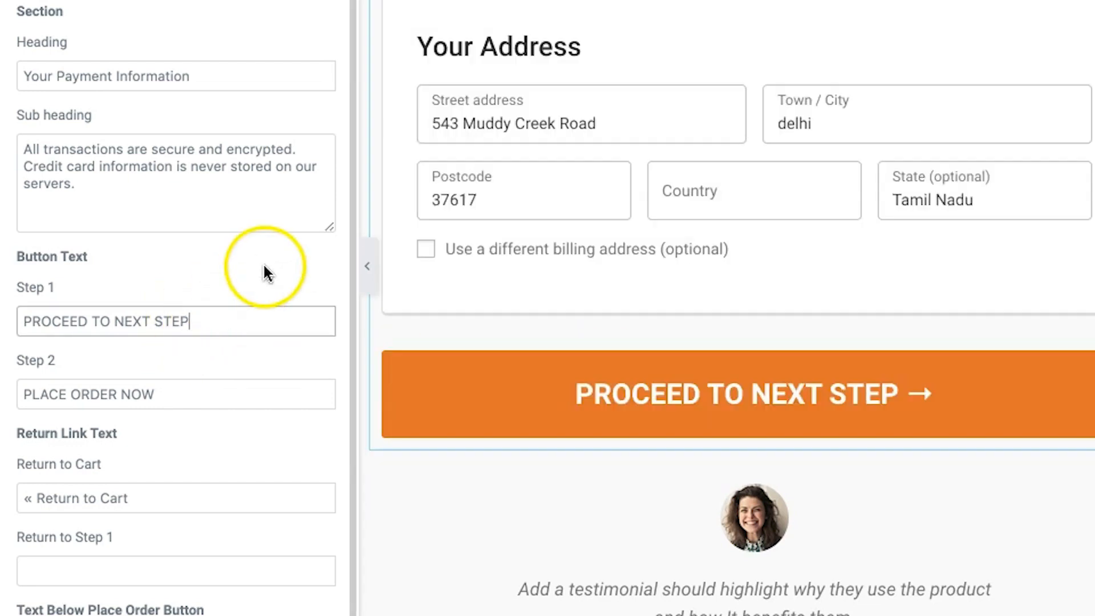
mouse_move(688, 424)
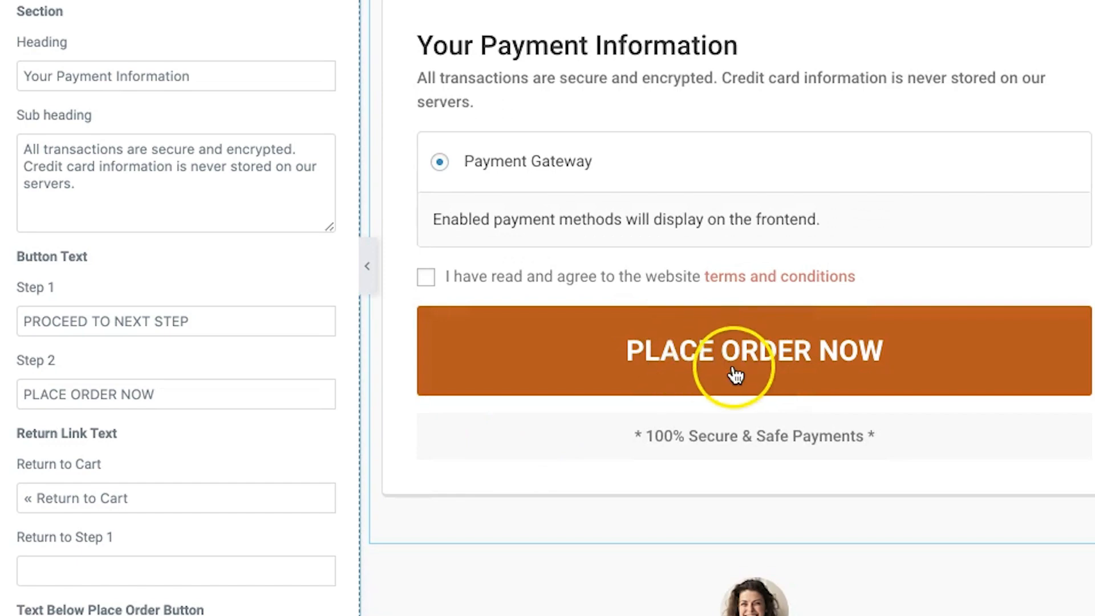
scroll(down, 3)
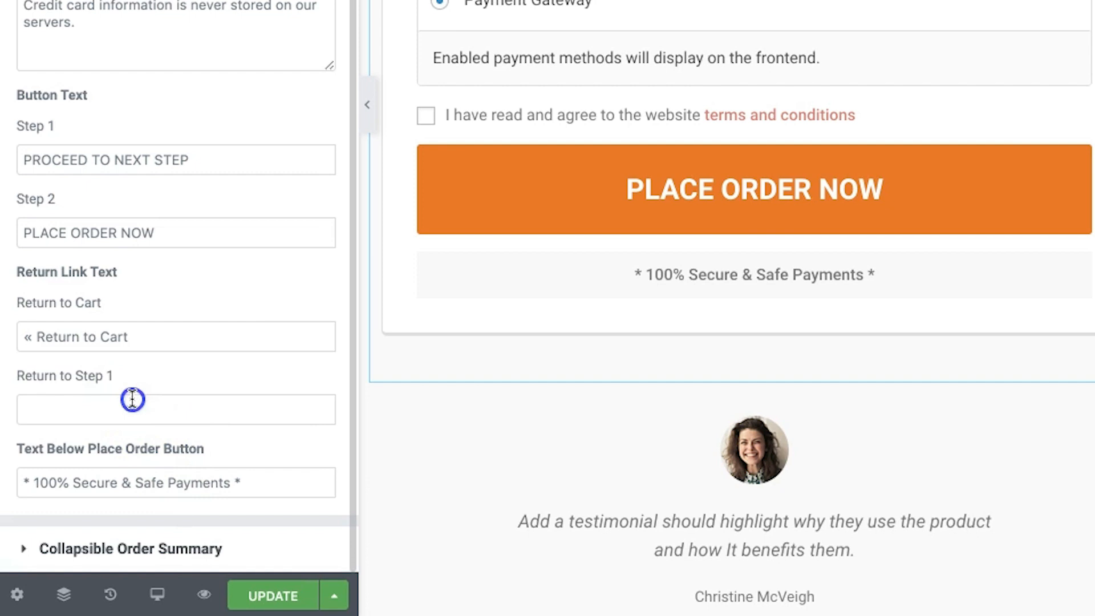
text(Return to Step 1)
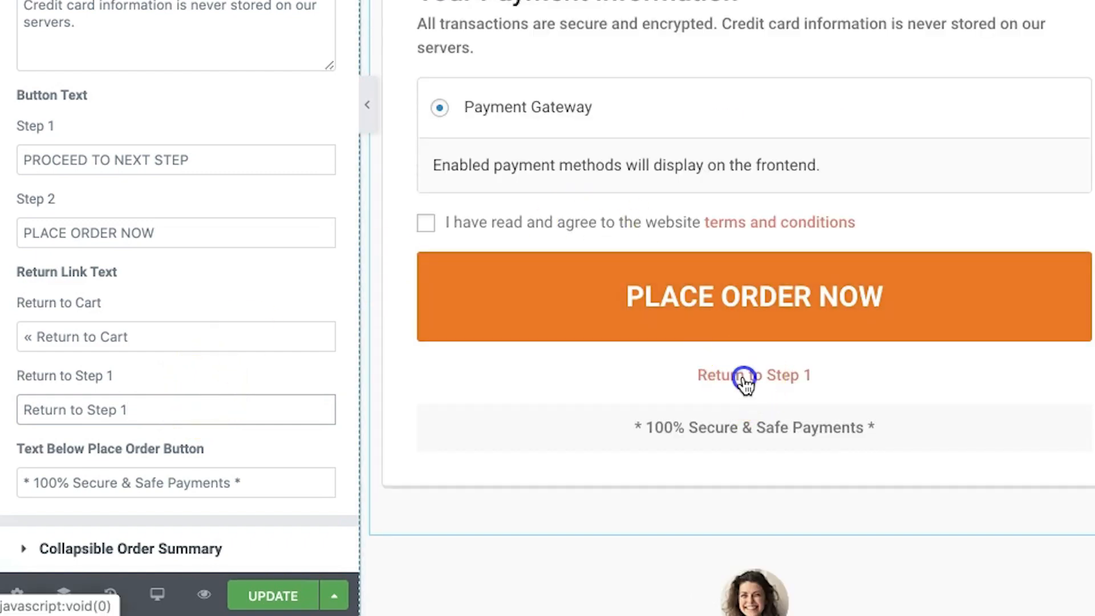
- Test the Return to Step 1 link in the preview and open the form's Style settings
click(753, 375)
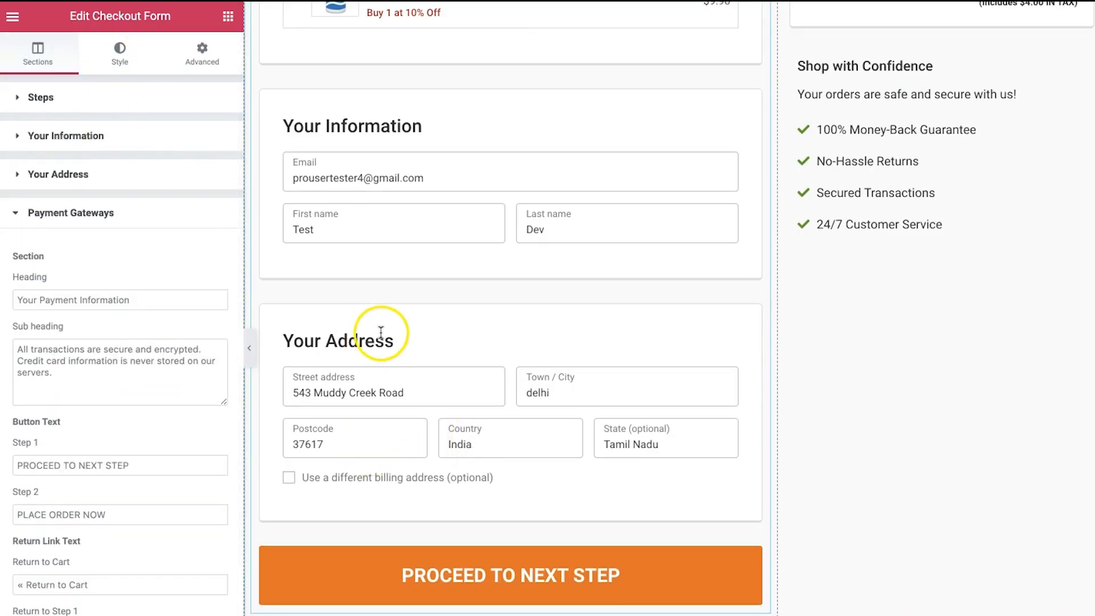
scroll(down, 3)
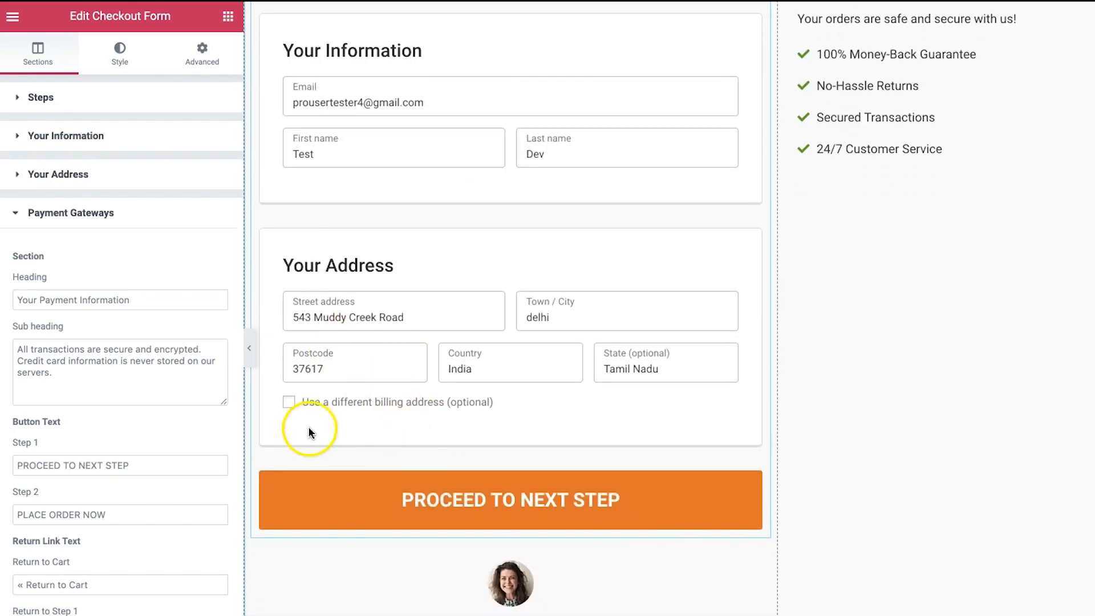
click(119, 53)
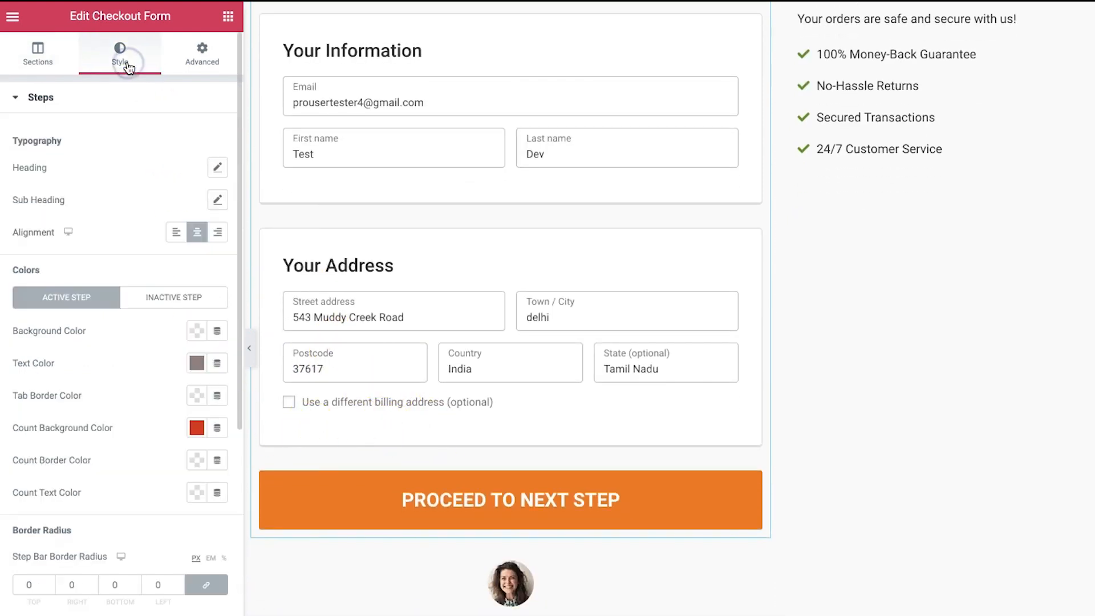
click(511, 499)
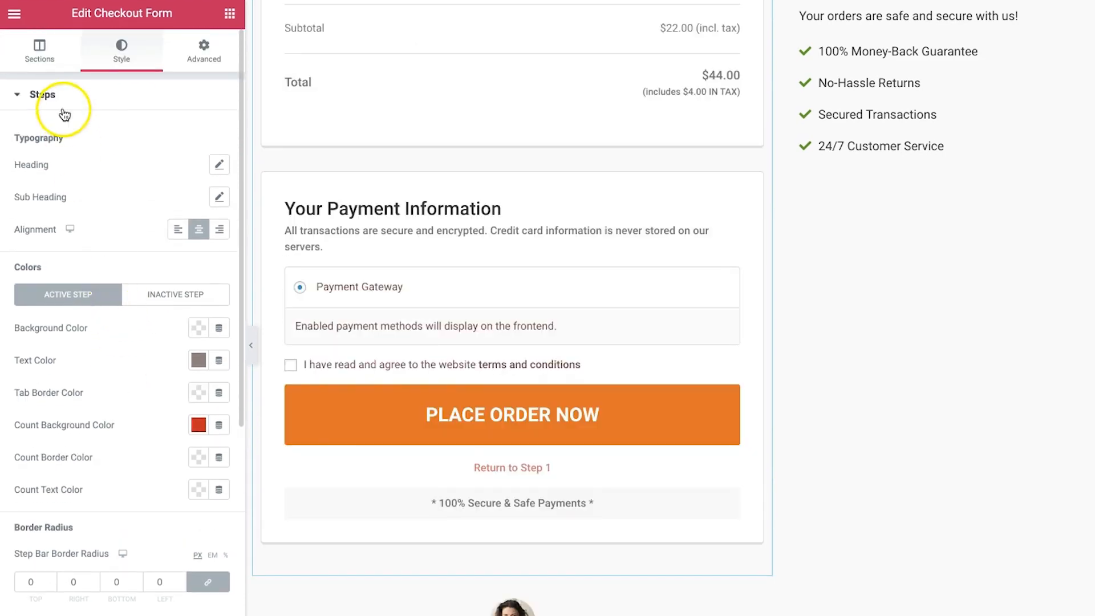
click(41, 94)
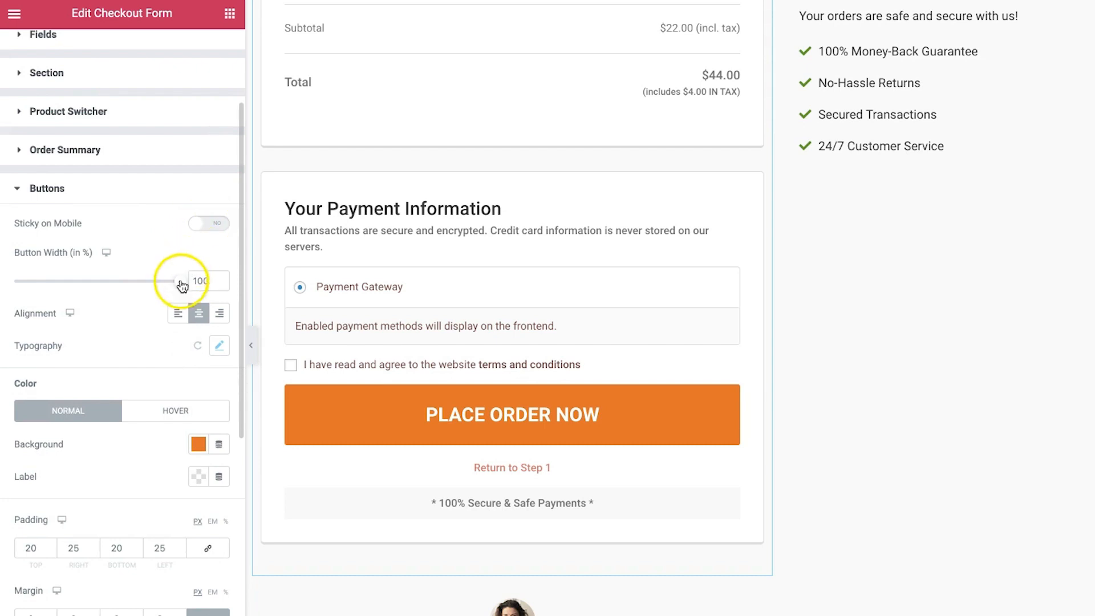
- Drag the place-order button width to 59% and back to 100%, and check its Hover colours
drag(182, 281, 124, 280)
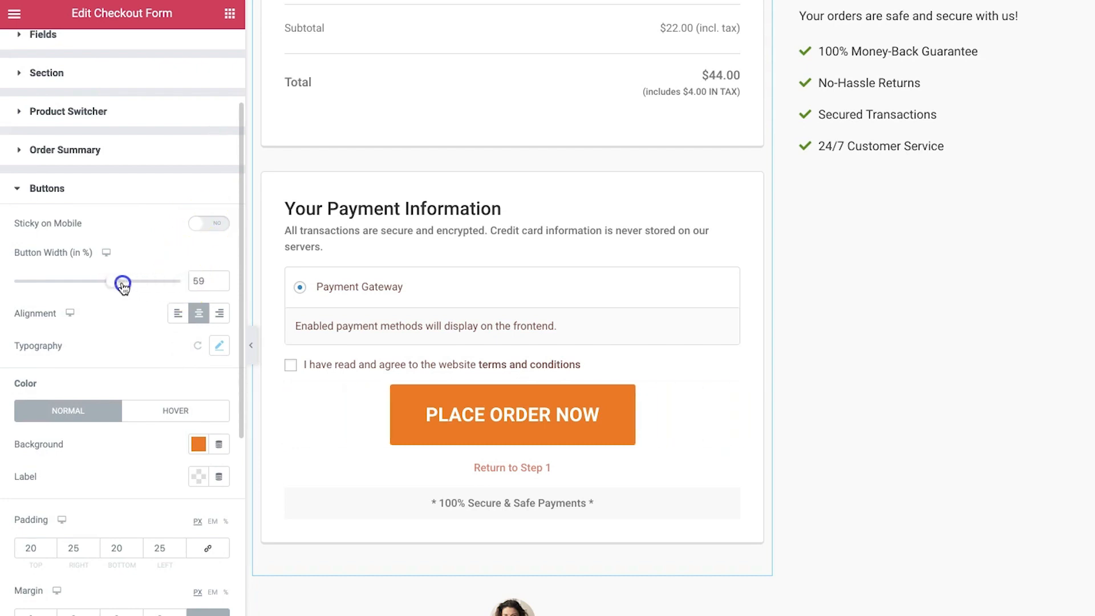
drag(123, 281, 184, 281)
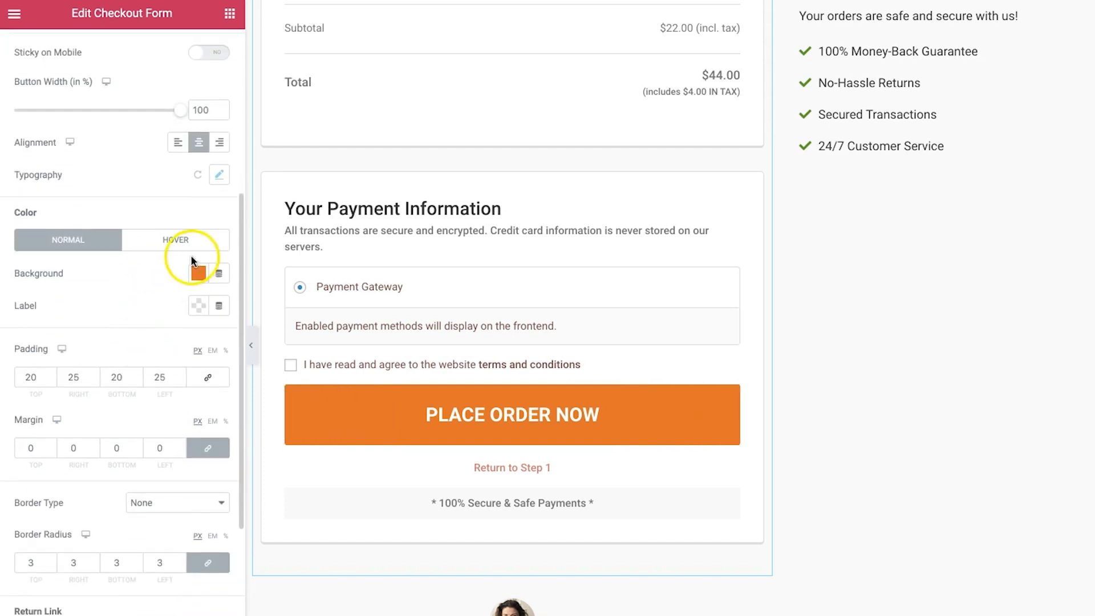
click(199, 273)
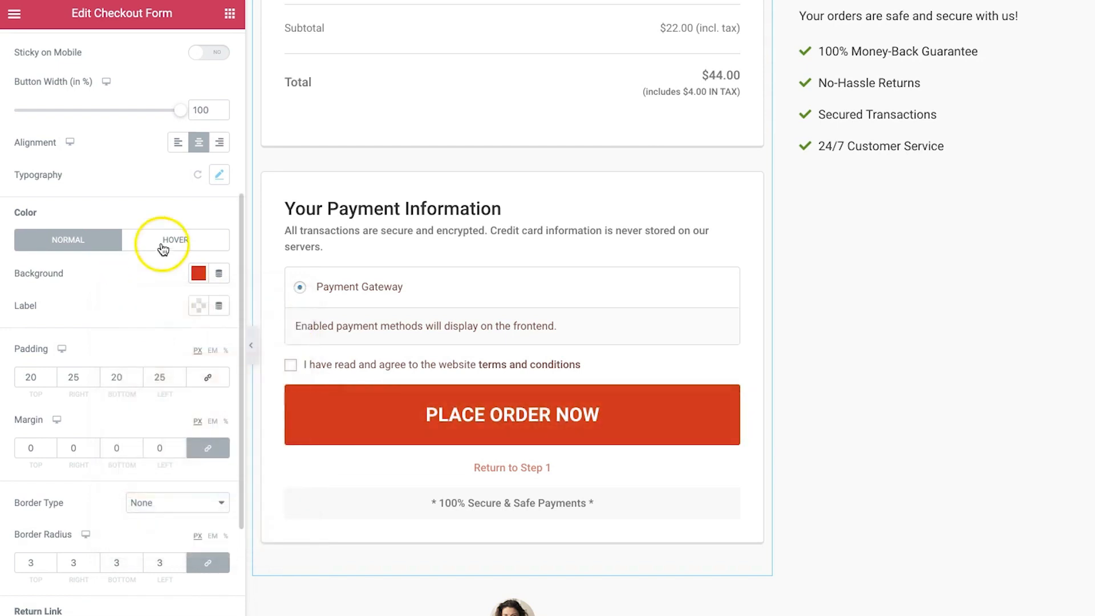
click(199, 273)
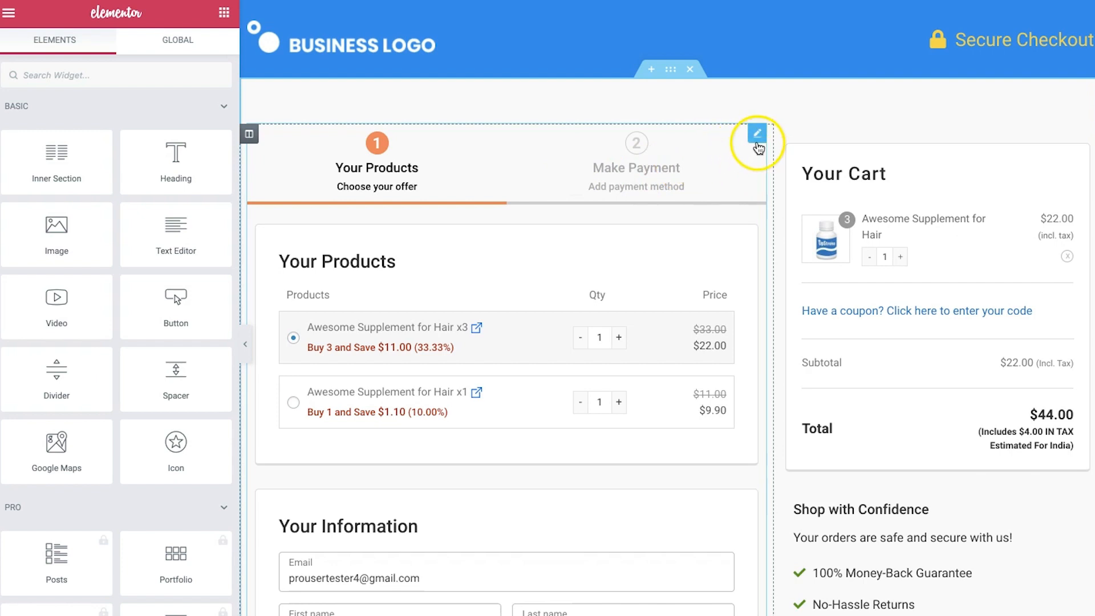
- Enable Collapsible Order Summary in the Checkout Form's Sections settings
click(757, 133)
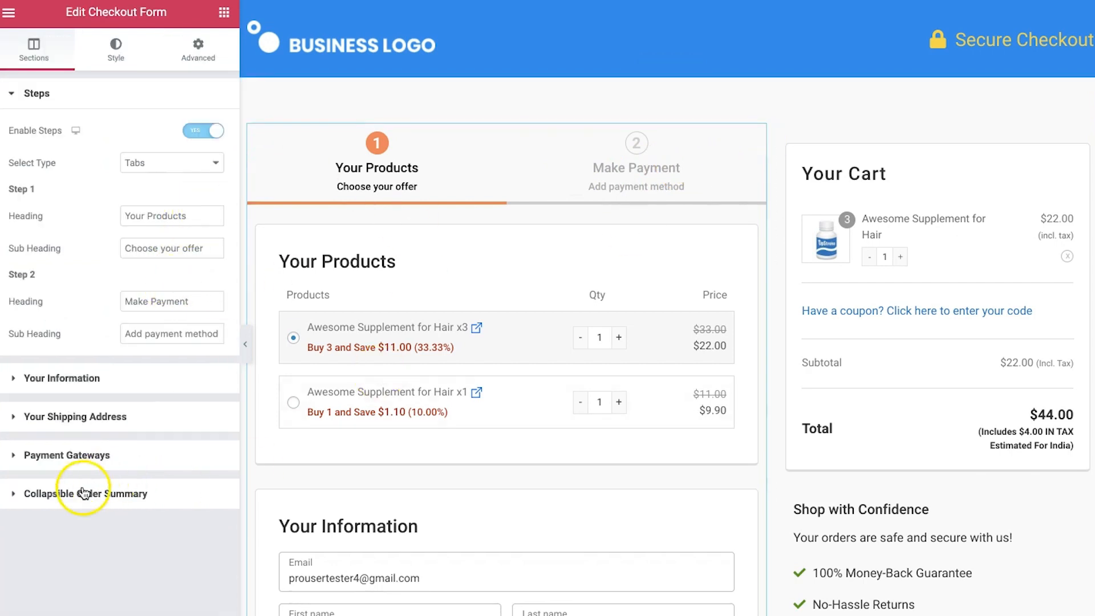
click(87, 493)
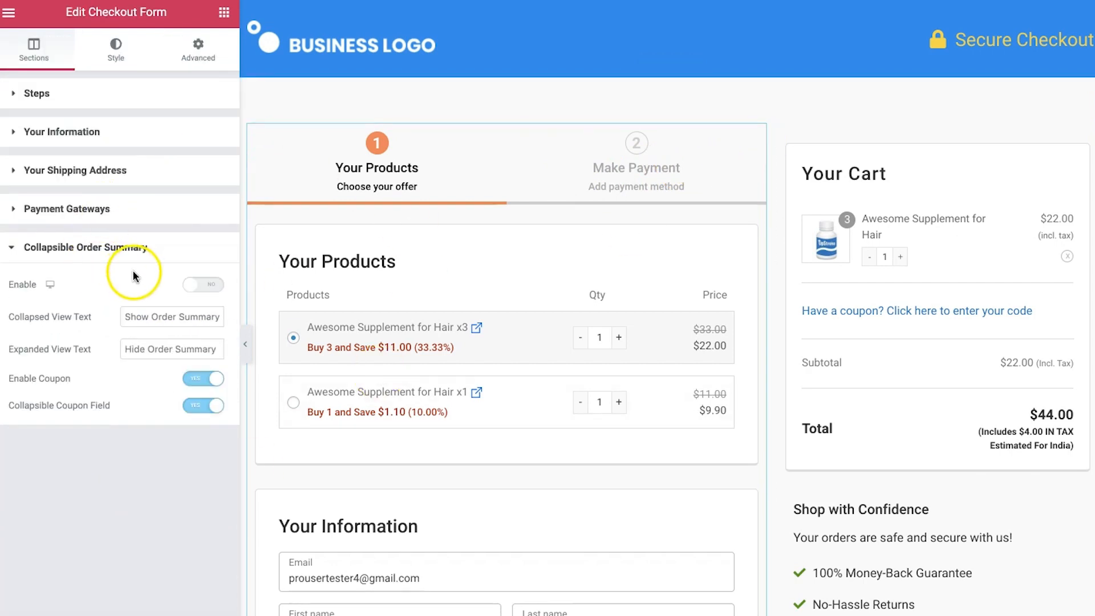
click(203, 284)
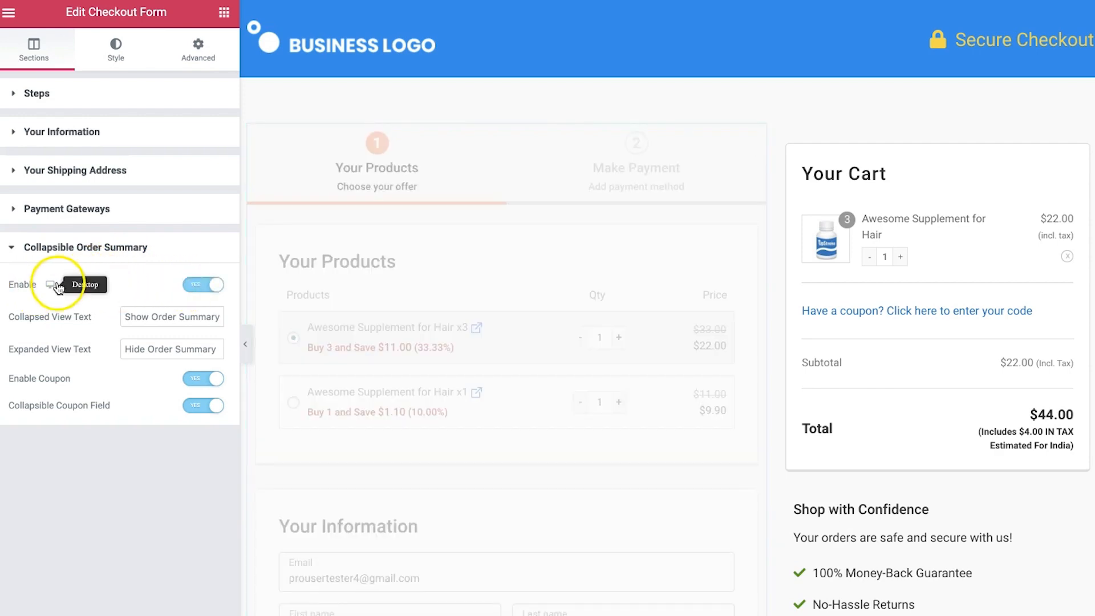
- On the mobile preview, turn off Collapsible Coupon Field and expand the order summary
click(50, 285)
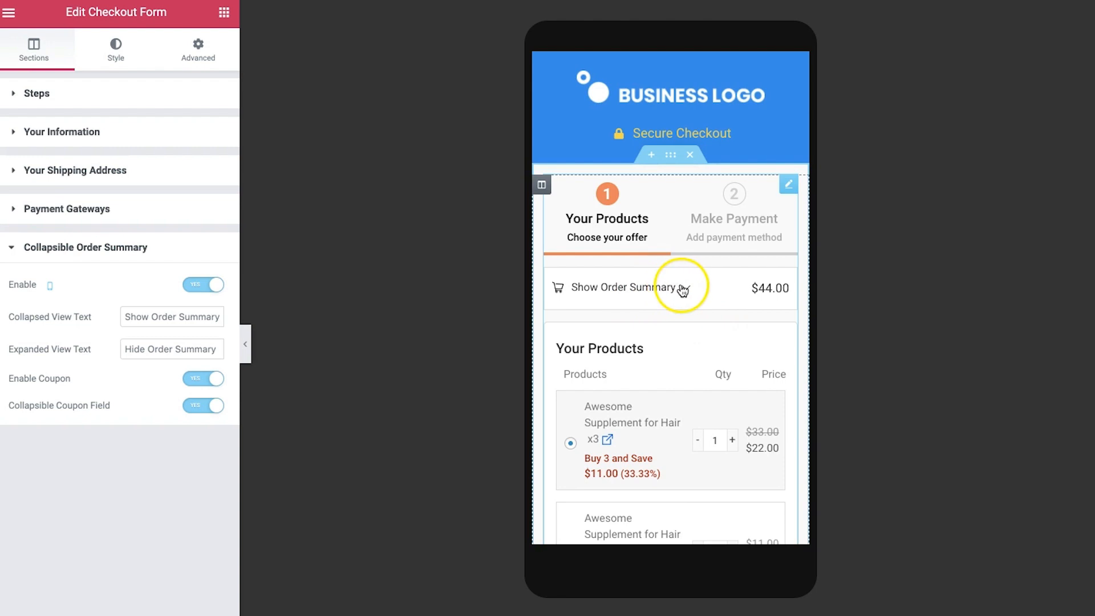
mouse_move(687, 291)
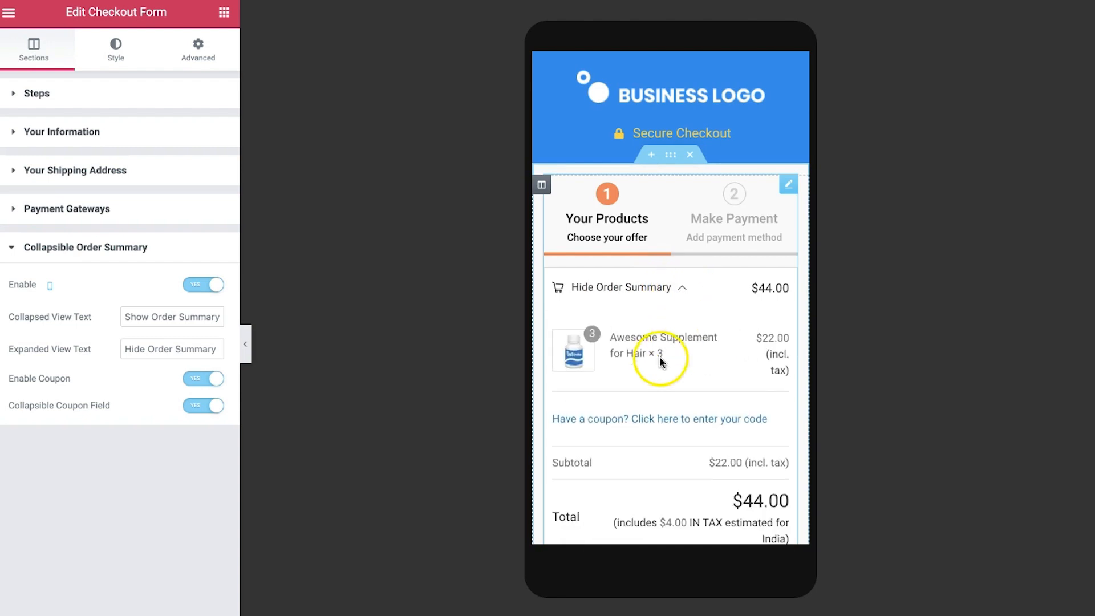
scroll(down, 3)
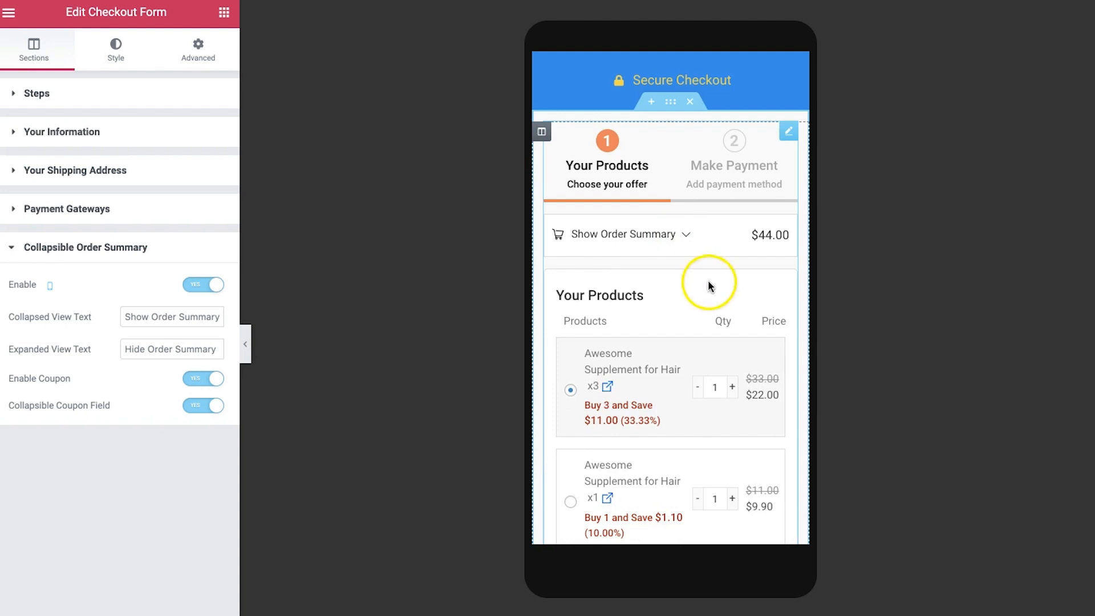
scroll(down, 3)
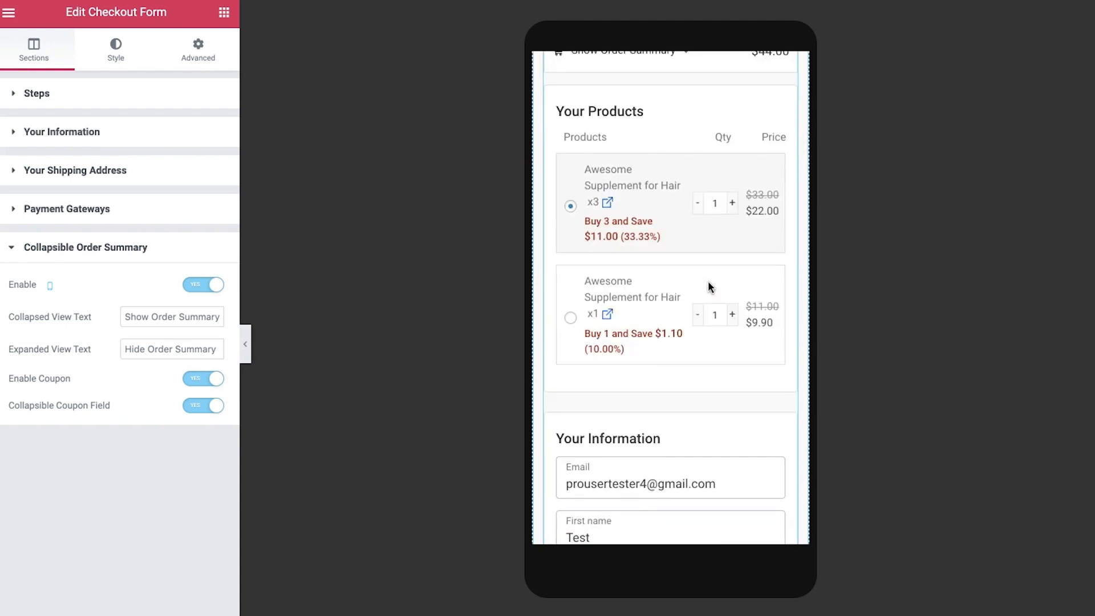
scroll(down, 3)
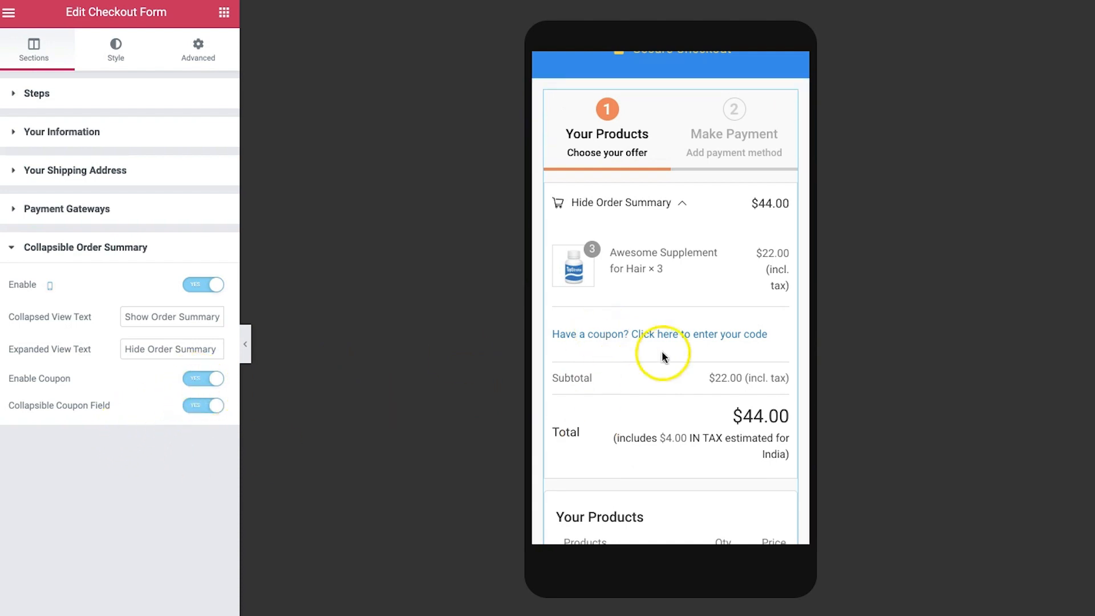
click(203, 408)
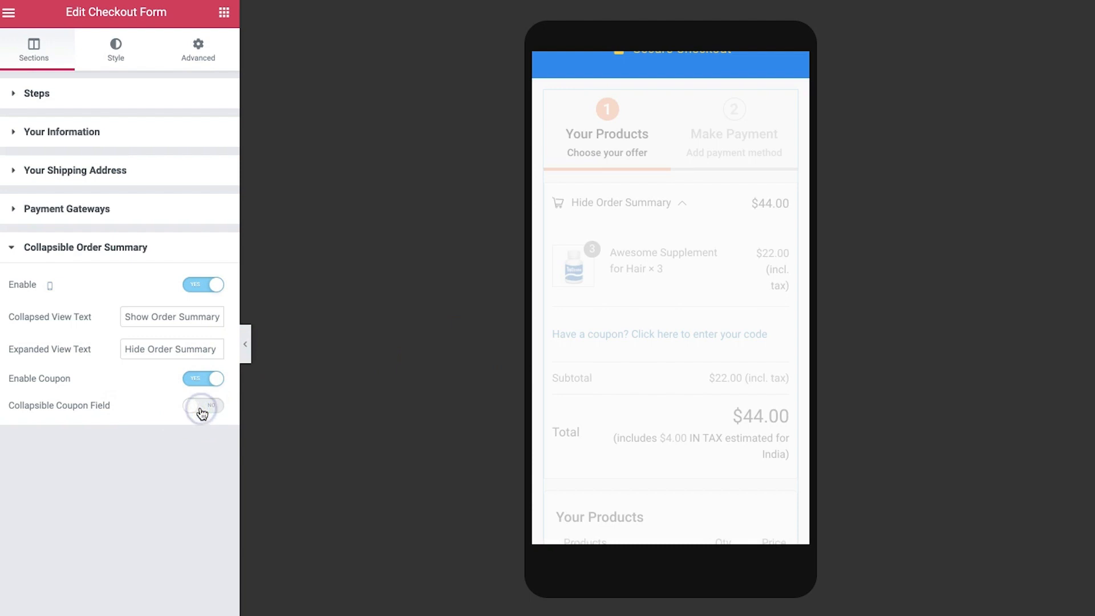
click(203, 407)
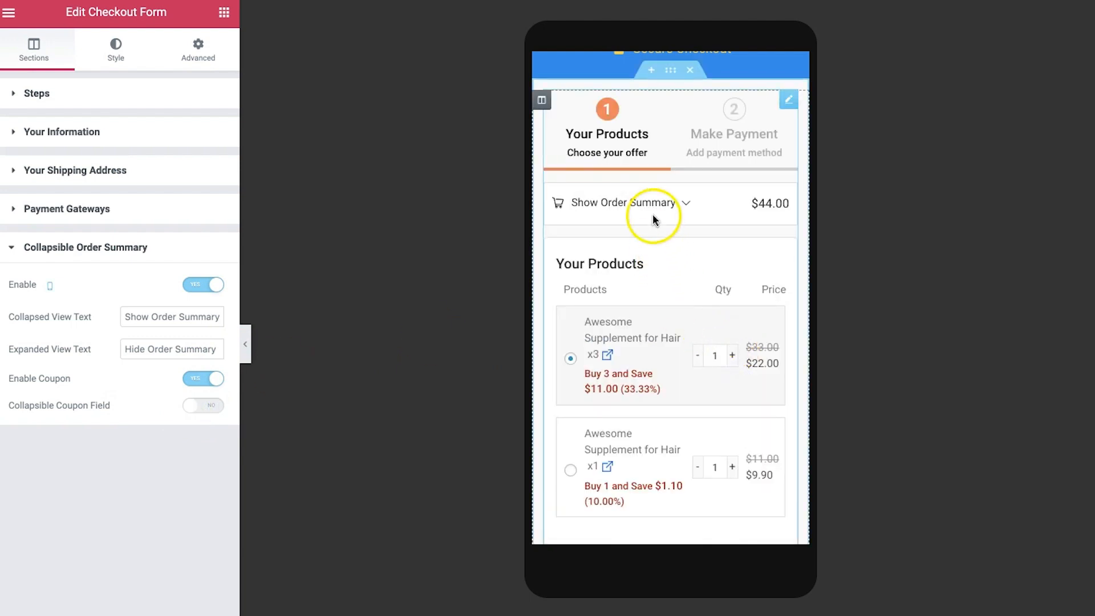
click(620, 202)
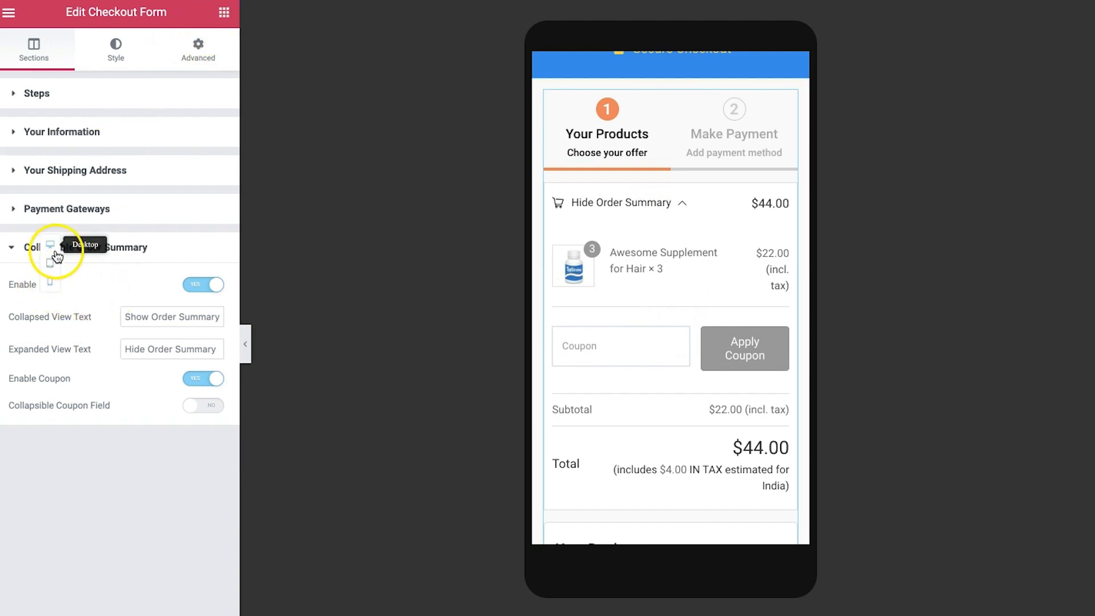
- Return to desktop view and set Collapsible Order Summary Enable to No
click(49, 246)
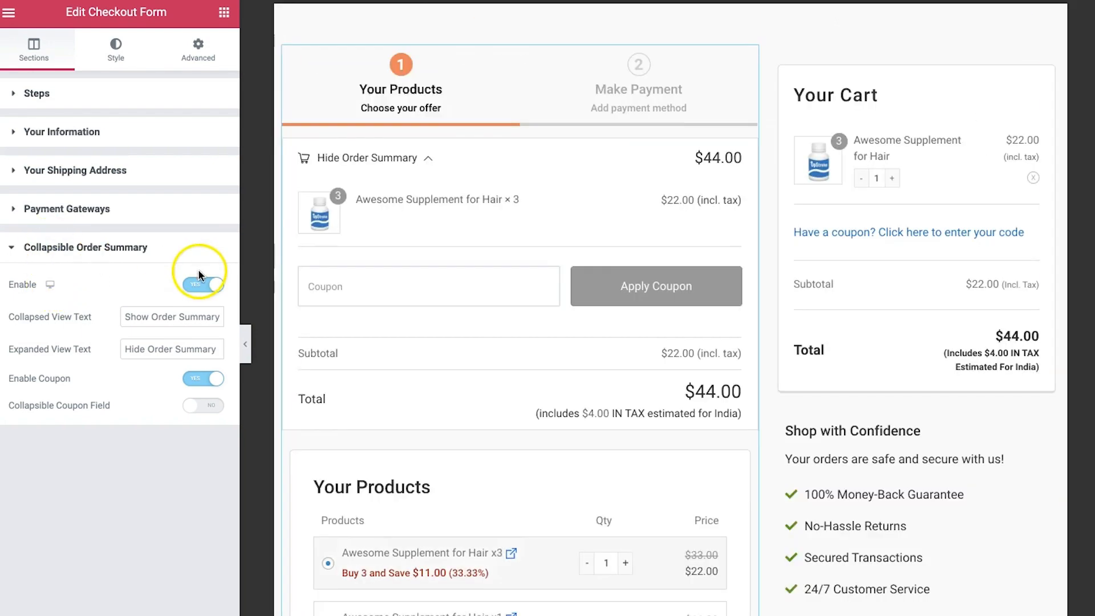
click(201, 284)
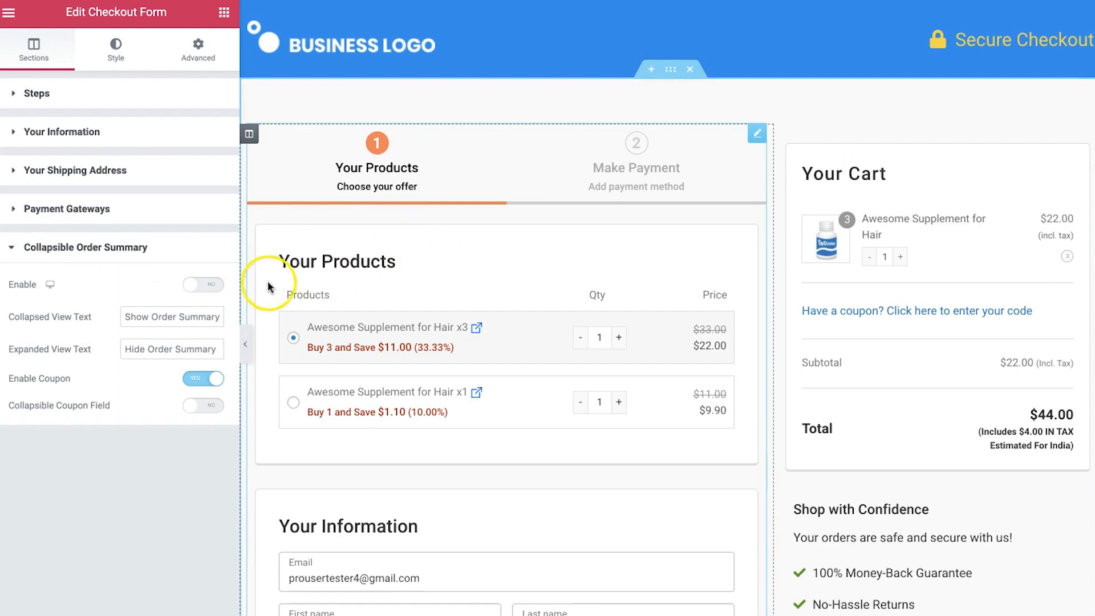
scroll(down, 3)
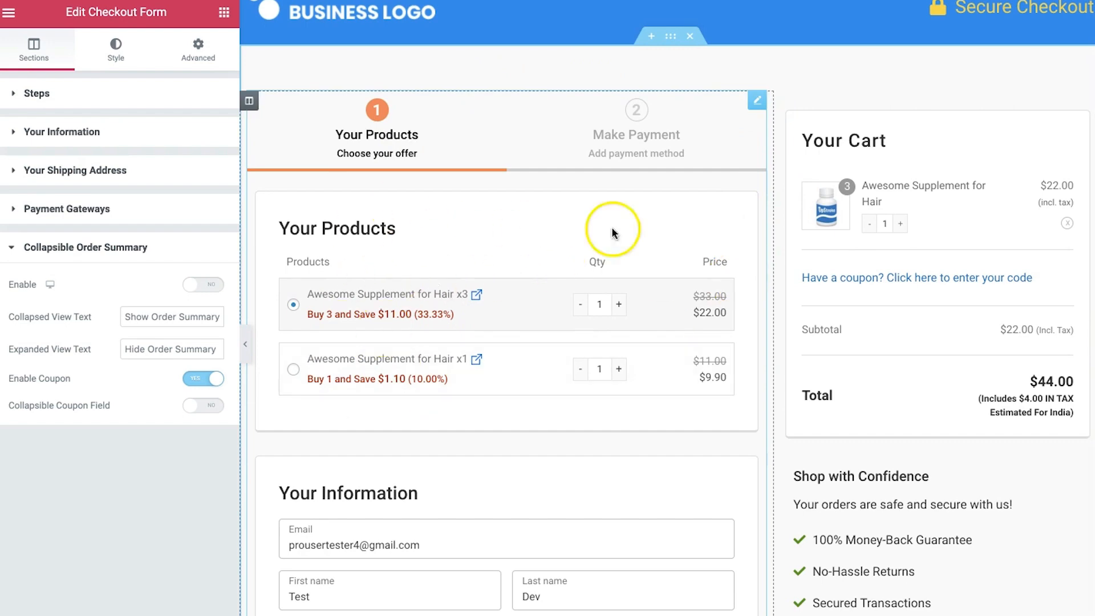
scroll(down, 3)
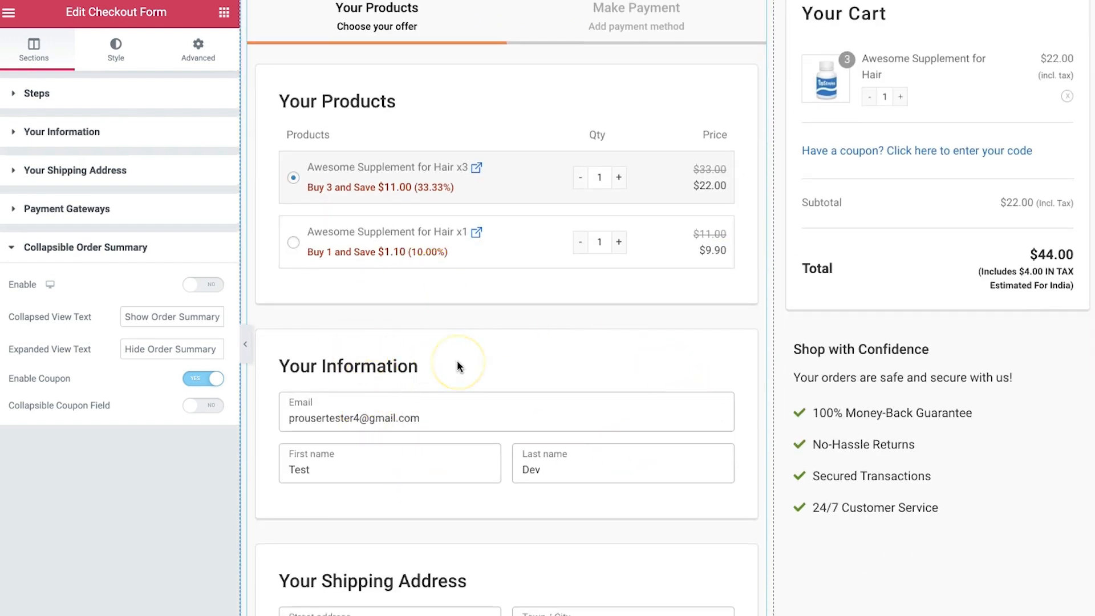
mouse_move(501, 313)
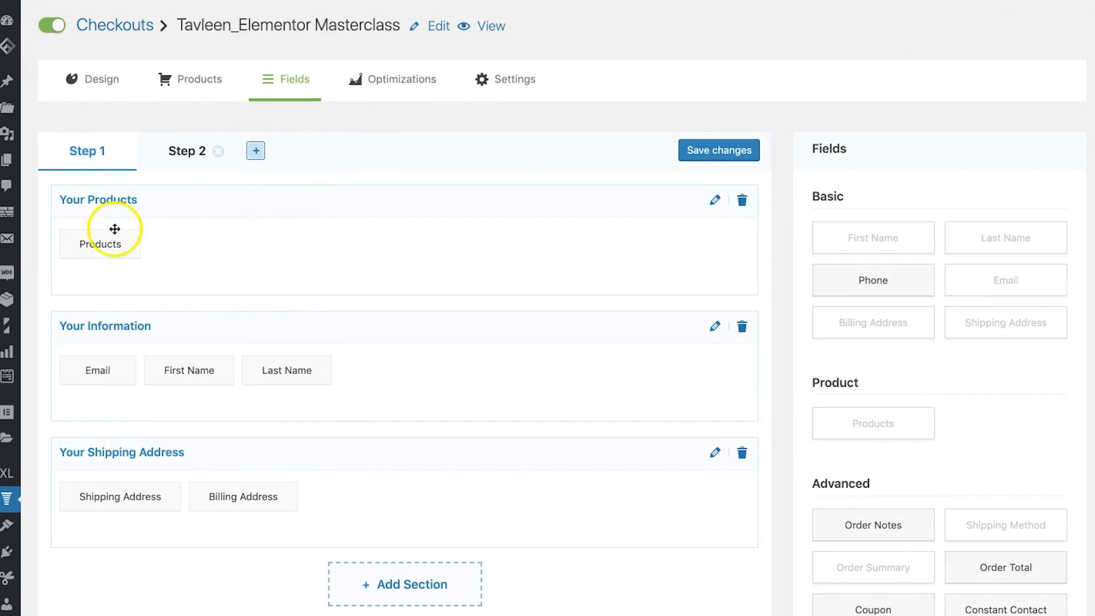
mouse_move(246, 225)
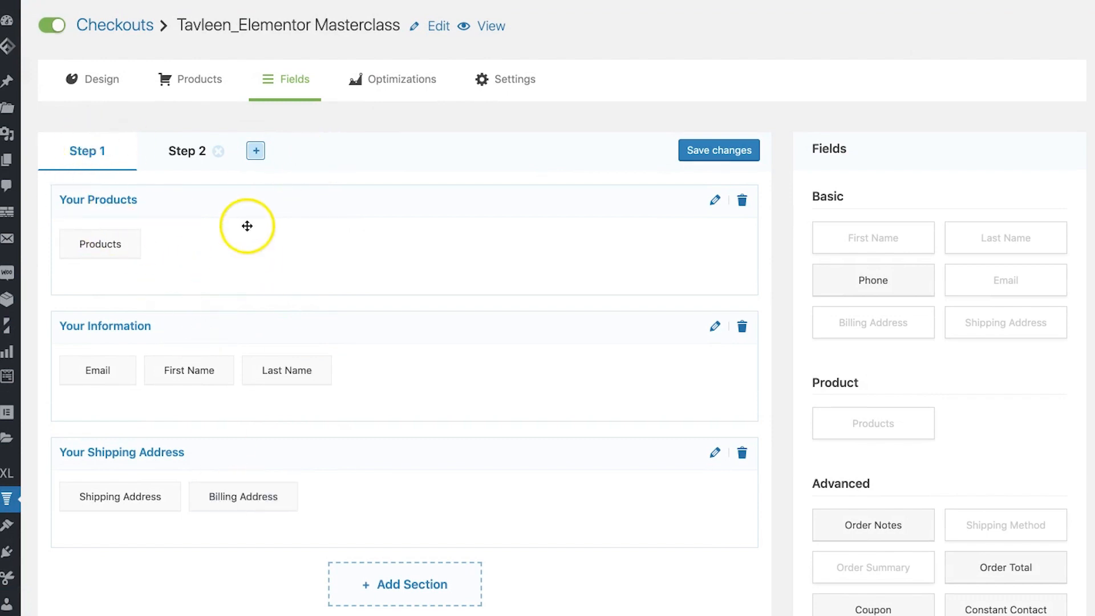
mouse_move(263, 265)
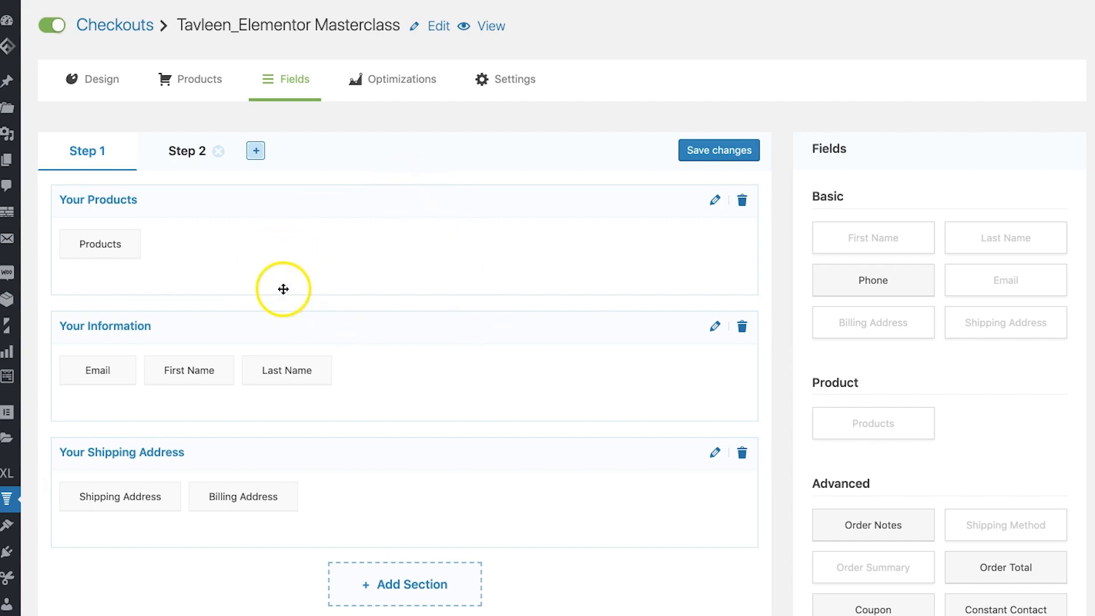
mouse_move(306, 302)
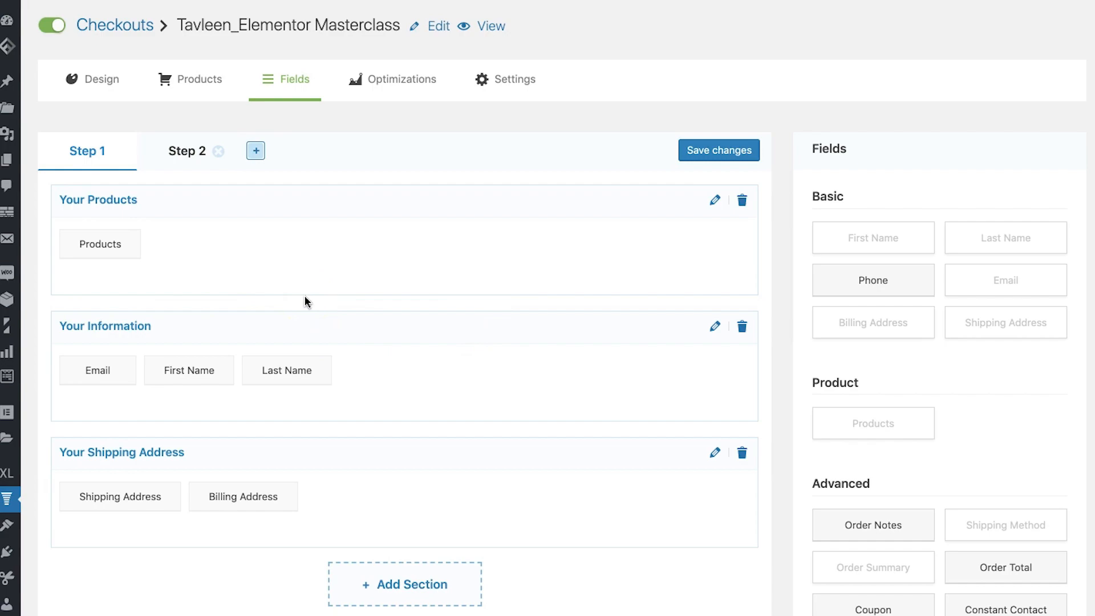
click(491, 26)
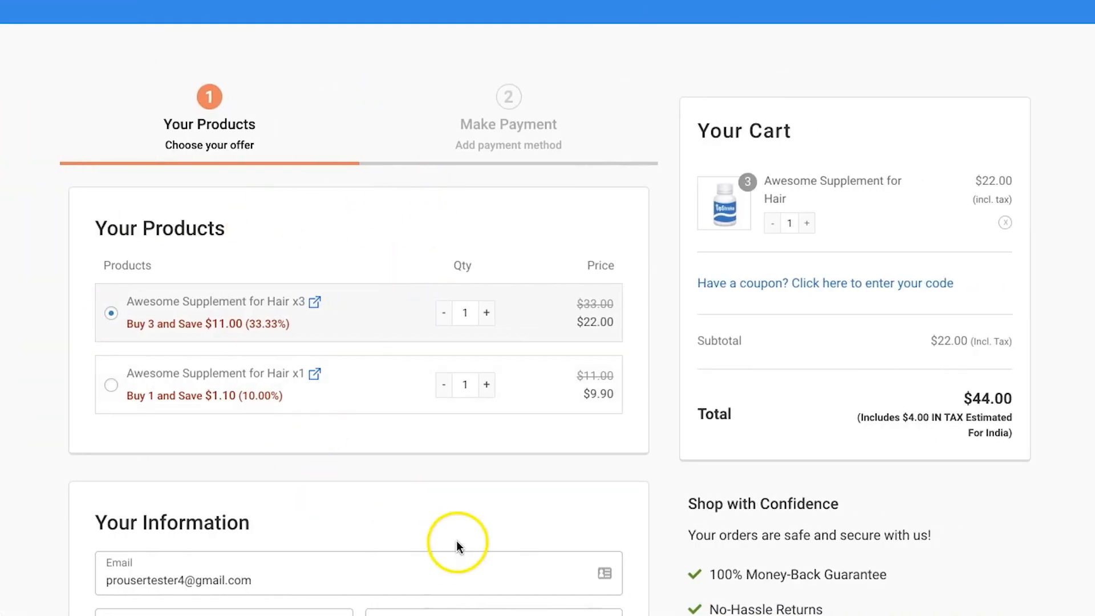
- Scroll the live checkout page preview down and back up
scroll(down, 3)
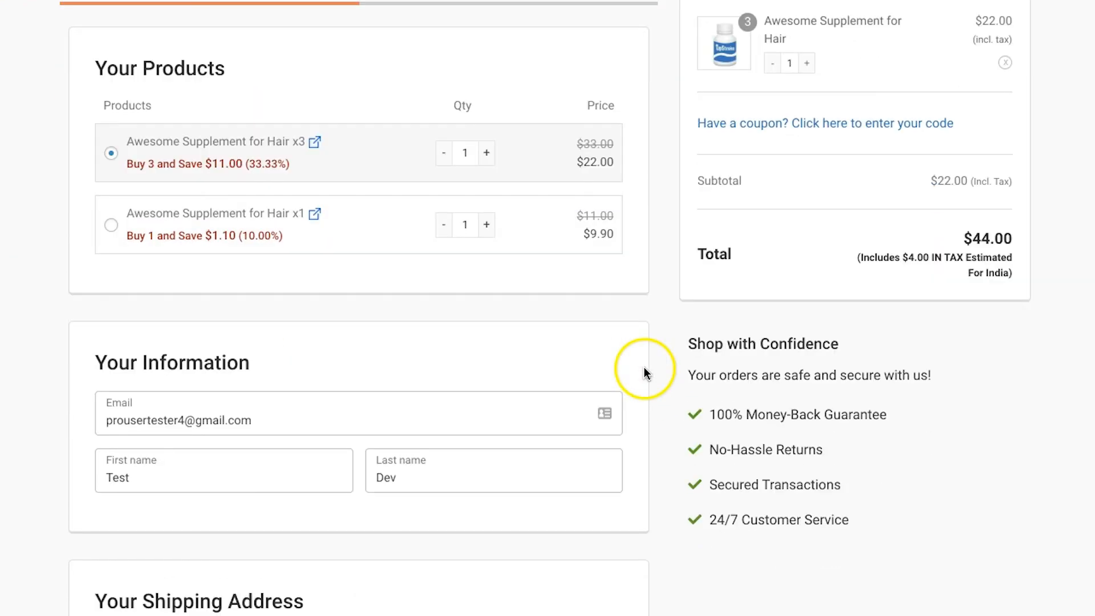
mouse_move(362, 297)
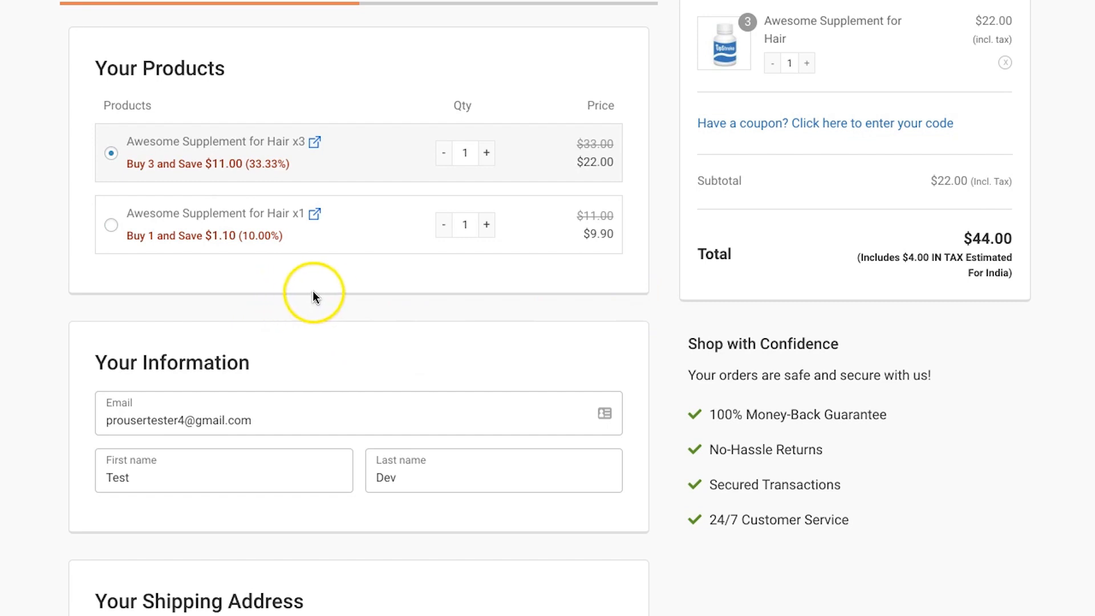
mouse_move(343, 301)
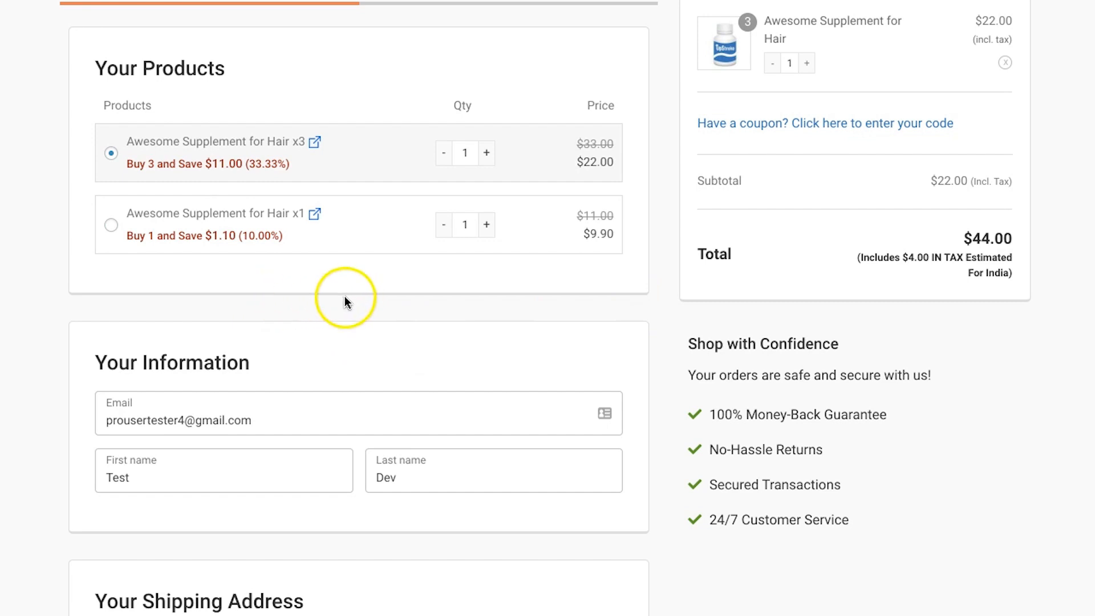
scroll(up, 3)
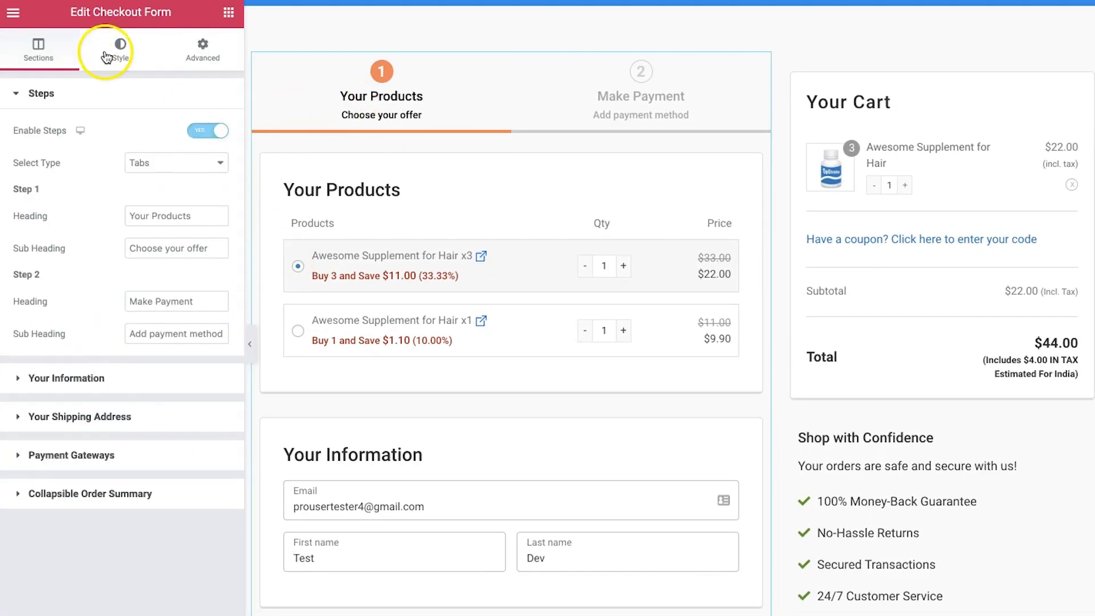
- Pick a section background colour and set the border type to Dotted, then Solid
click(120, 50)
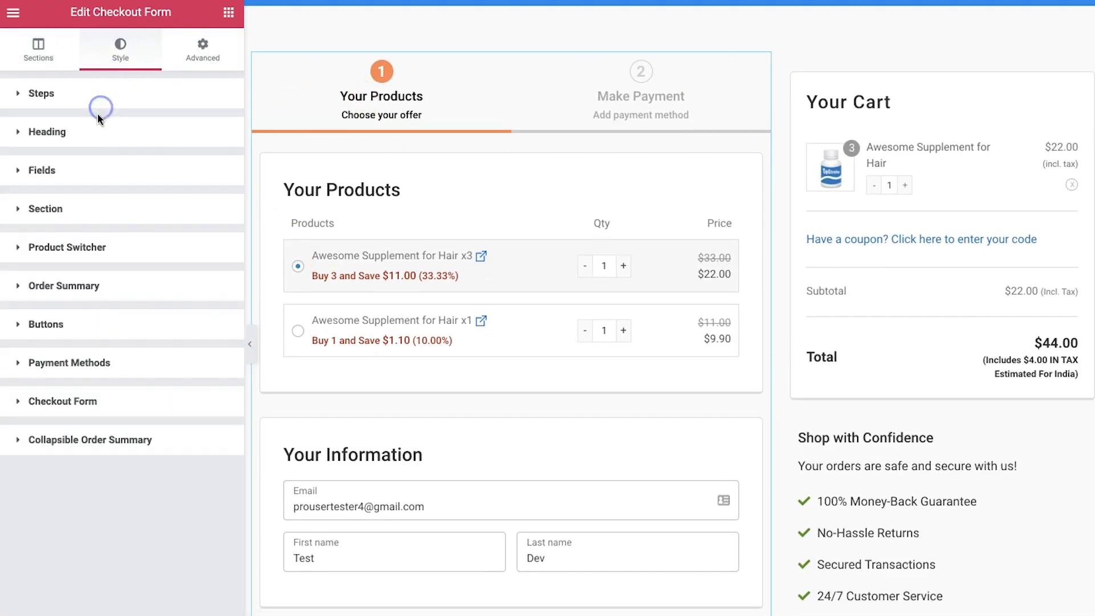
click(45, 208)
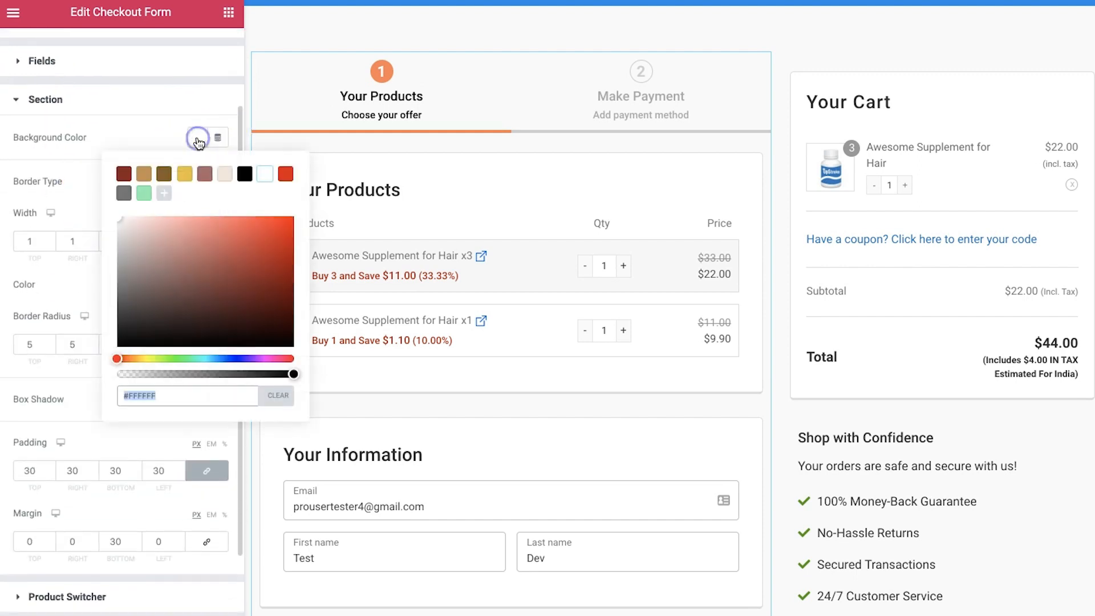
click(181, 230)
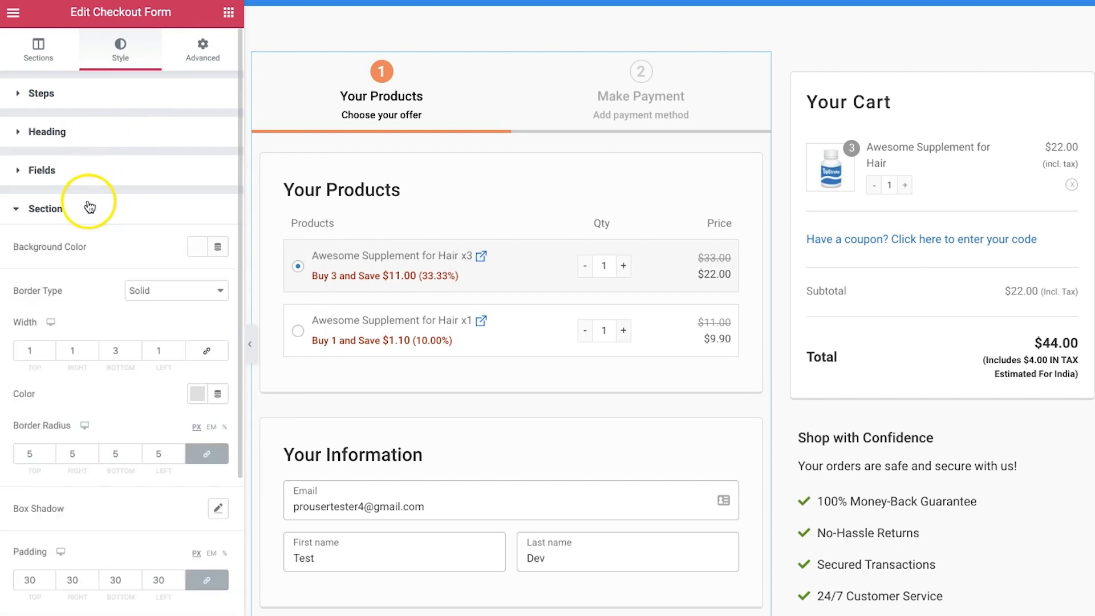
click(176, 290)
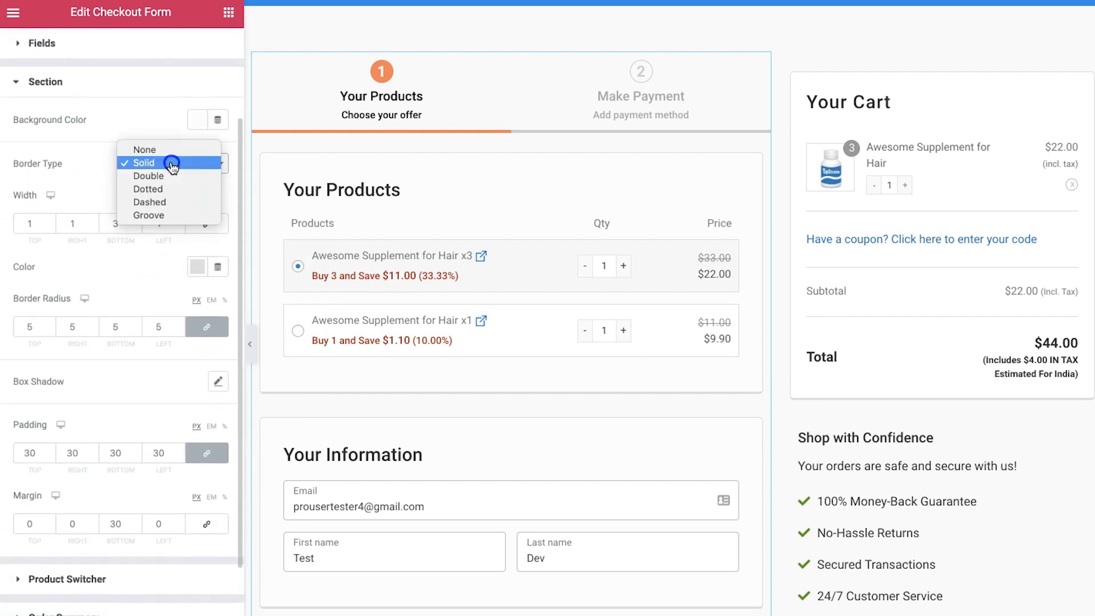
click(147, 188)
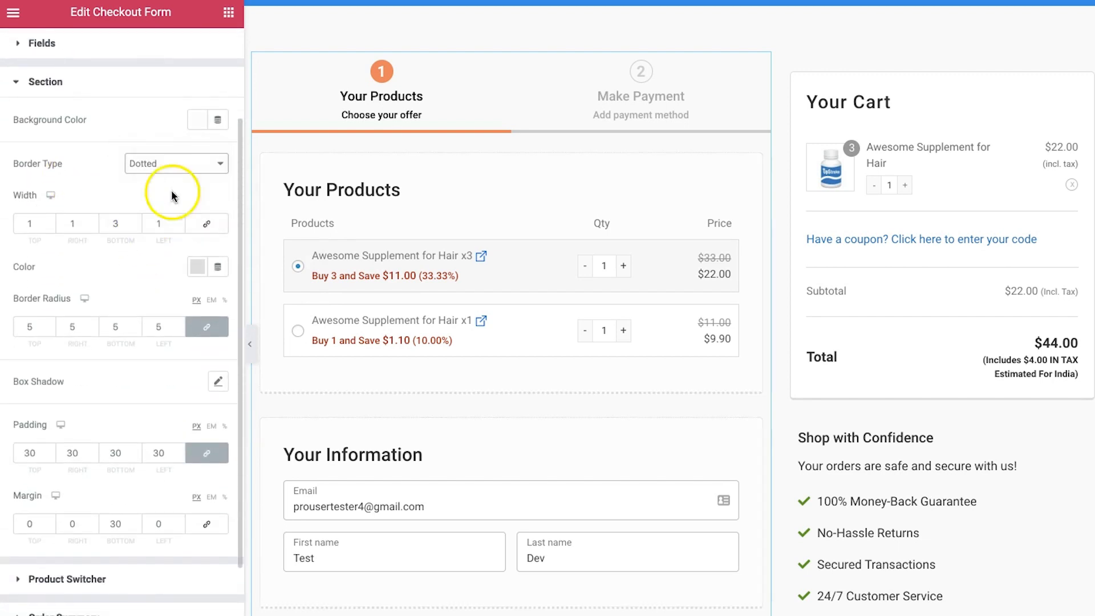
click(175, 163)
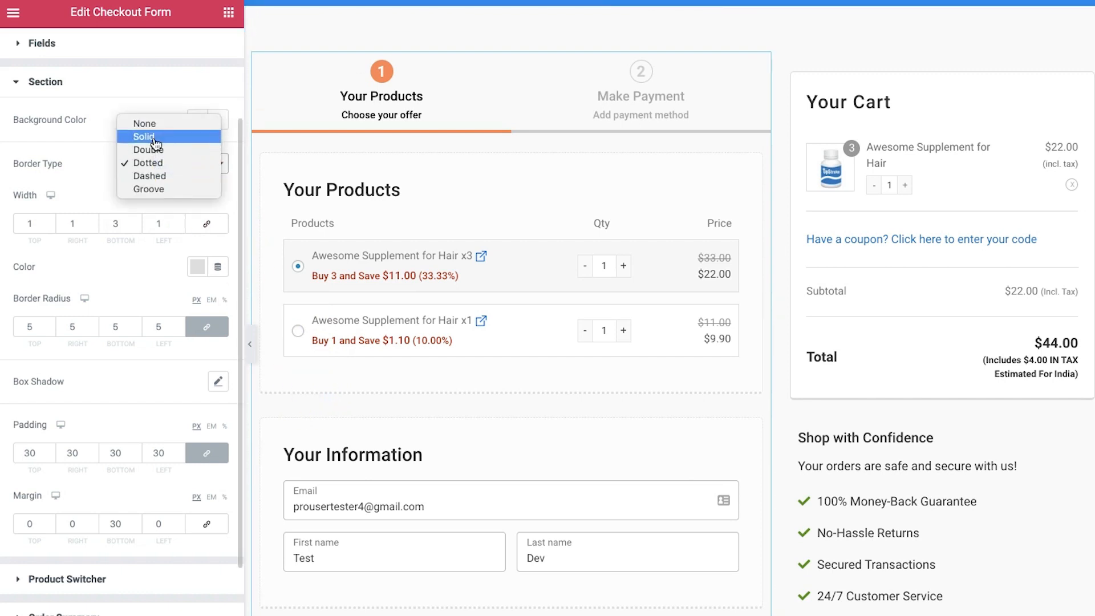
click(144, 137)
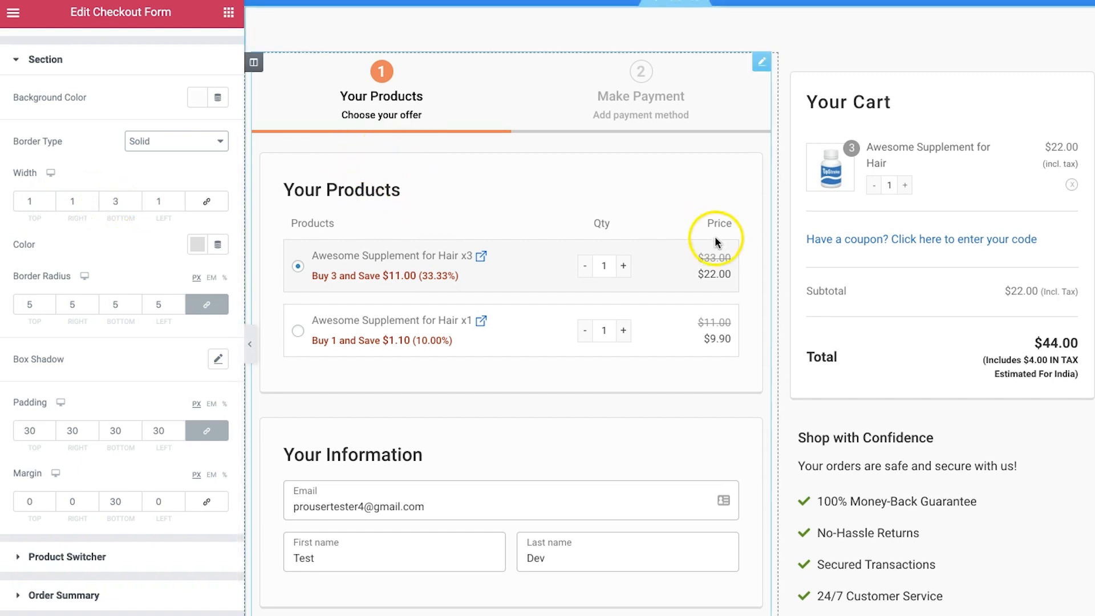
mouse_move(274, 223)
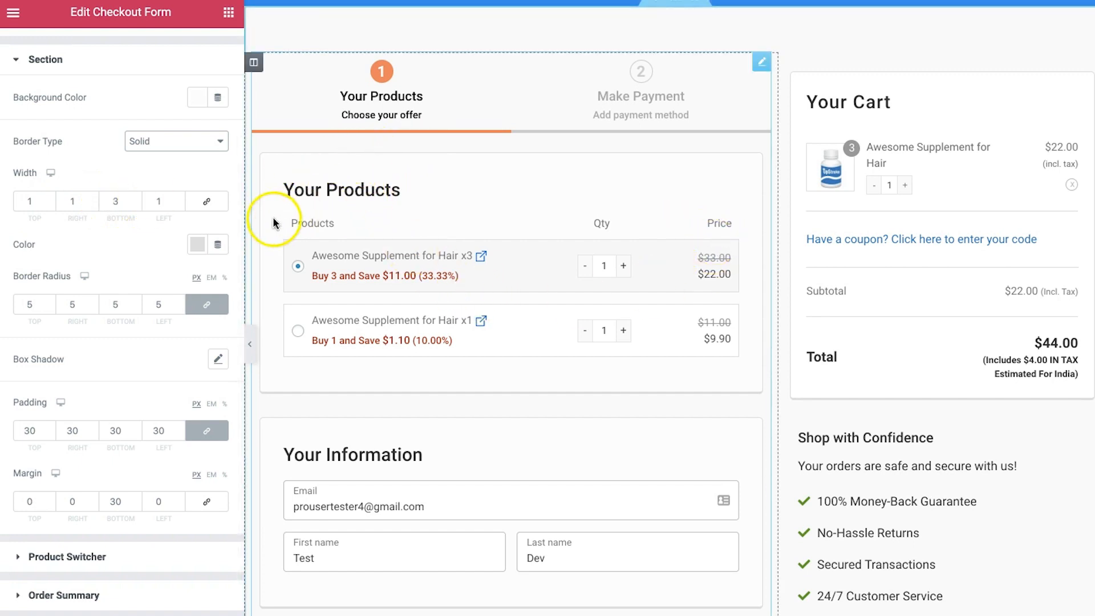
mouse_move(407, 398)
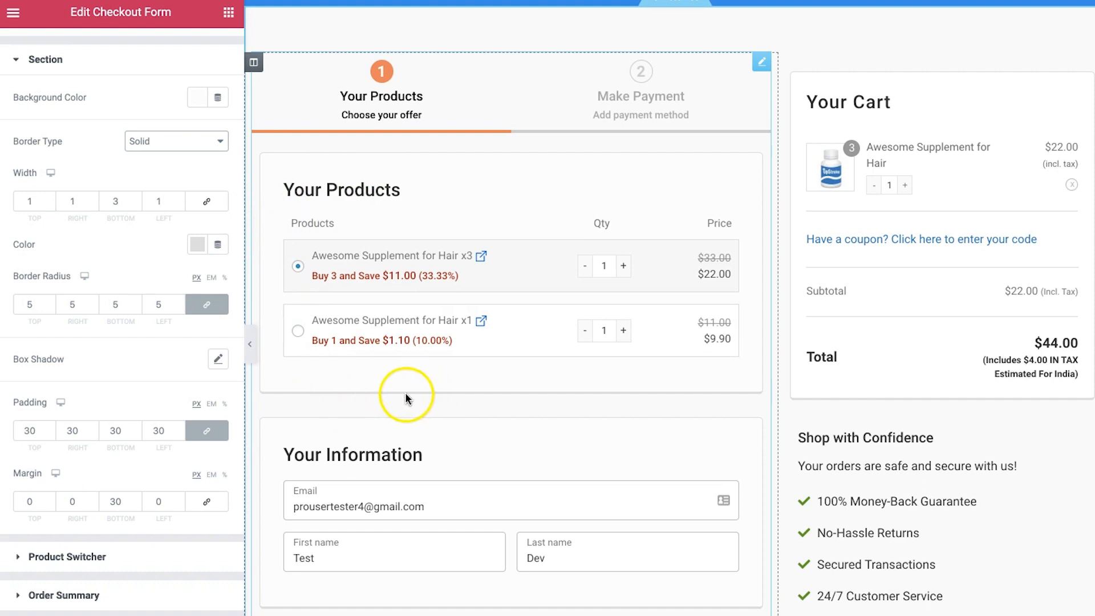
mouse_move(159, 202)
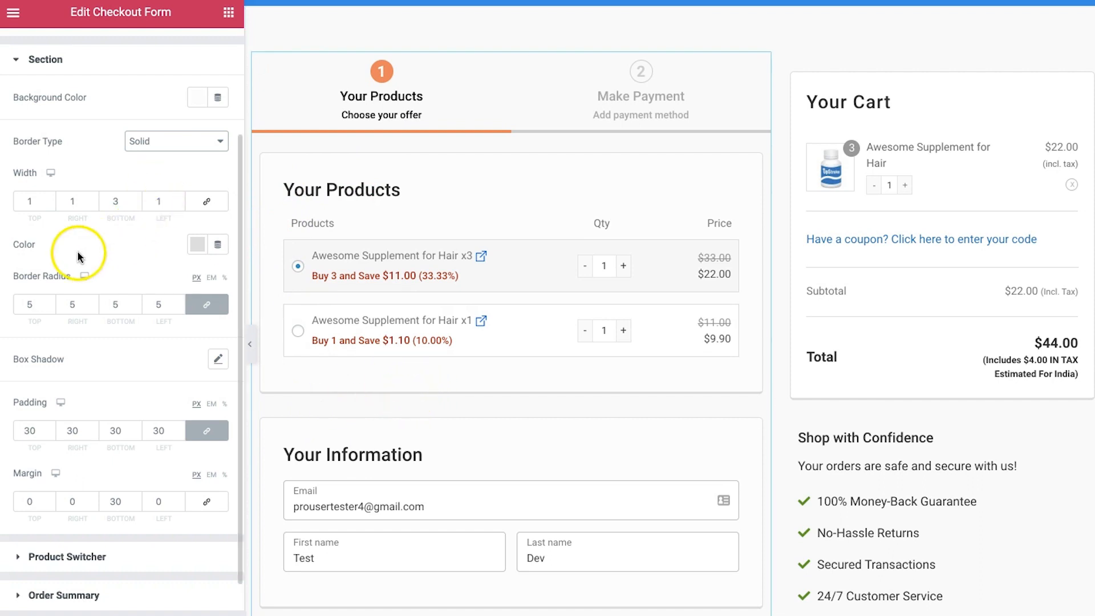
- Enable Box Shadow on the form sections with a near-black shadow colour
scroll(down, 3)
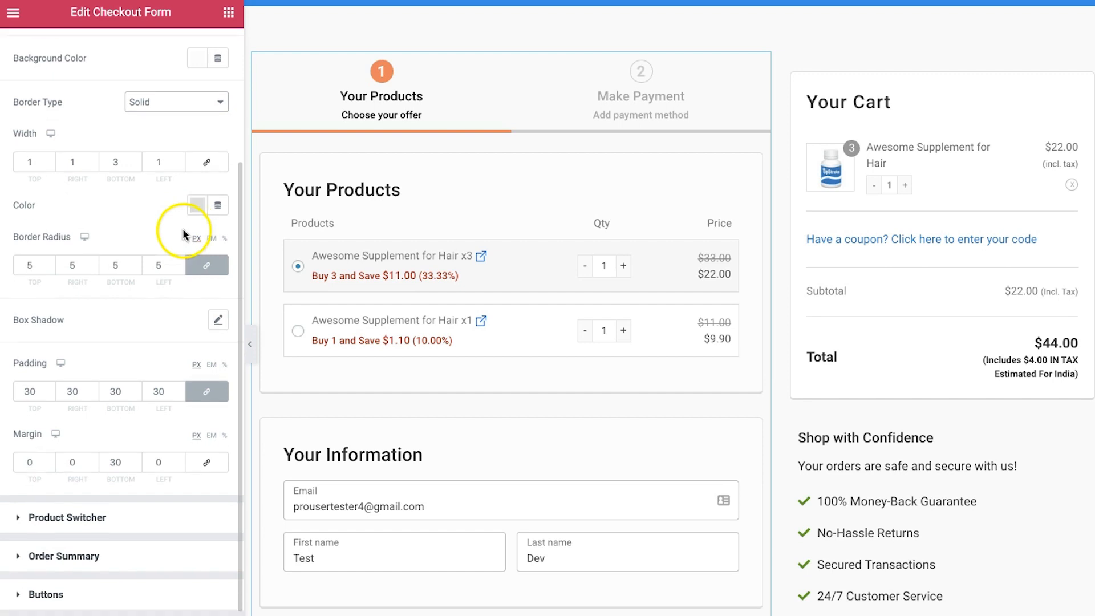
scroll(down, 3)
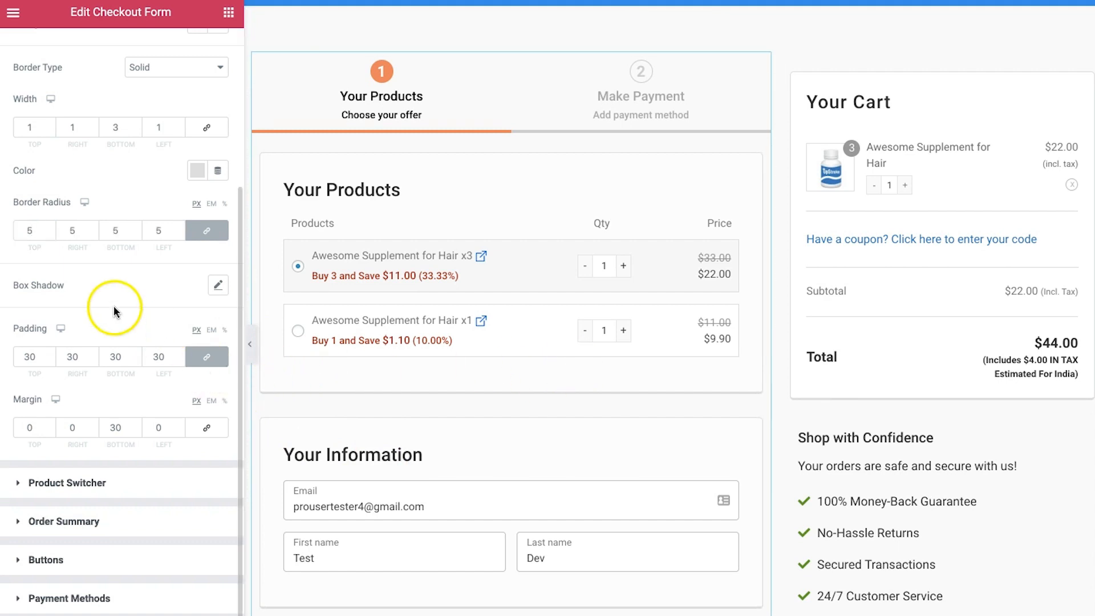
click(213, 287)
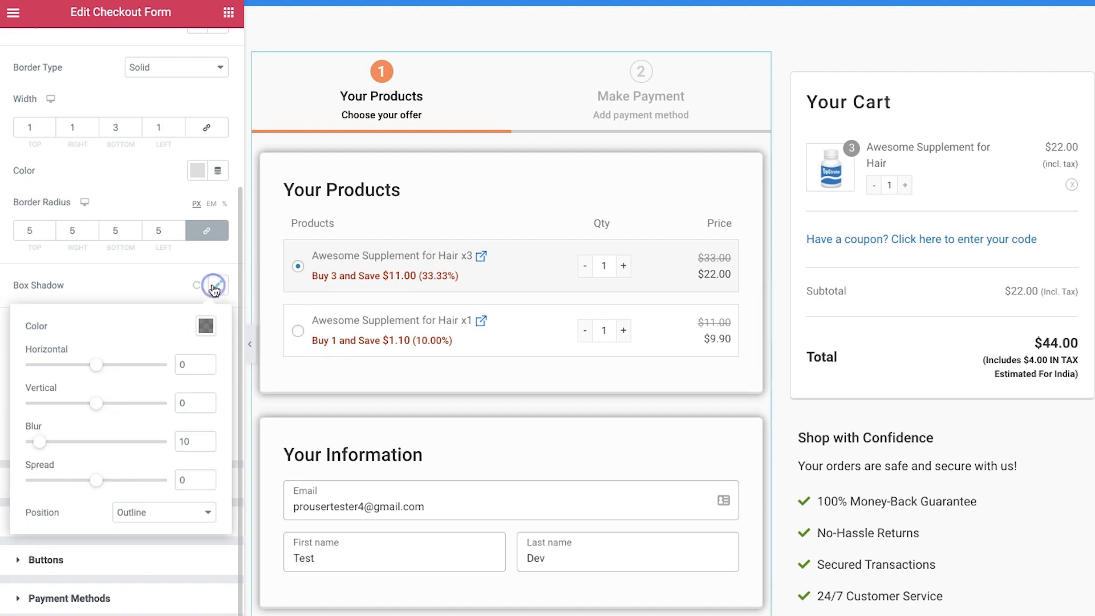
click(205, 326)
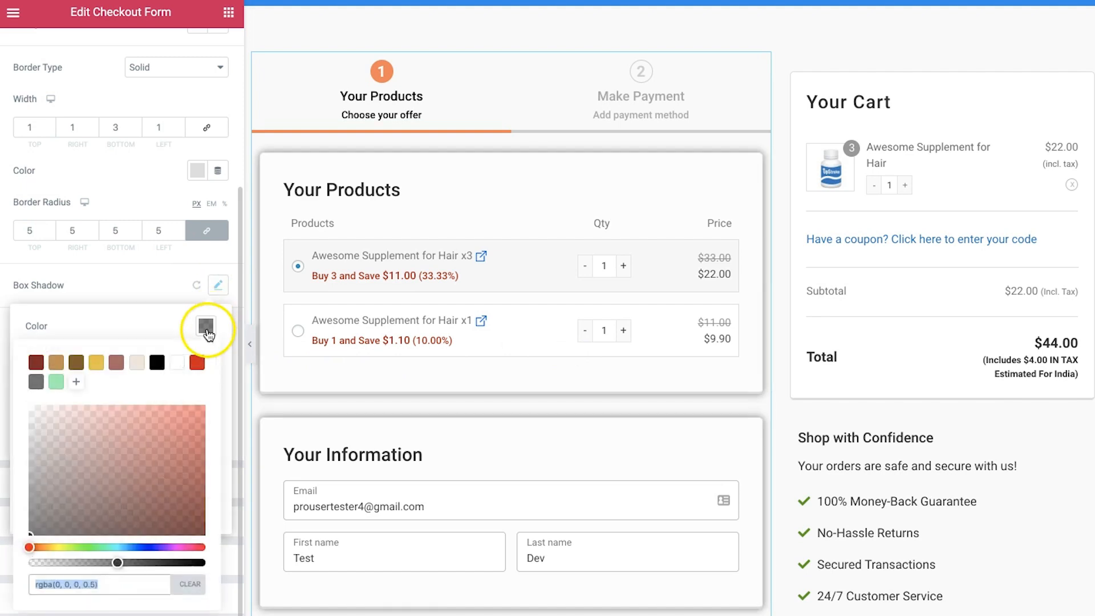
click(172, 430)
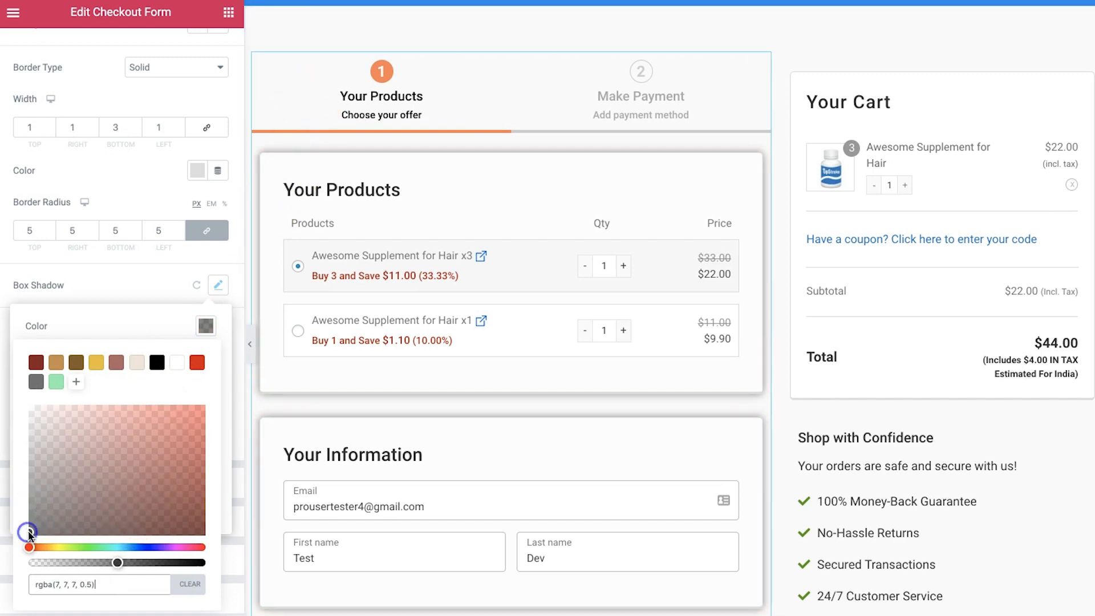
click(114, 293)
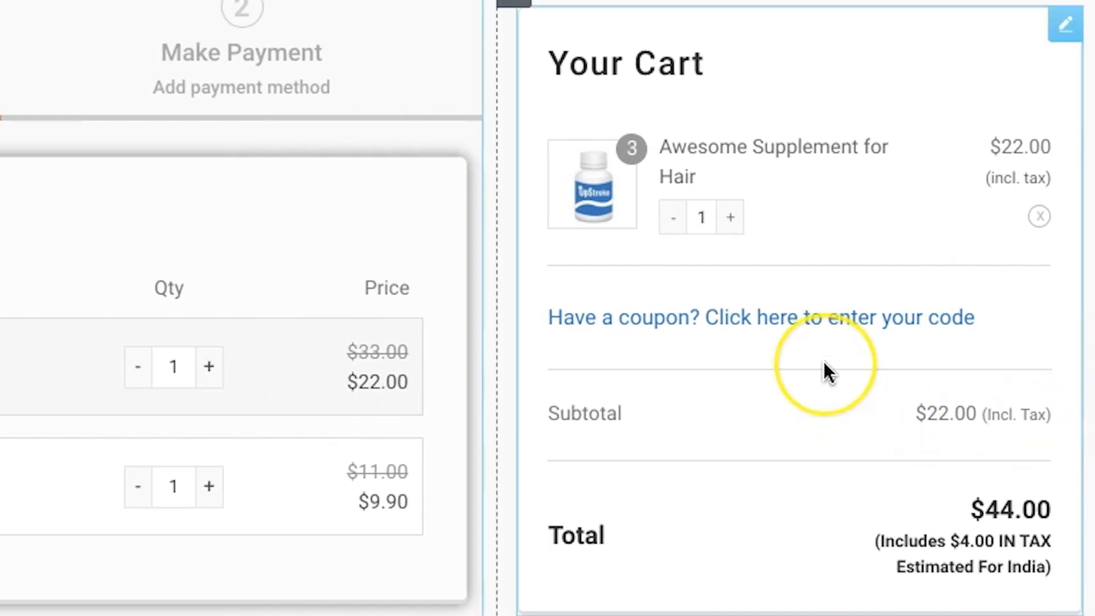
mouse_move(974, 63)
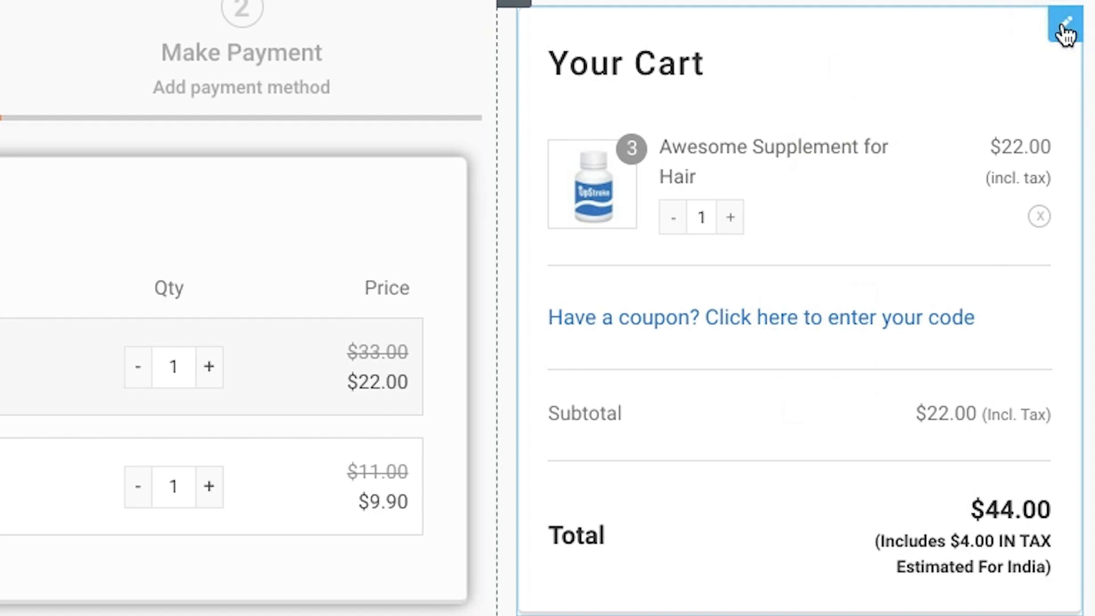
- Toggle the mini cart Quantity Switcher off and on, and raise quantity to 2
click(1064, 25)
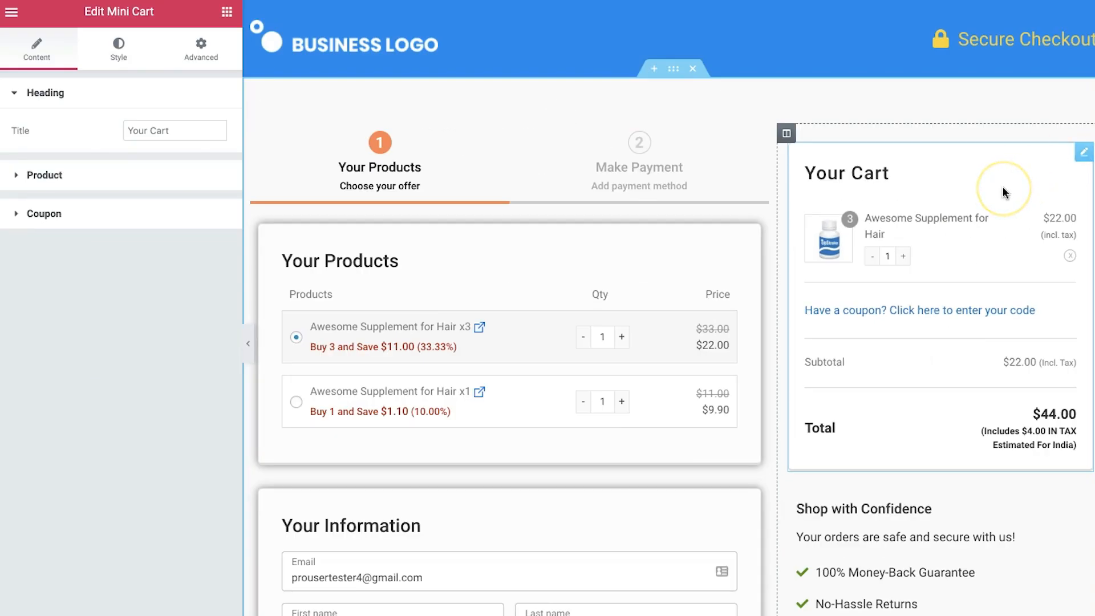
mouse_move(1003, 202)
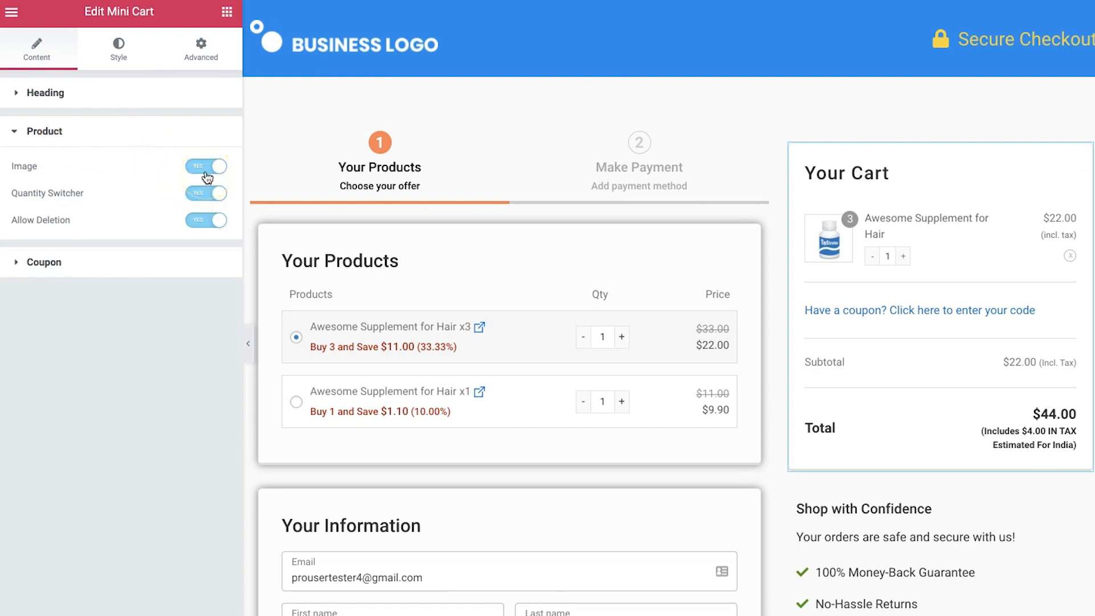
click(206, 194)
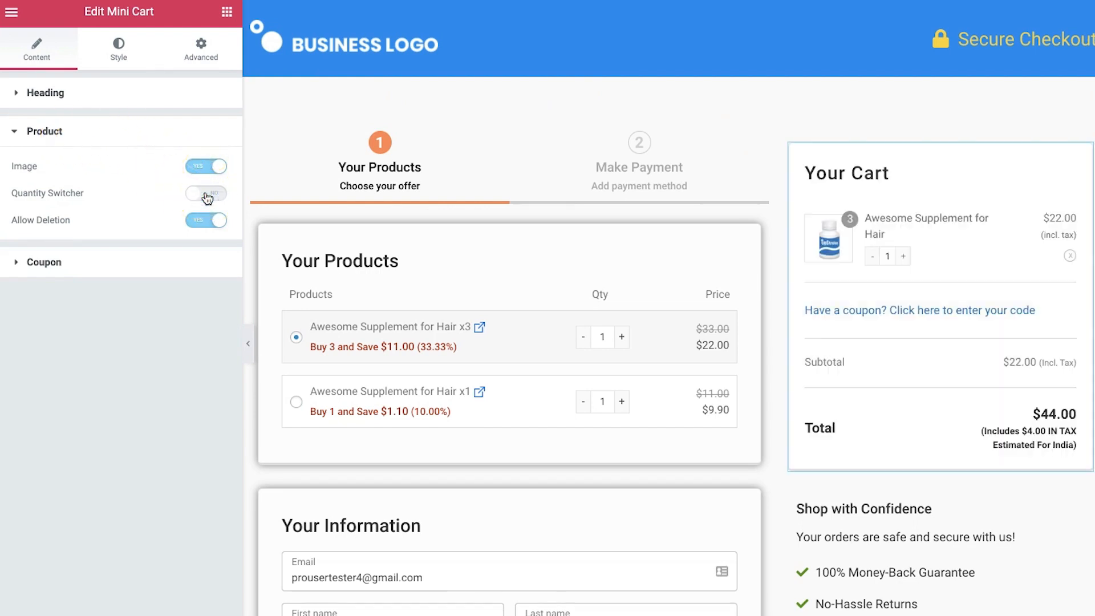
click(205, 193)
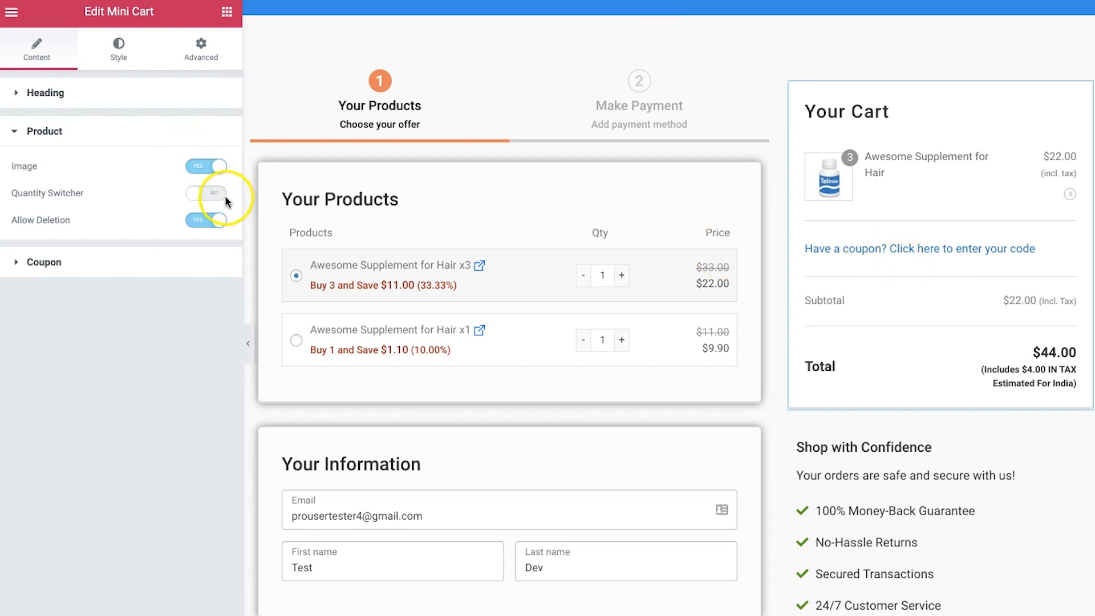
click(207, 193)
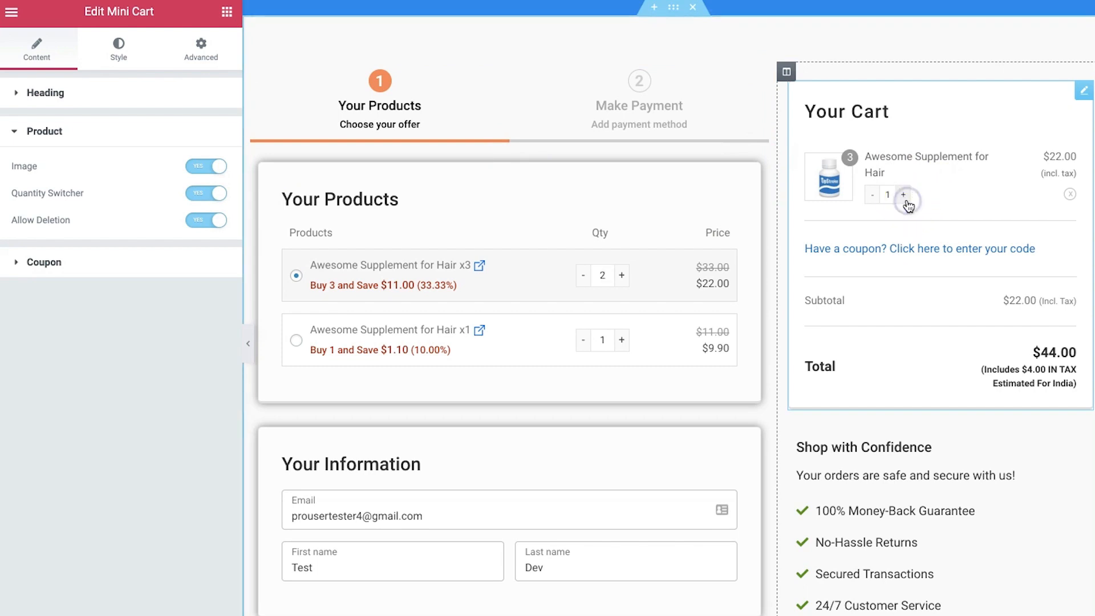
click(902, 194)
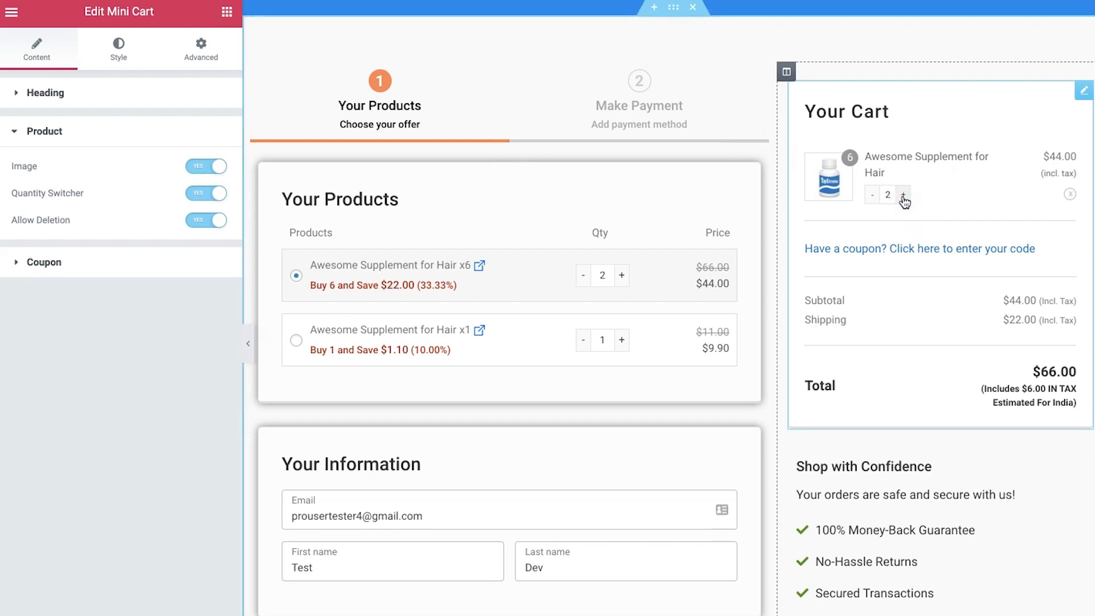
click(902, 202)
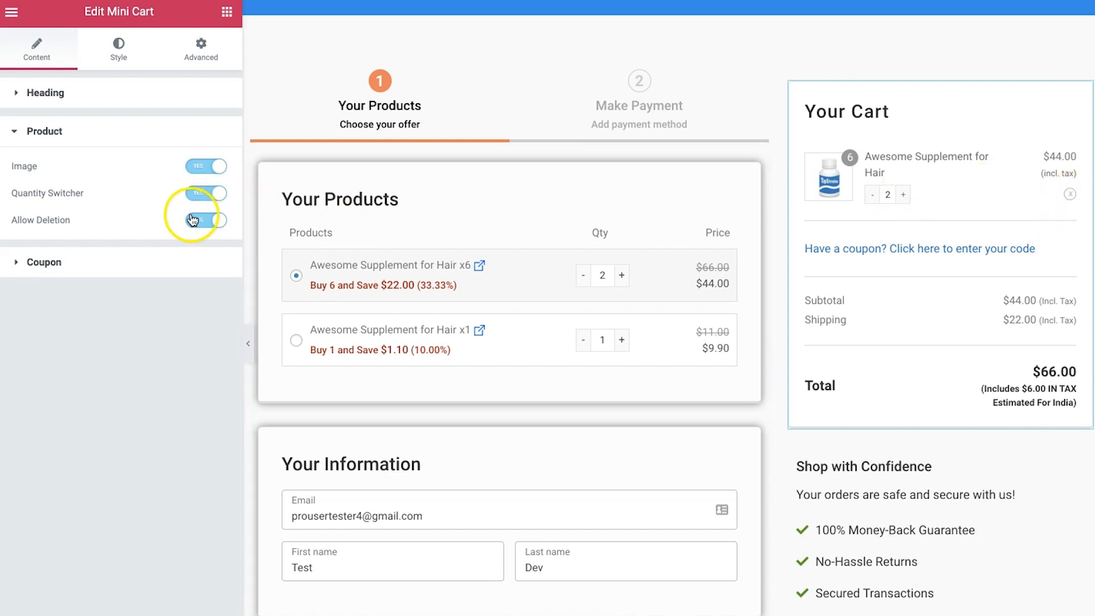
- Toggle Allow Deletion off and on, then remove the product from the mini cart
click(206, 220)
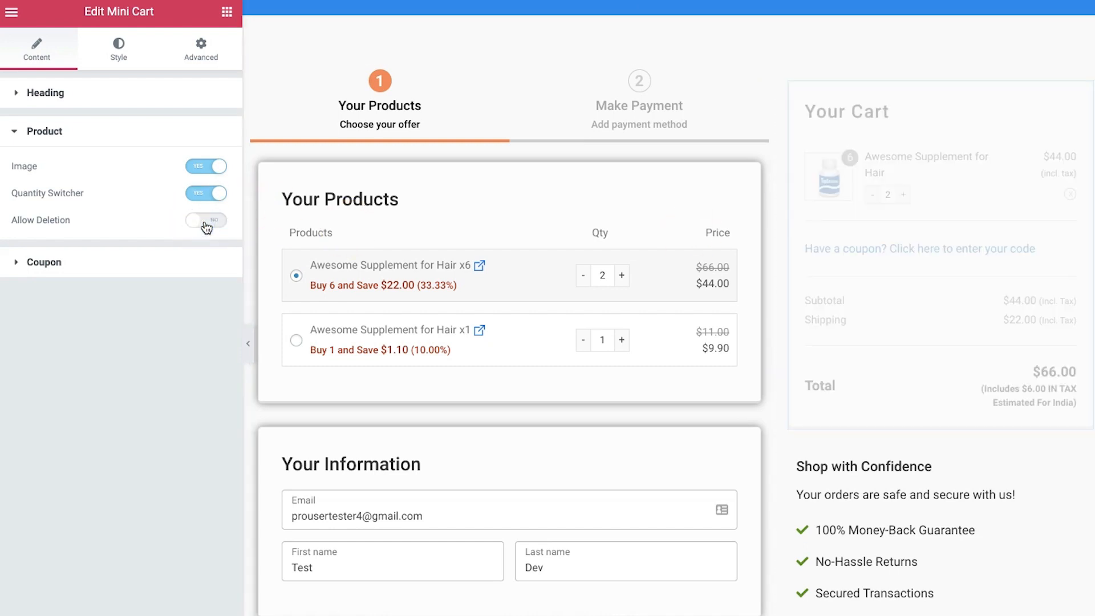
click(205, 220)
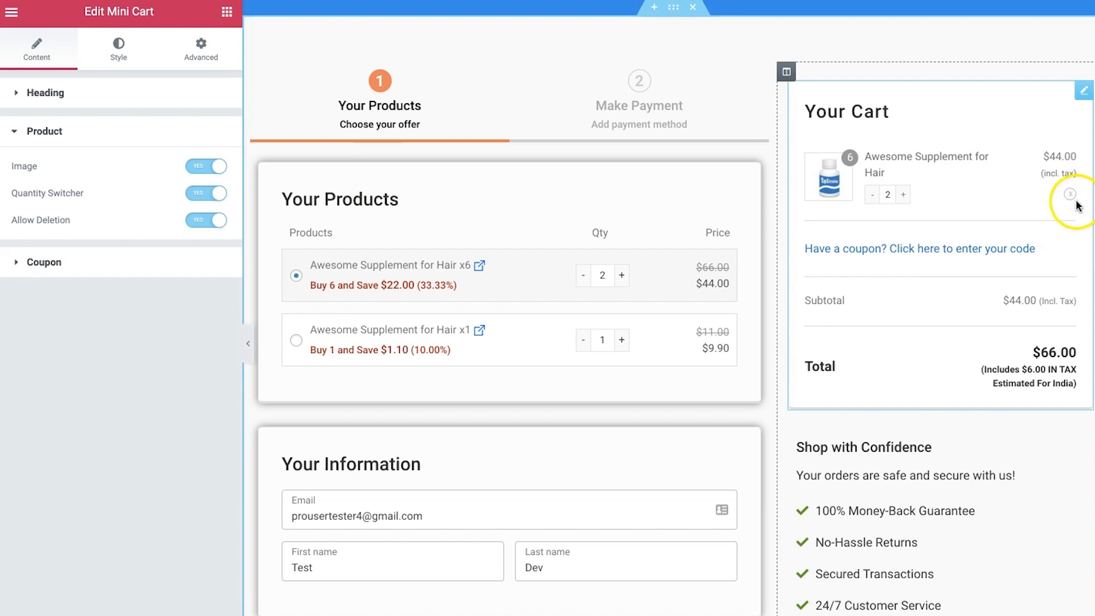
click(1070, 193)
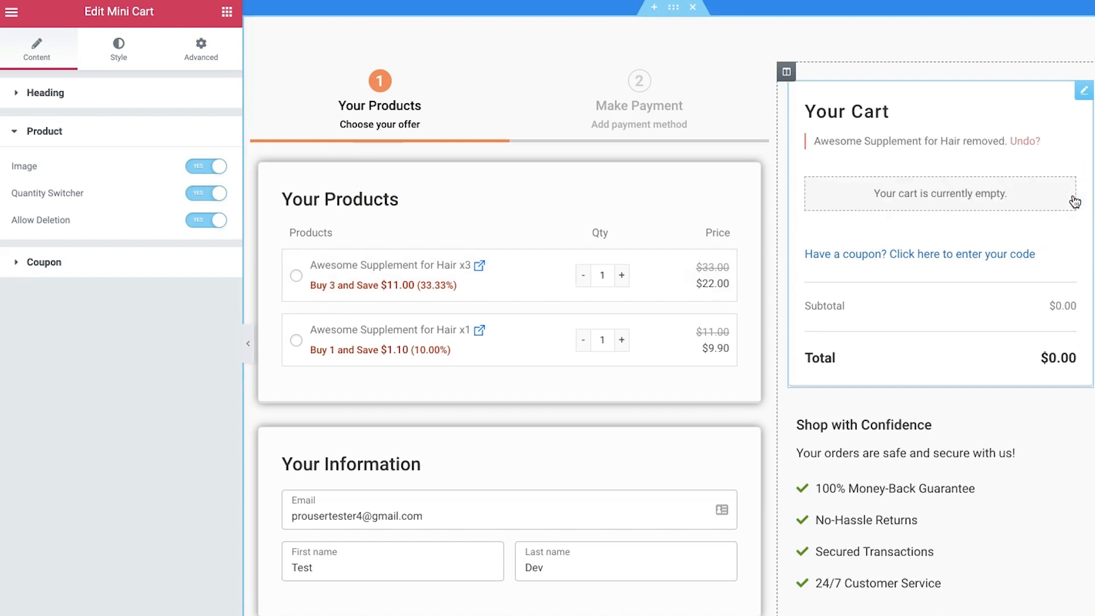
mouse_move(1027, 142)
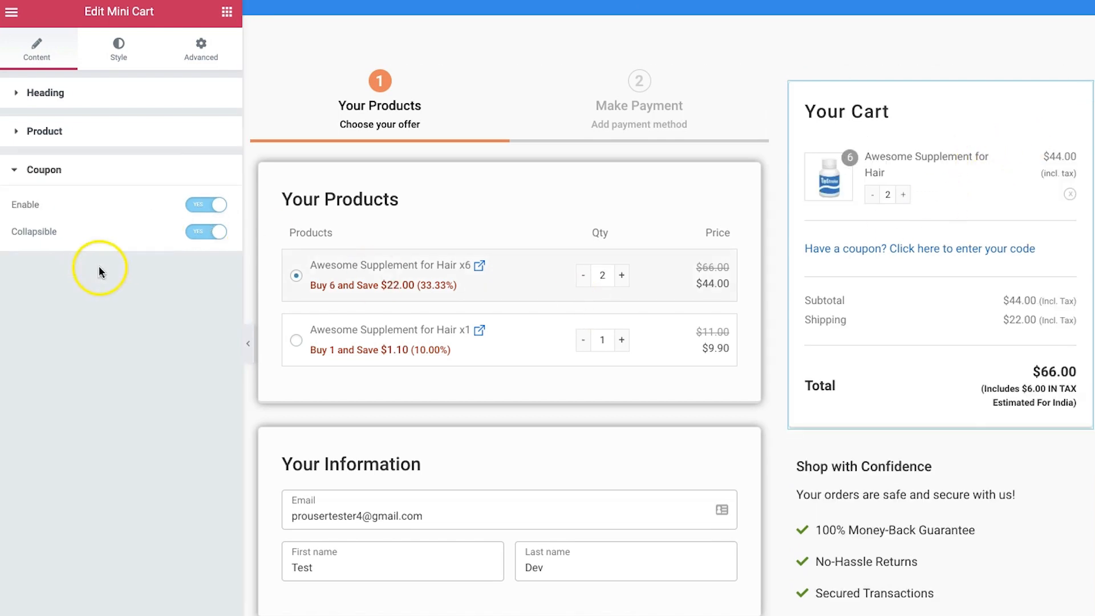
- Toggle Mini Cart Coupon Enable off and back on, and set Collapsible to No
click(206, 204)
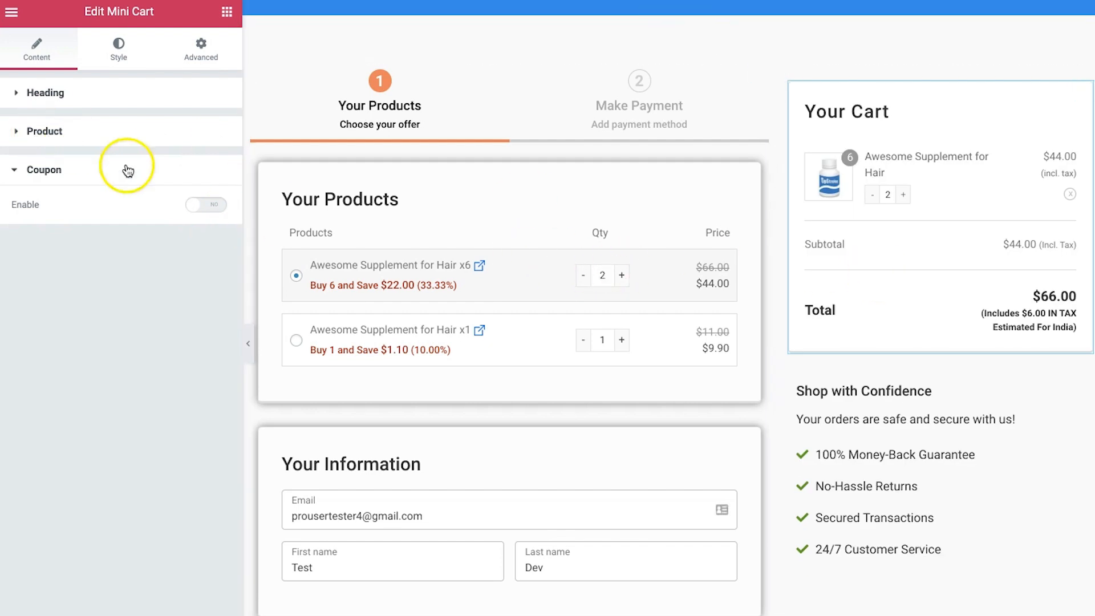
click(205, 204)
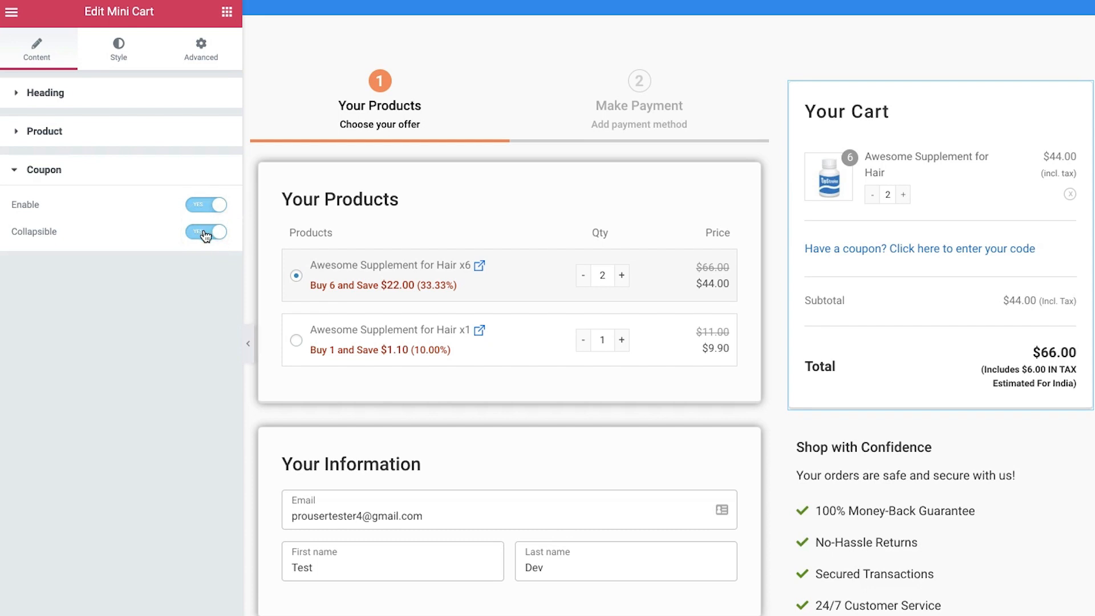
click(206, 231)
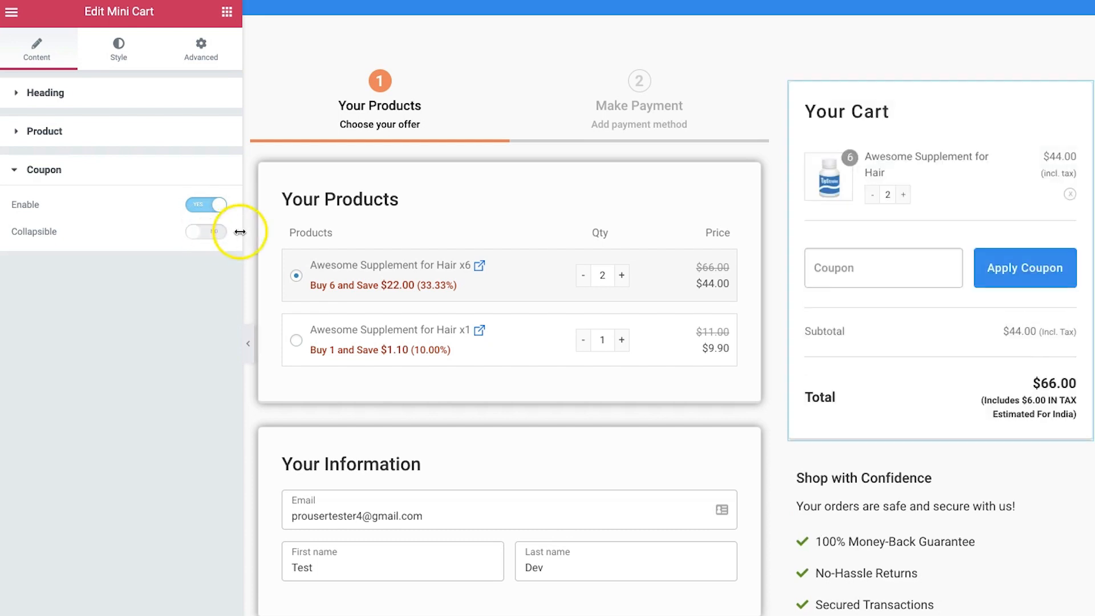
click(206, 230)
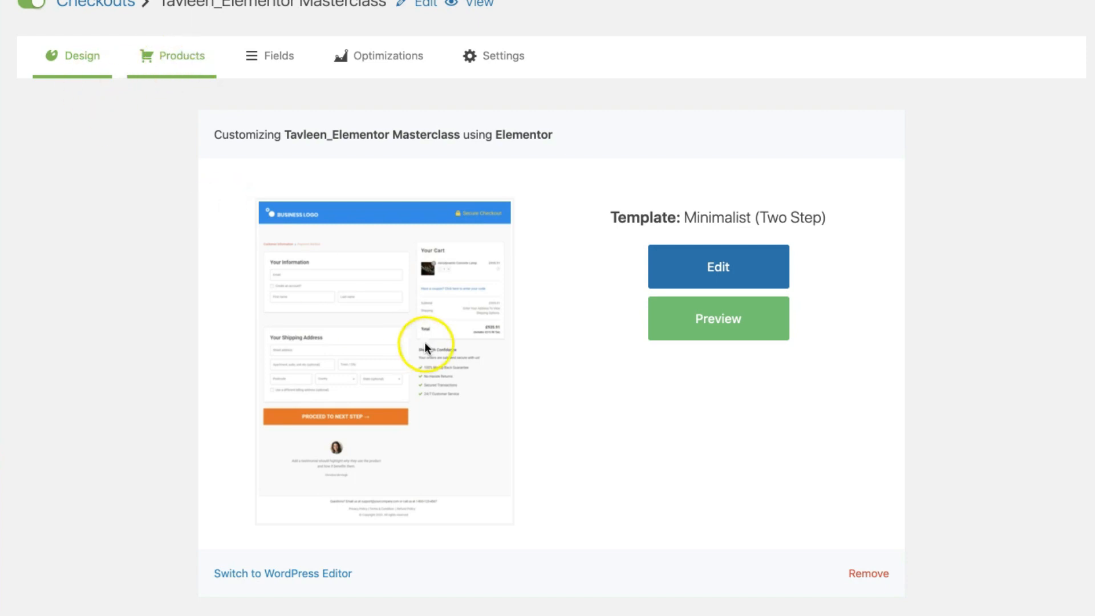
- Open the Products tab, dismiss the add product dialog, and scroll the product rows
click(183, 56)
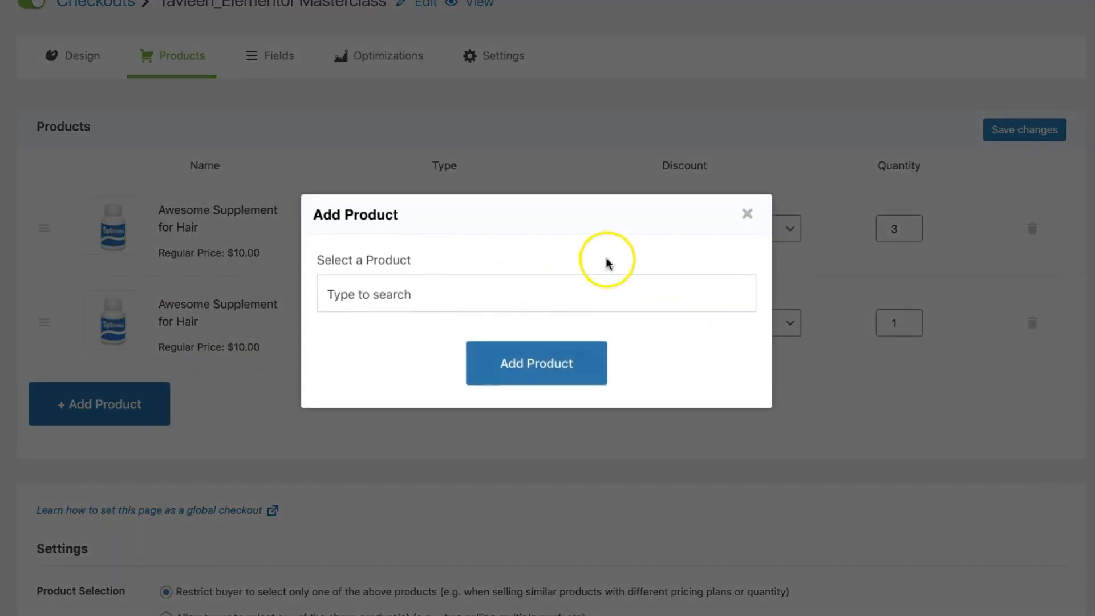
text(z)
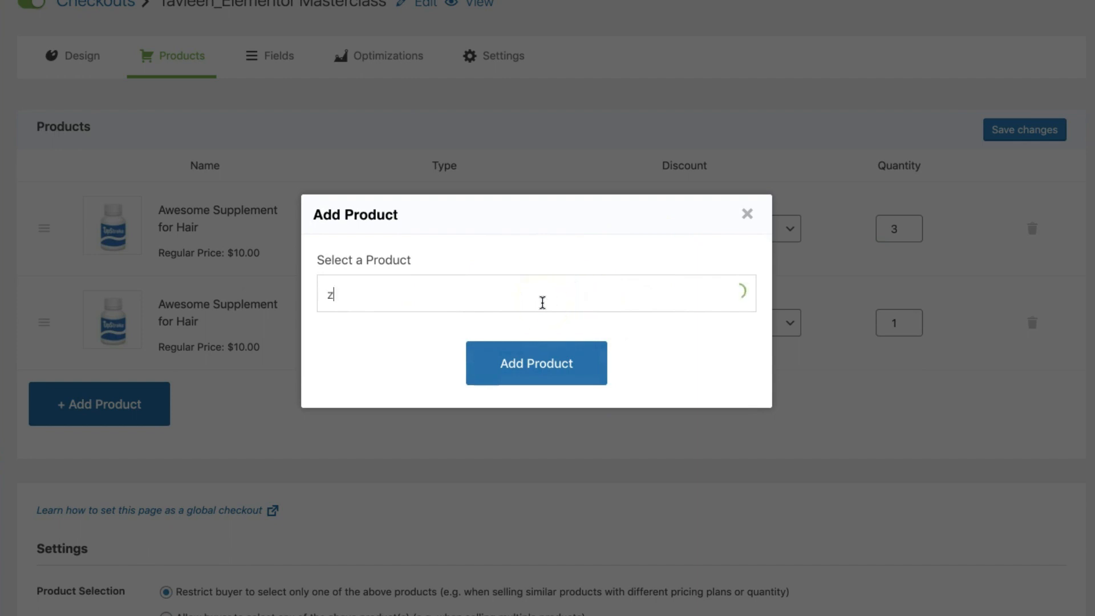
text(aw)
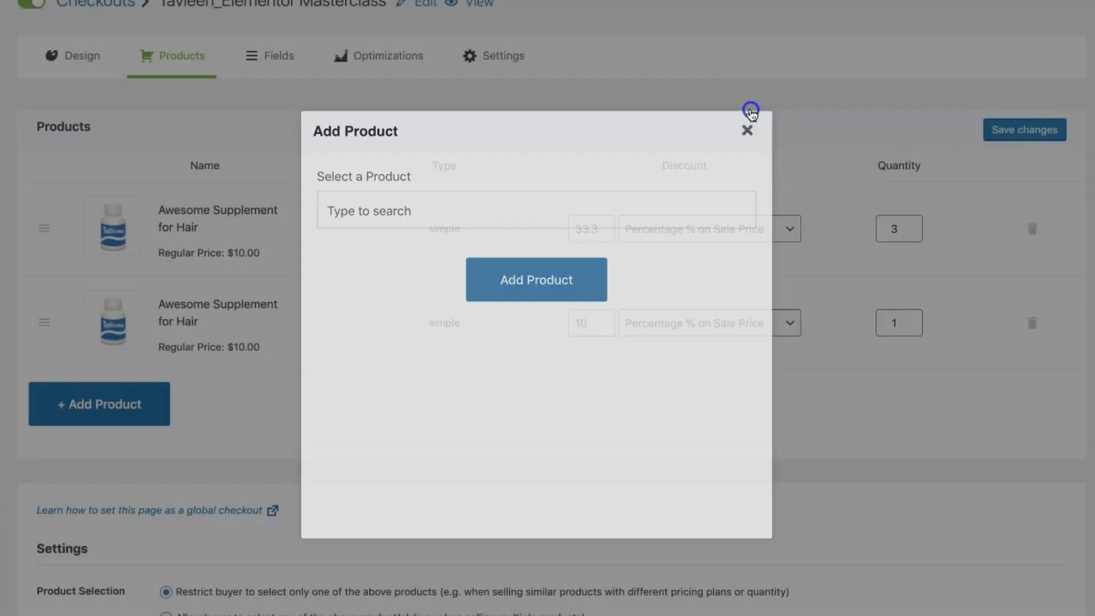
click(746, 130)
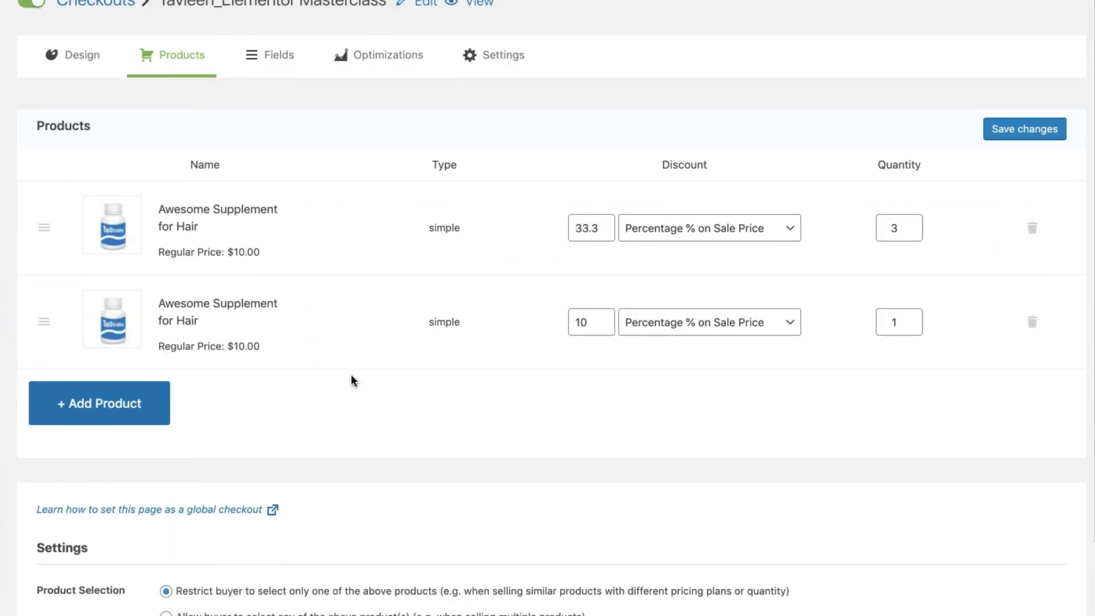
scroll(down, 3)
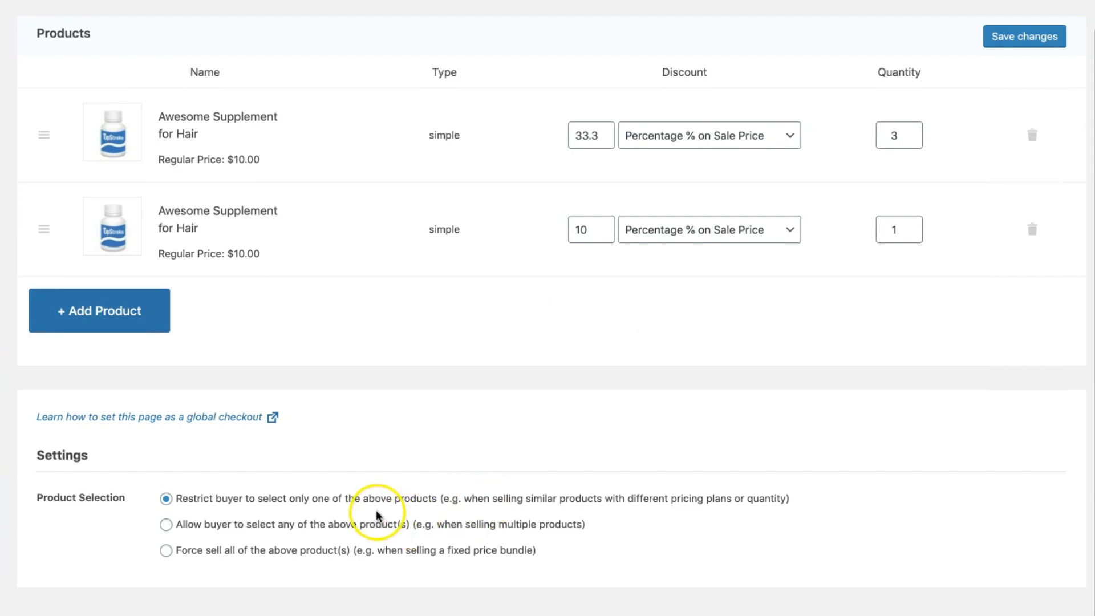
mouse_move(549, 500)
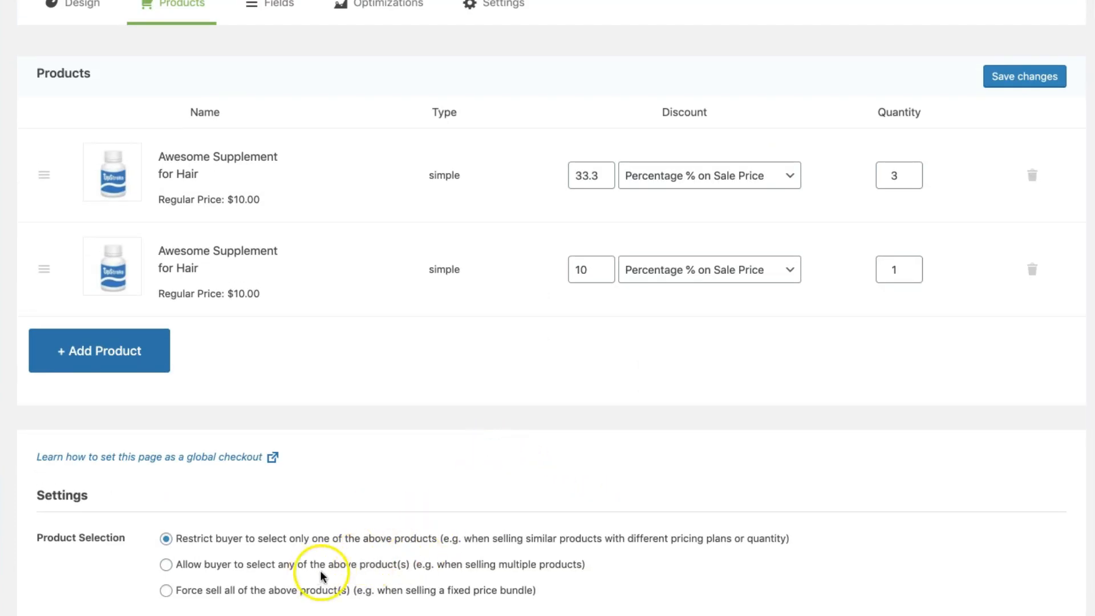
scroll(down, 3)
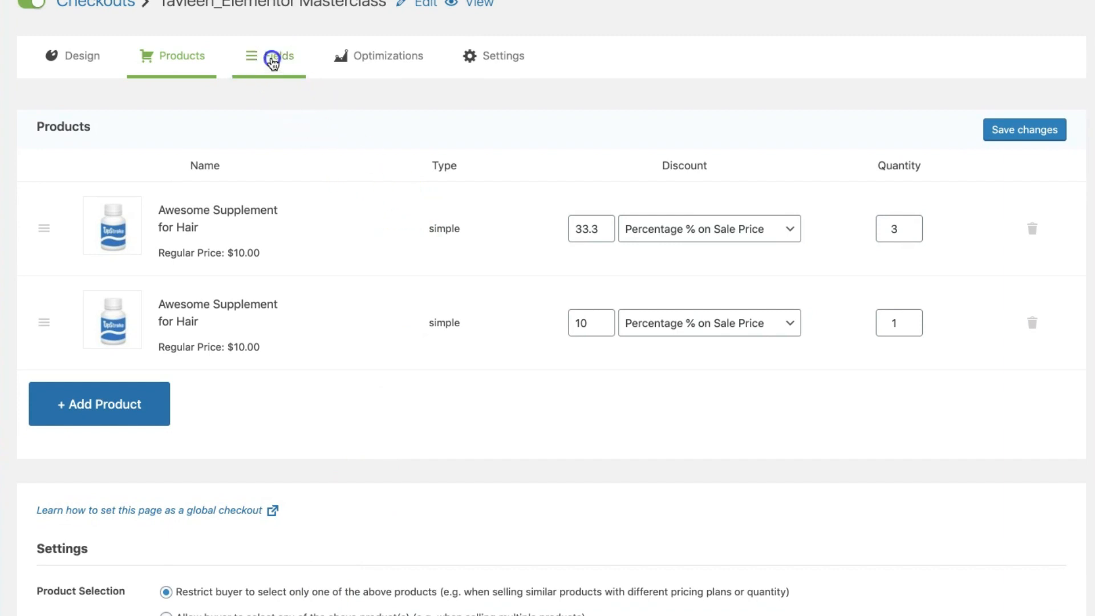
- Delete and confirm removal of Step 2's Your Products section on the Fields tab
click(277, 56)
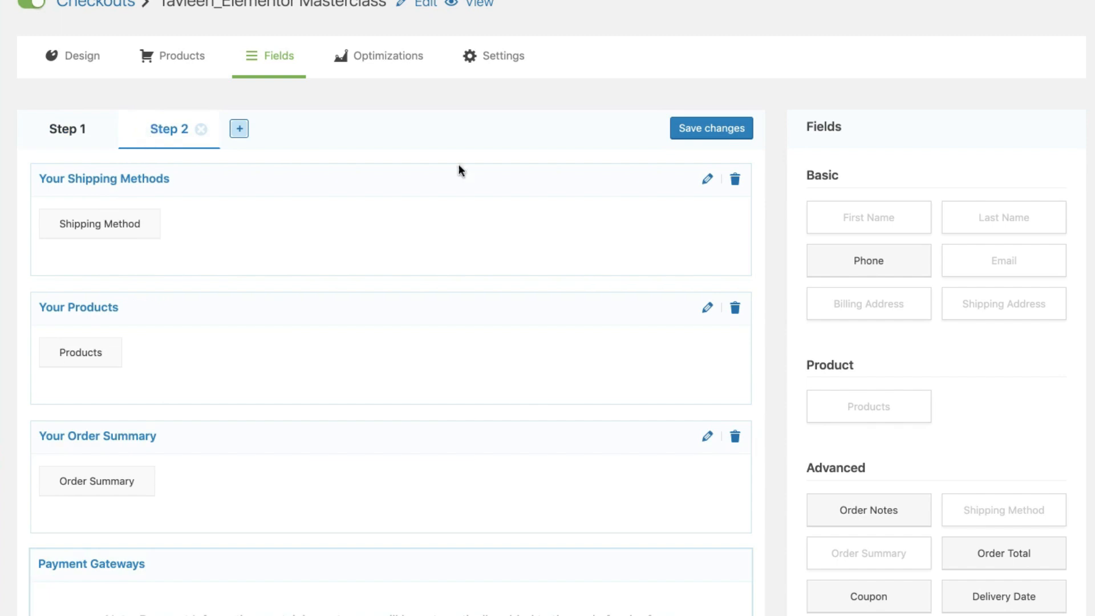
click(733, 307)
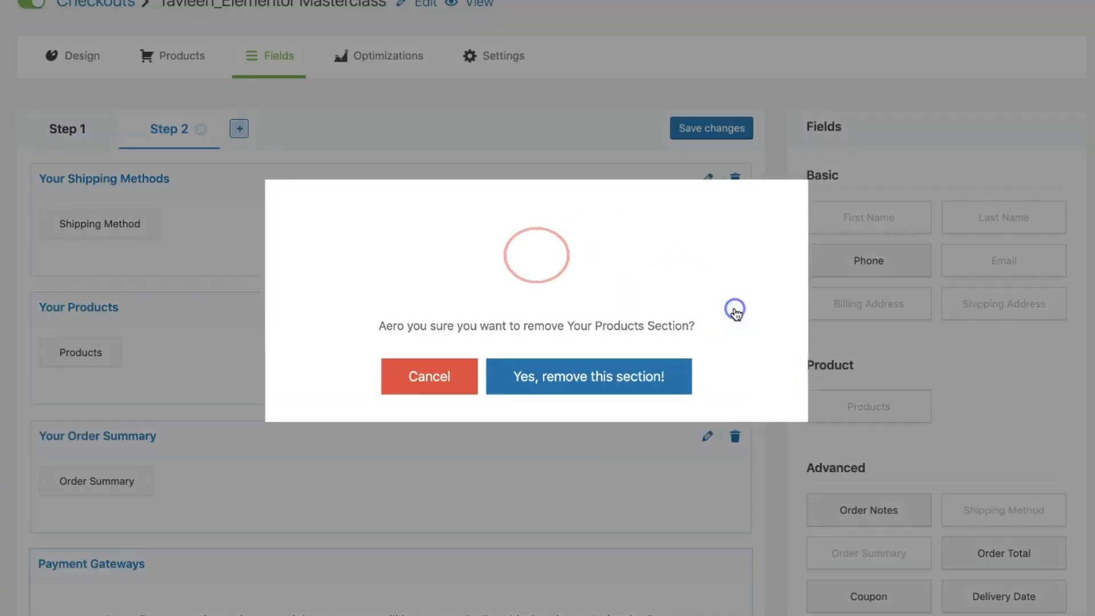
click(588, 376)
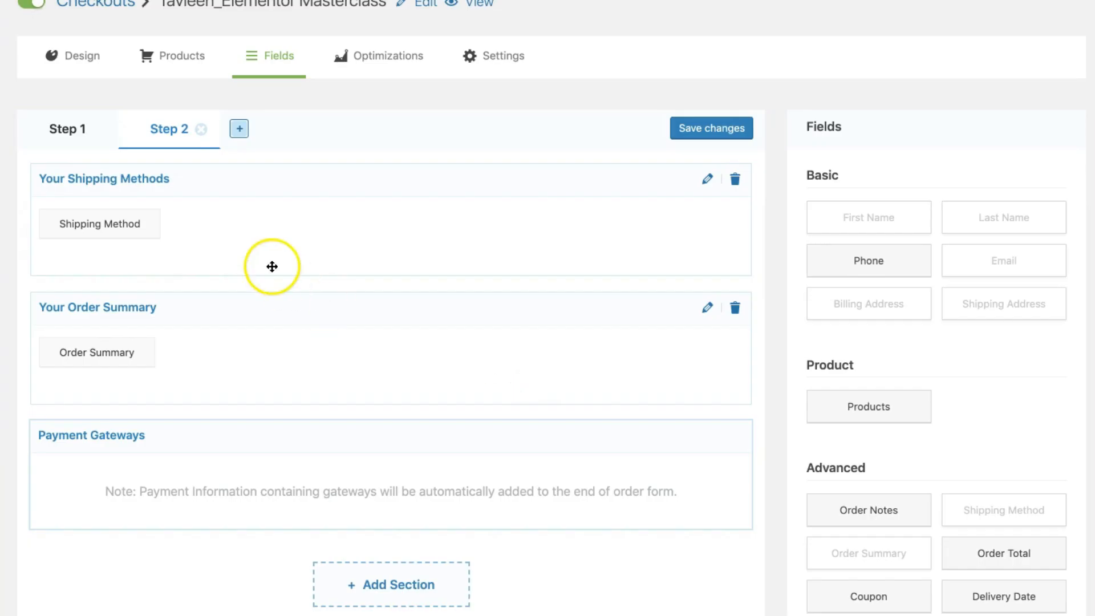
- On Step 1, open and close the Add Section and Add Field dialogs
click(67, 128)
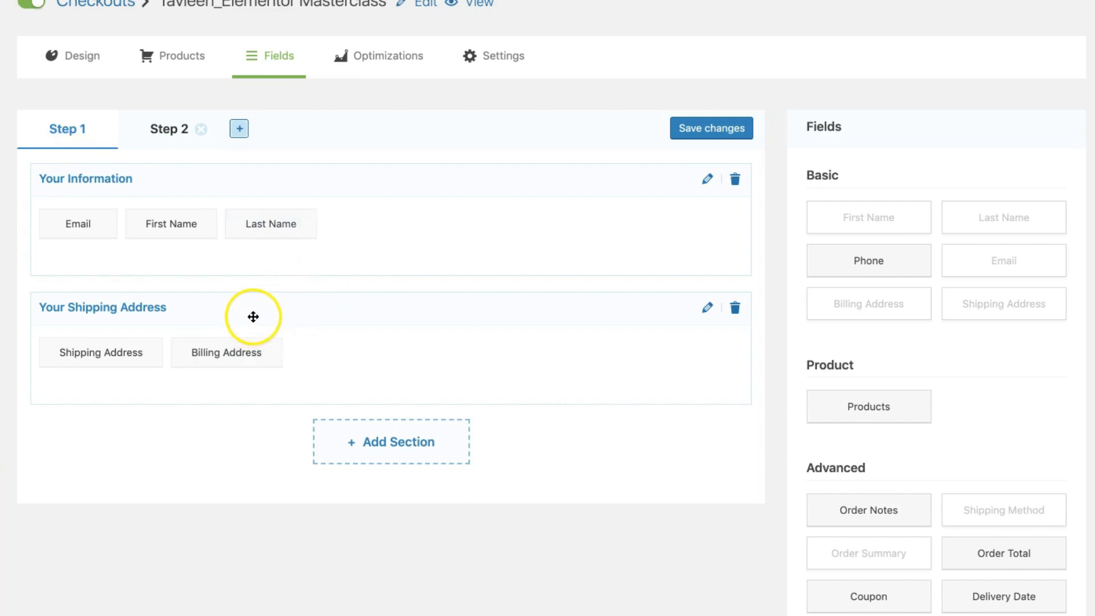
drag(252, 316, 252, 243)
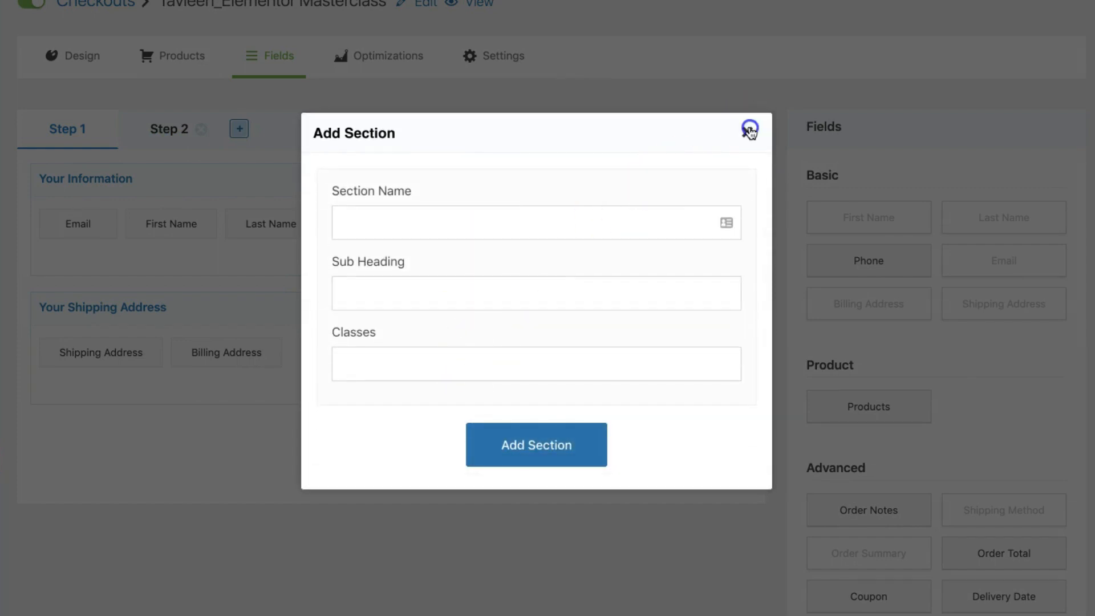
click(749, 130)
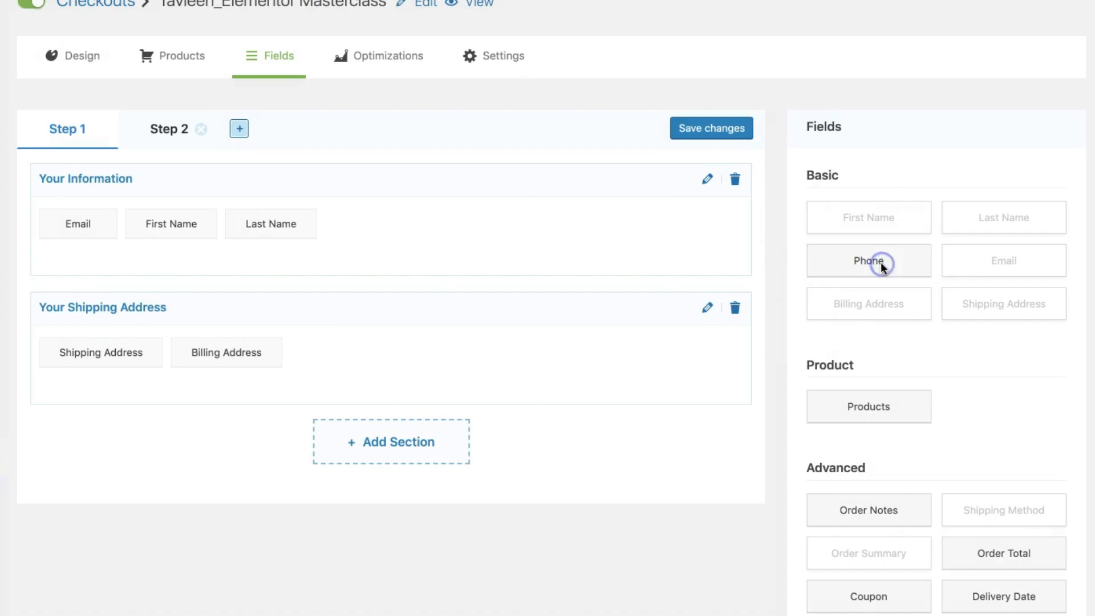
click(868, 260)
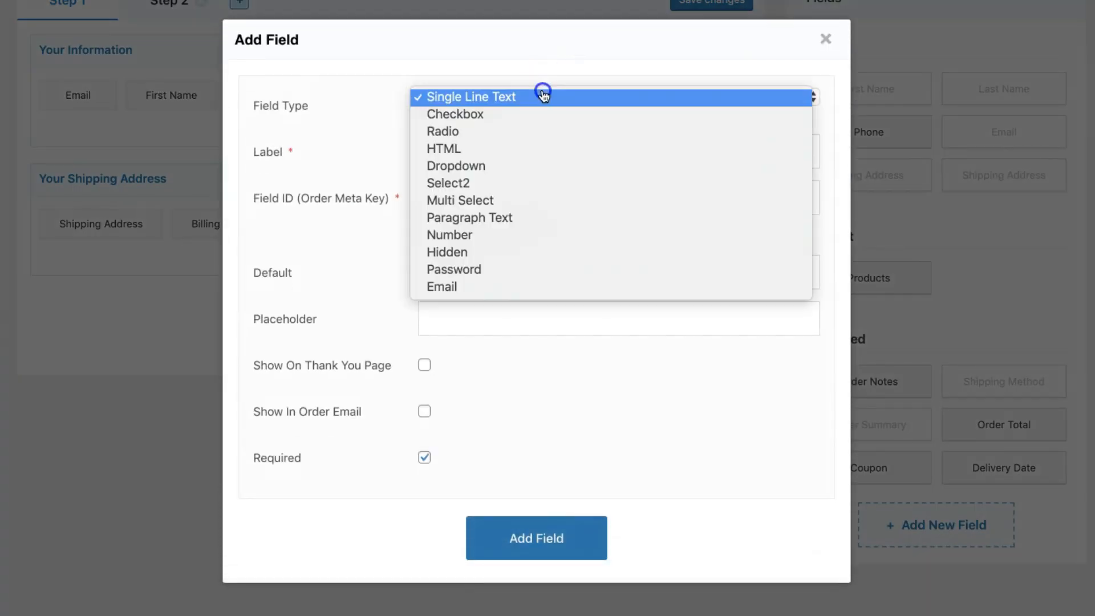
mouse_move(512, 131)
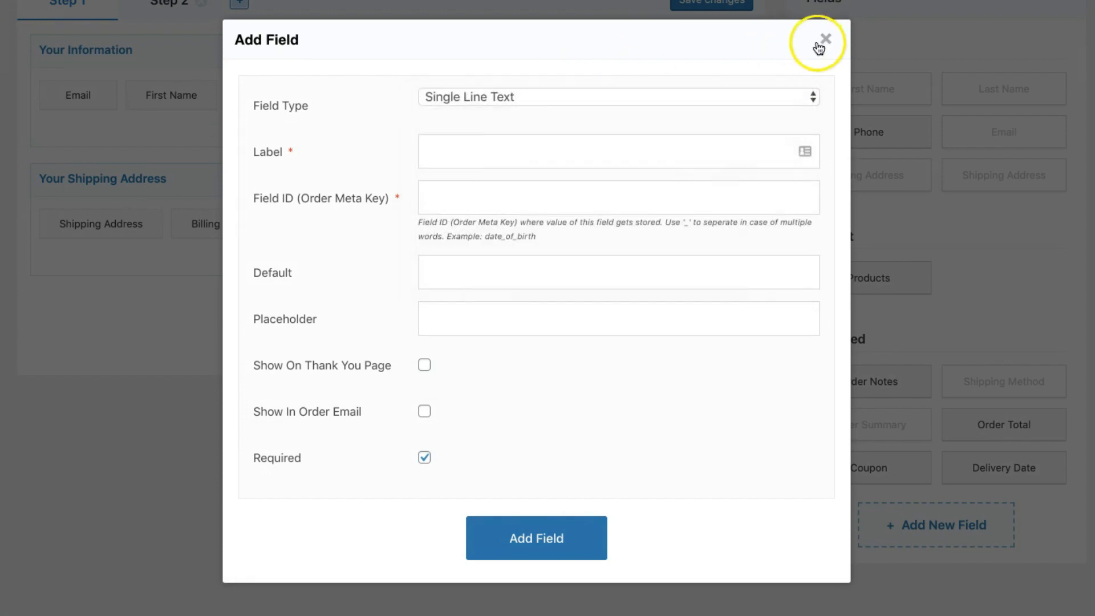
click(824, 38)
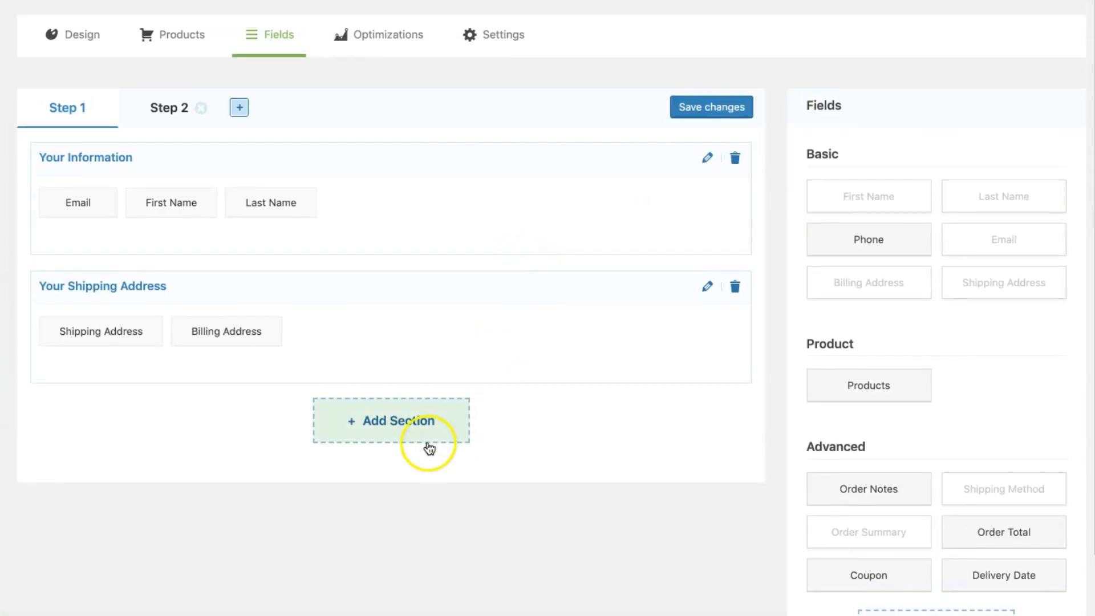
- Create a new Step 1 section named 'Your Products'
click(390, 420)
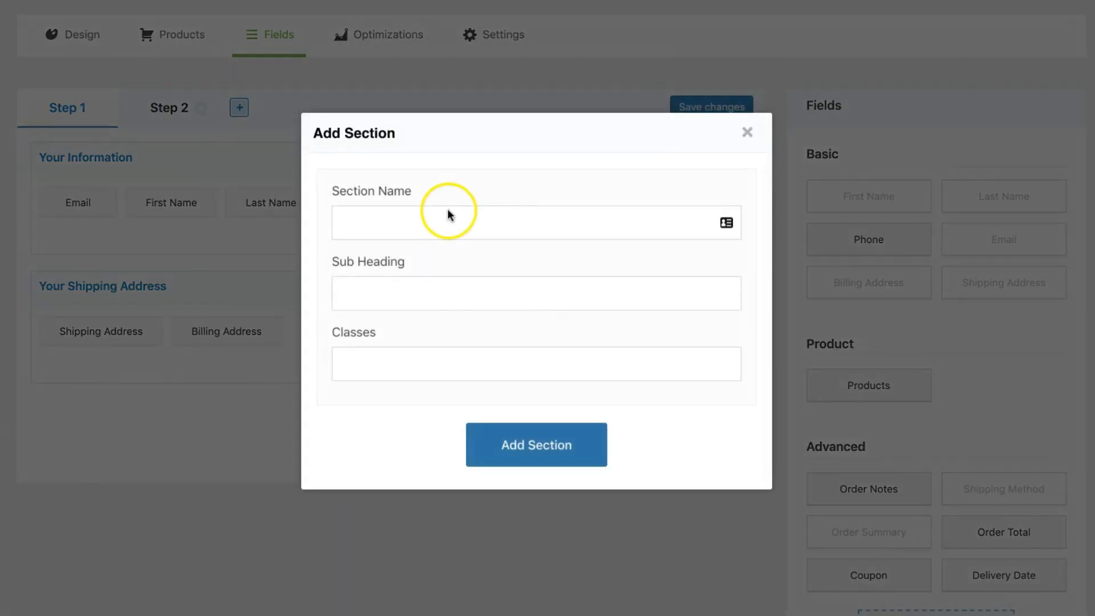
text(Produ)
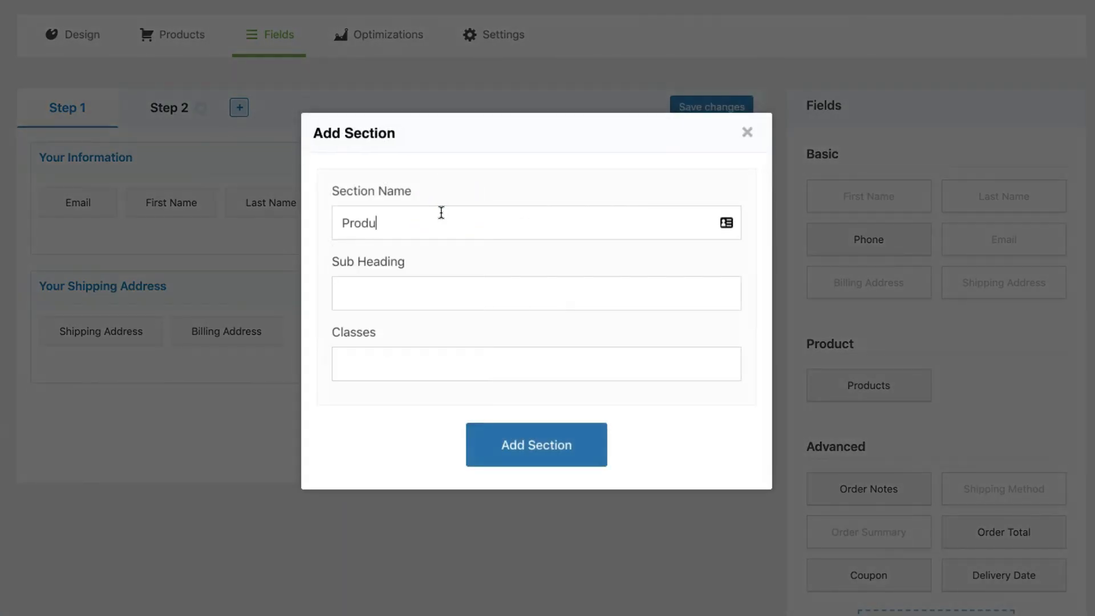
text(Your)
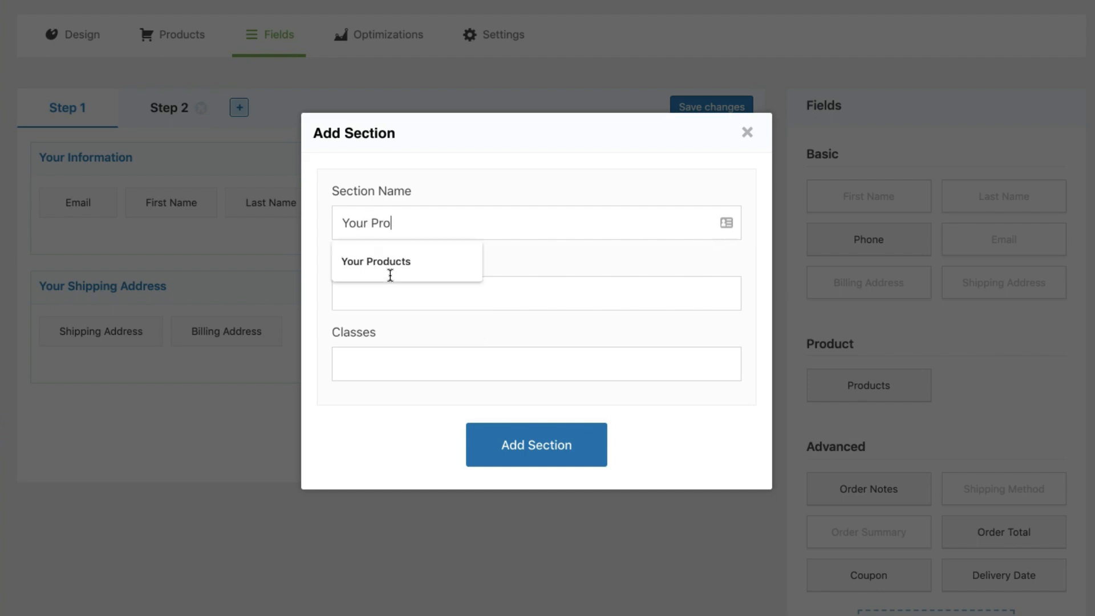
click(536, 448)
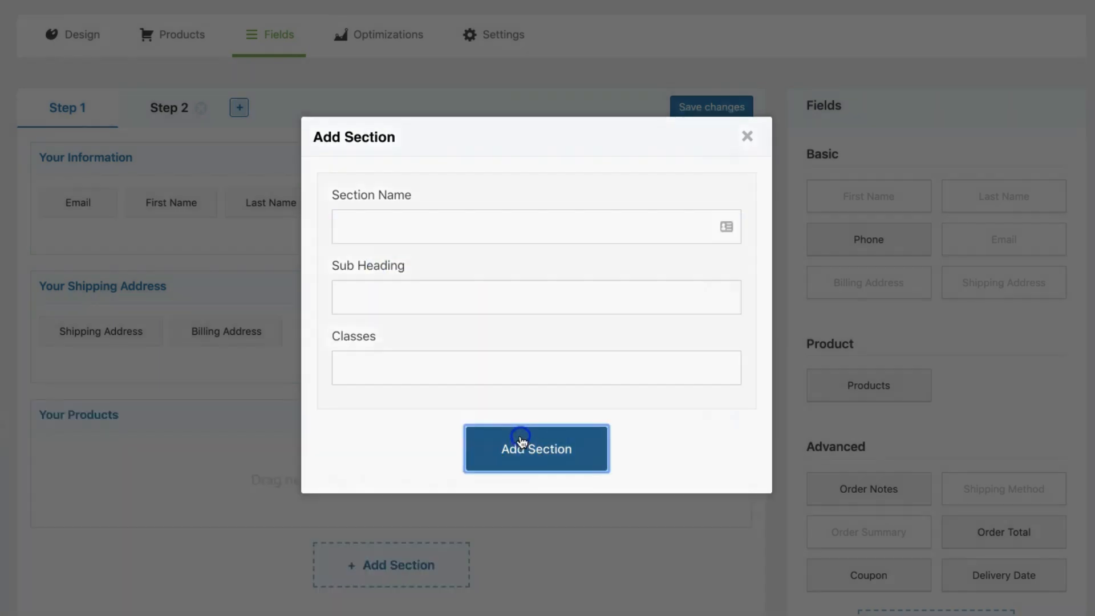
click(535, 449)
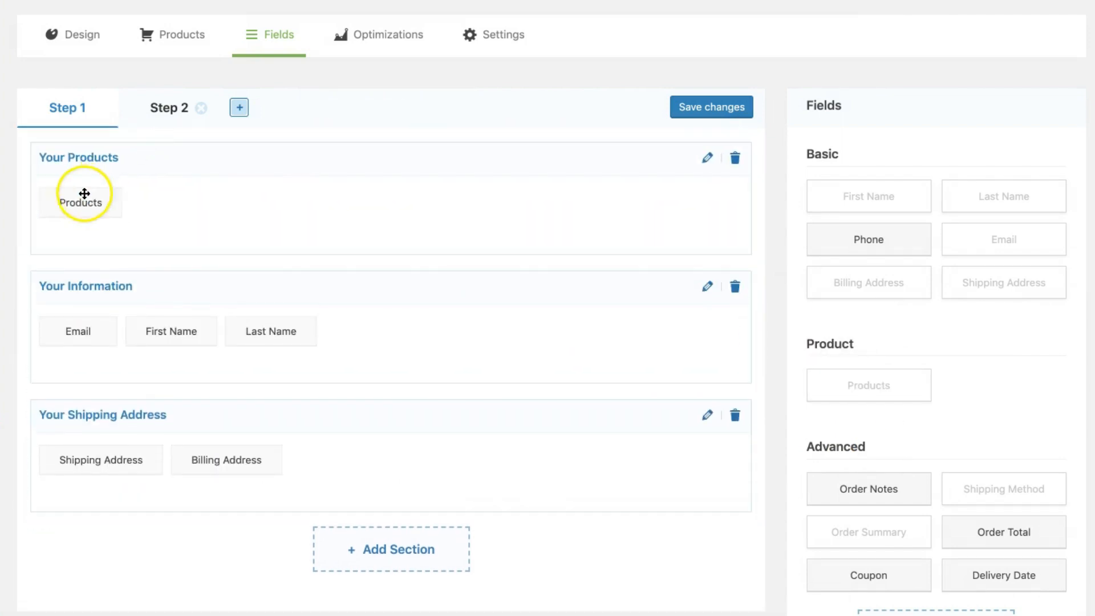
- Open the Products field and view its Description and Advanced tabs
click(80, 202)
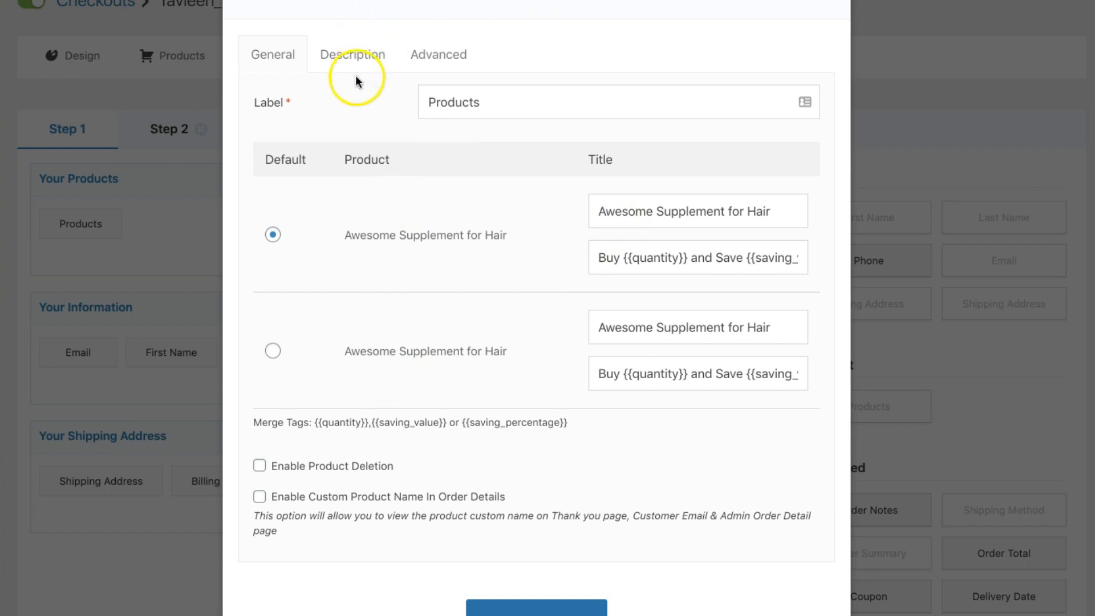
mouse_move(613, 224)
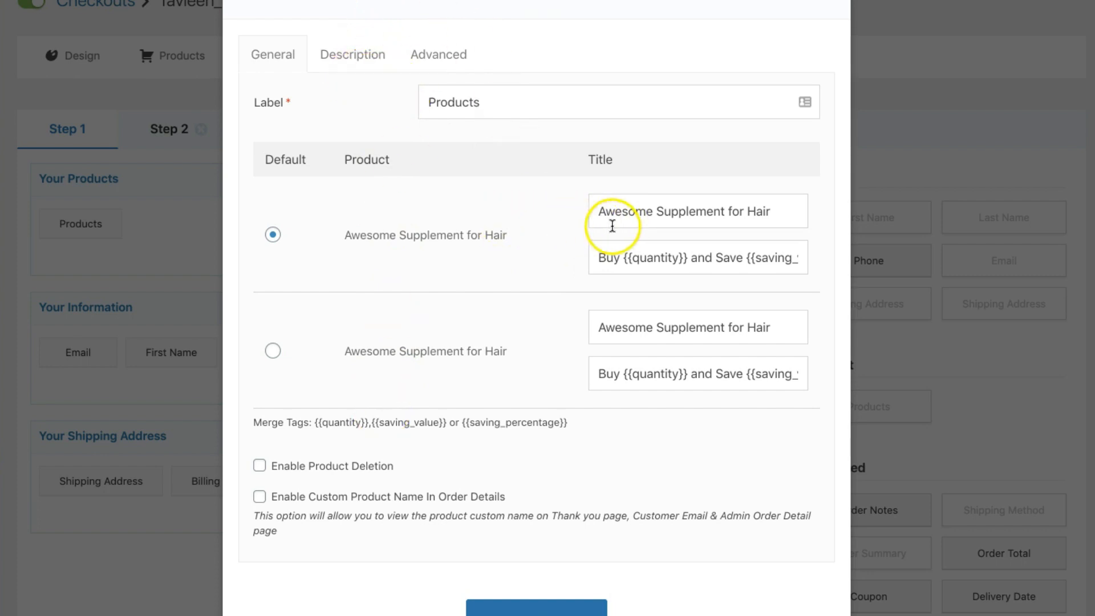
click(352, 54)
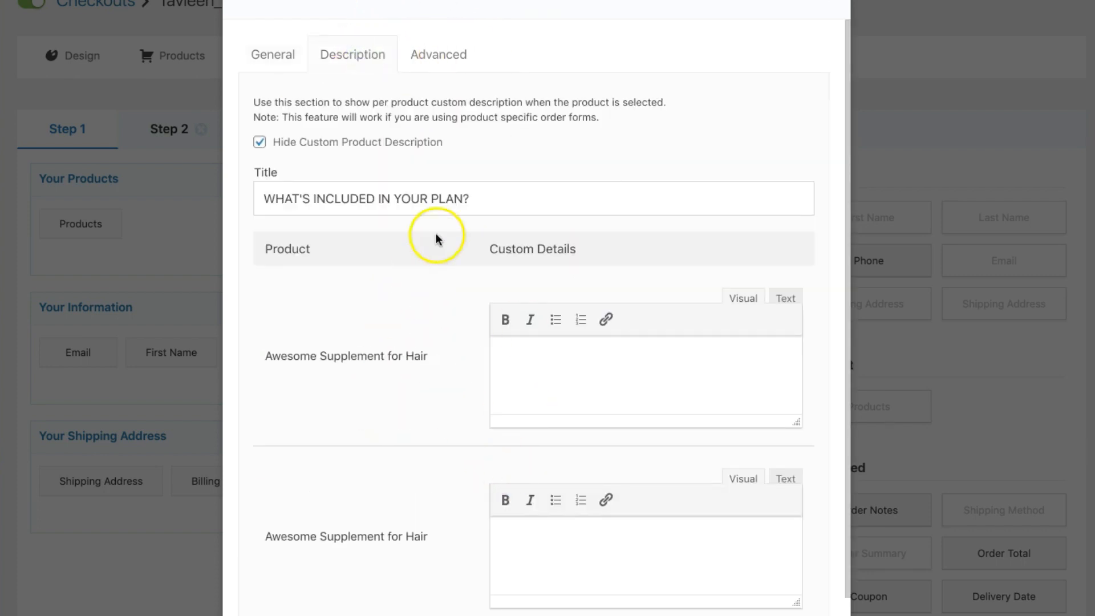
mouse_move(438, 55)
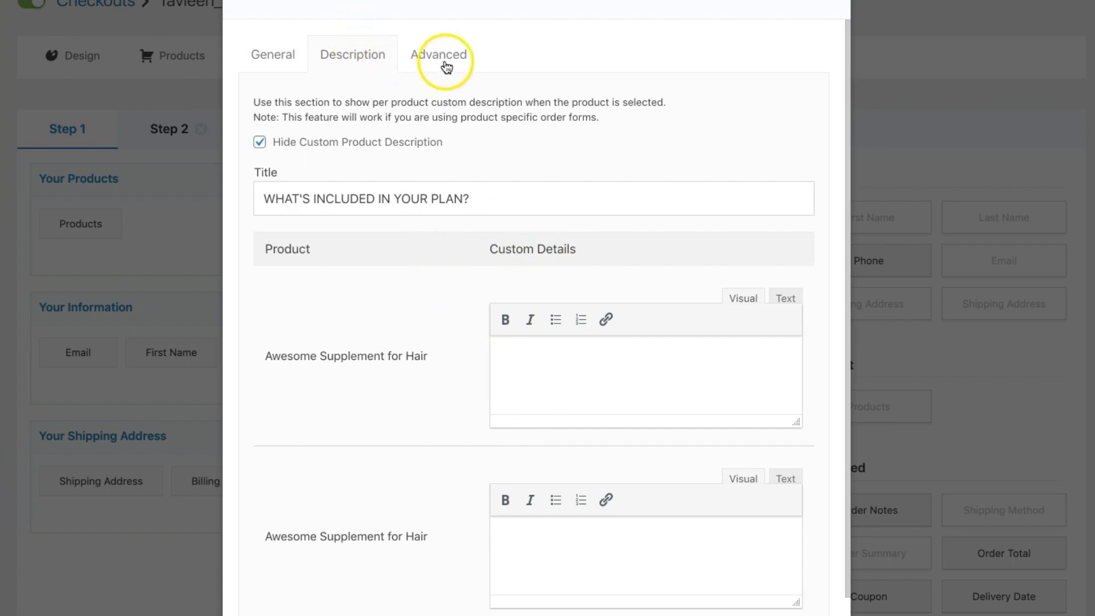
click(439, 54)
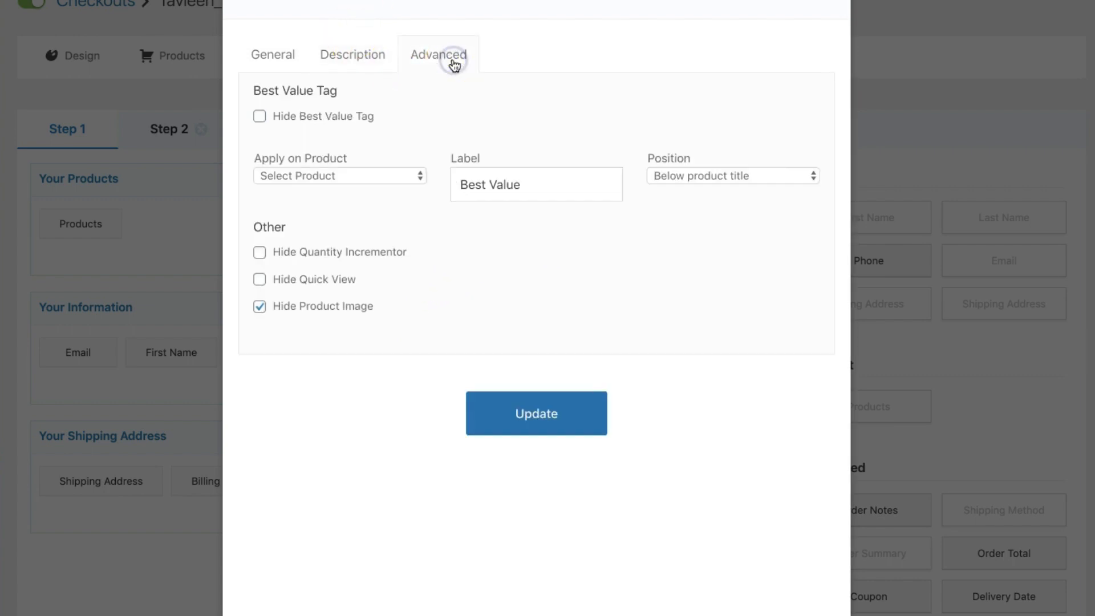
mouse_move(373, 193)
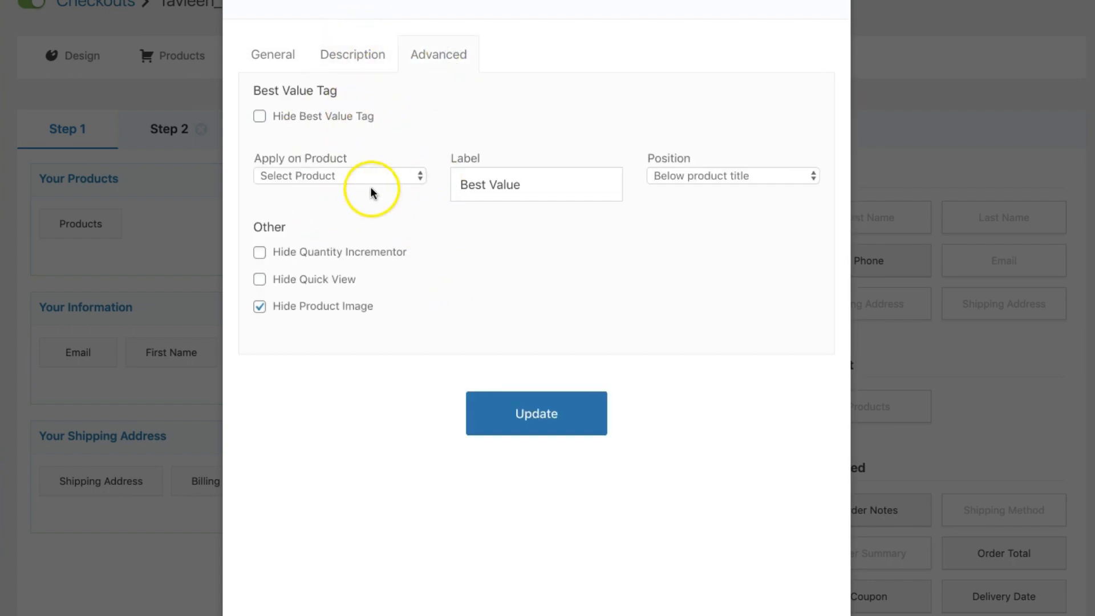
mouse_move(347, 152)
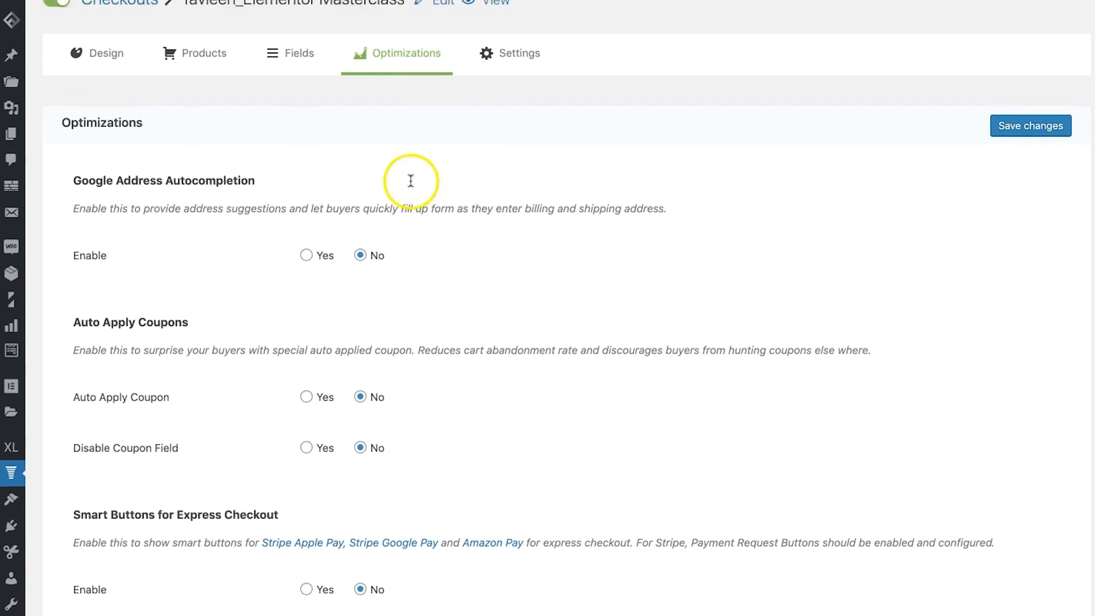
- Scroll through address autocompletion, auto-apply coupons, express checkout and multistep preview settings
scroll(down, 3)
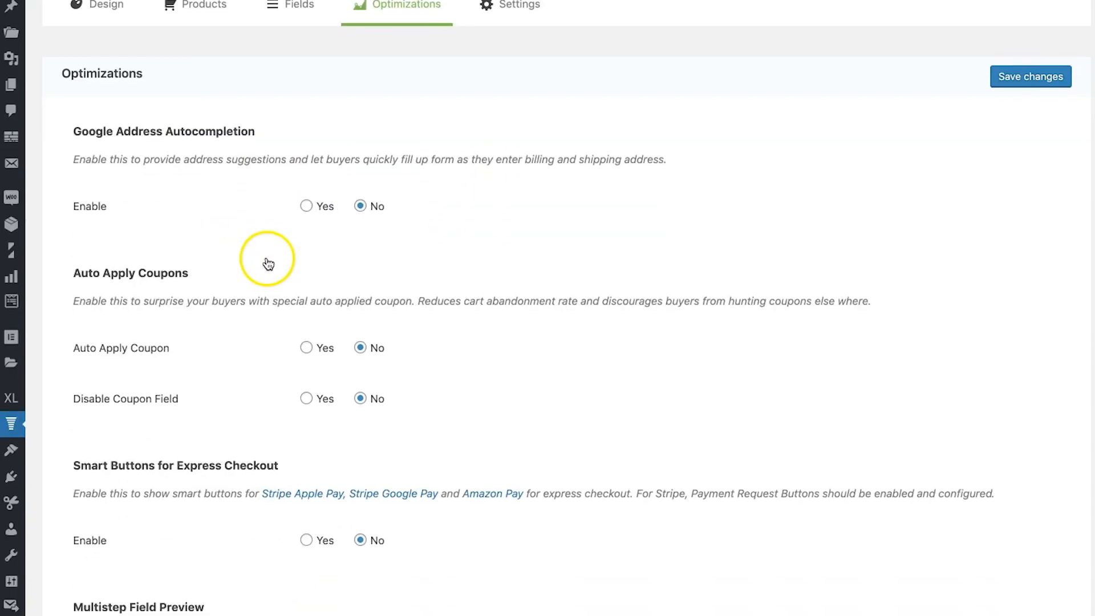
scroll(down, 3)
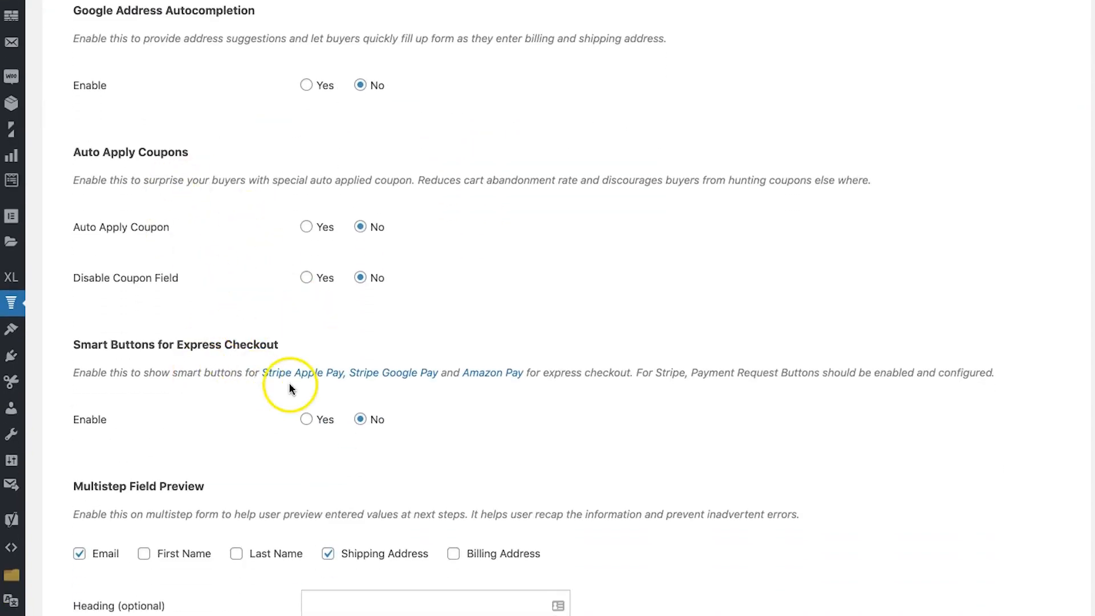
mouse_move(389, 385)
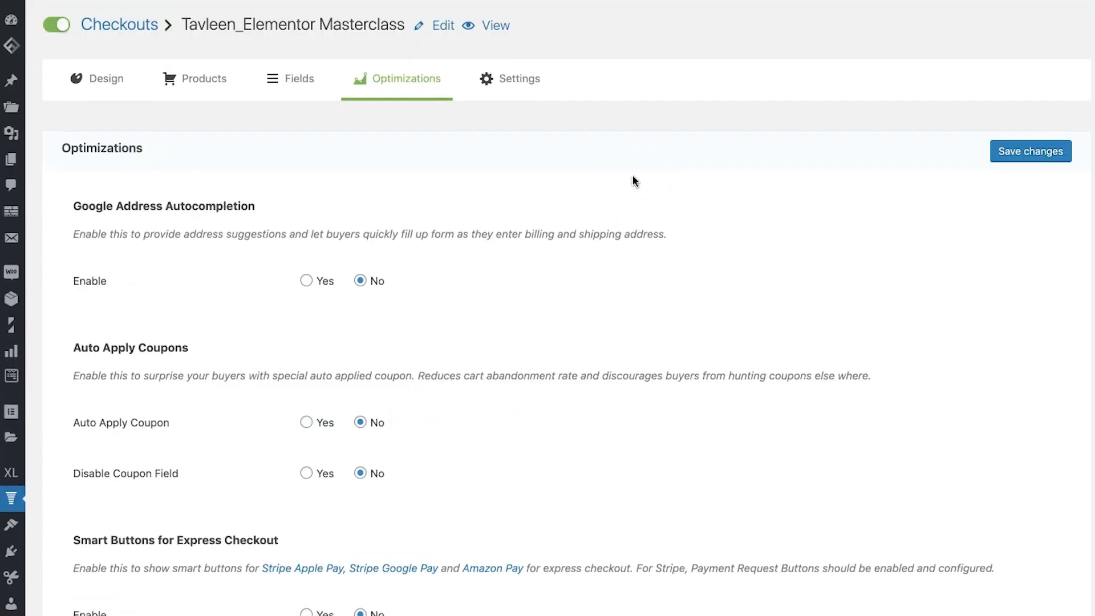
mouse_move(356, 219)
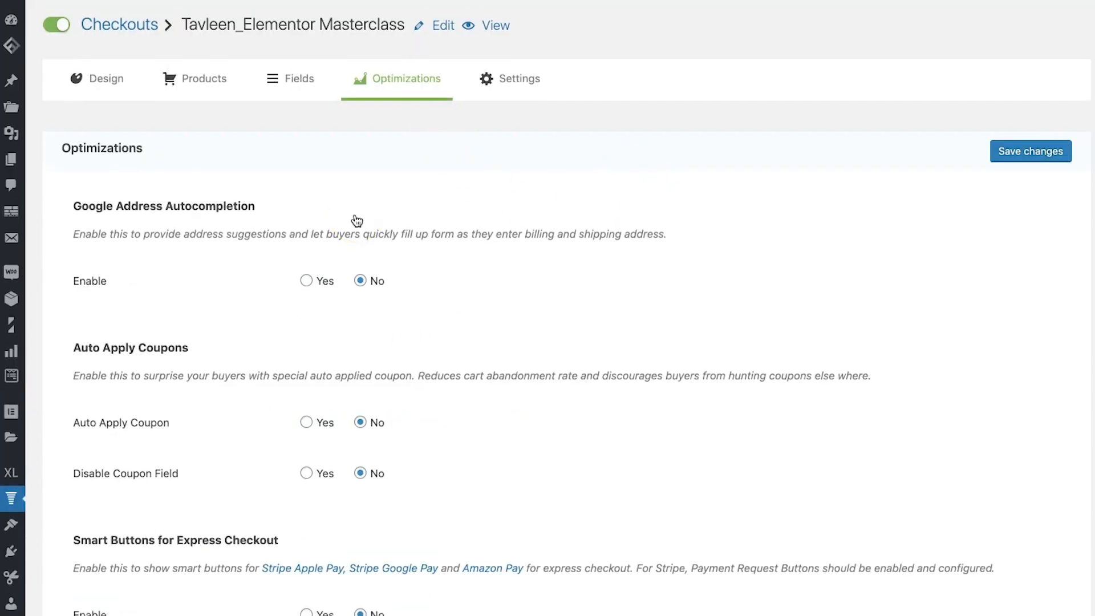